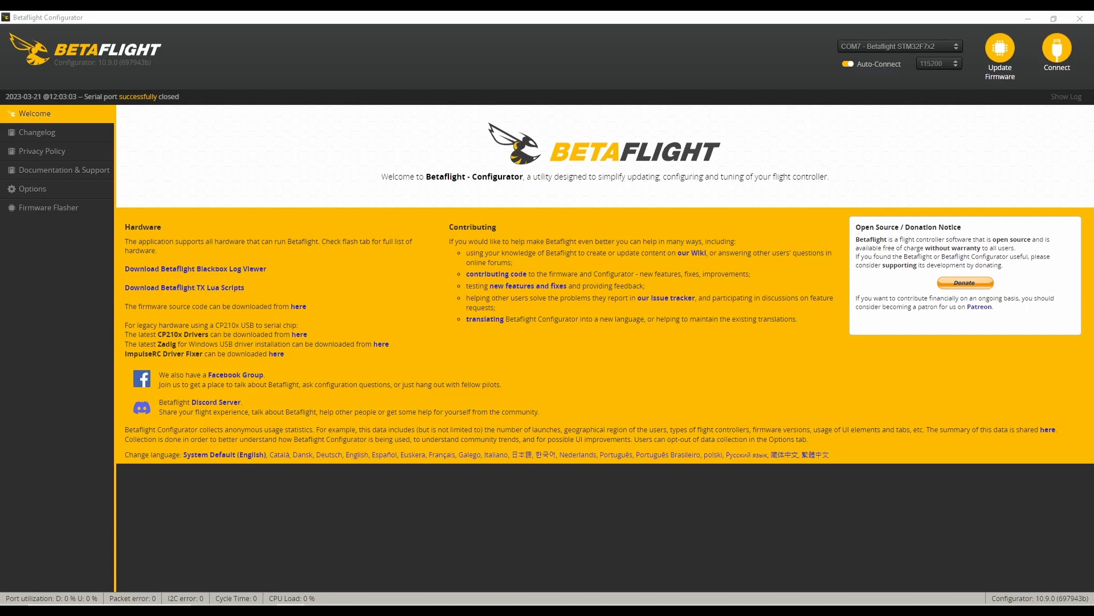
mouse_move(575, 227)
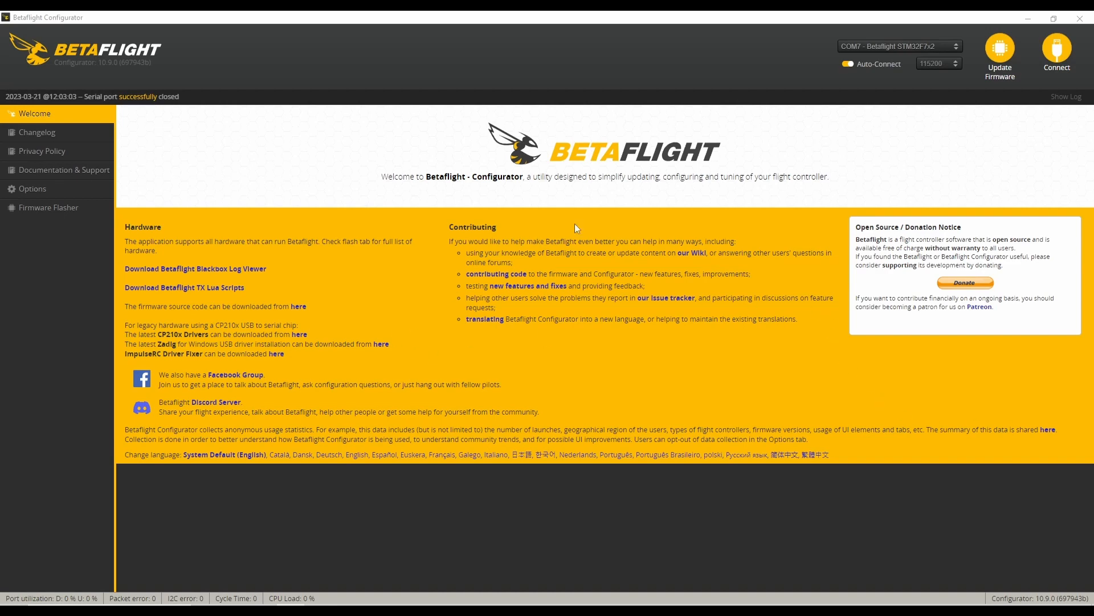
Step: Connect the flight controller and view its PID Tuning filter settings (Gyro Filter Multiplier 2)
click(1057, 52)
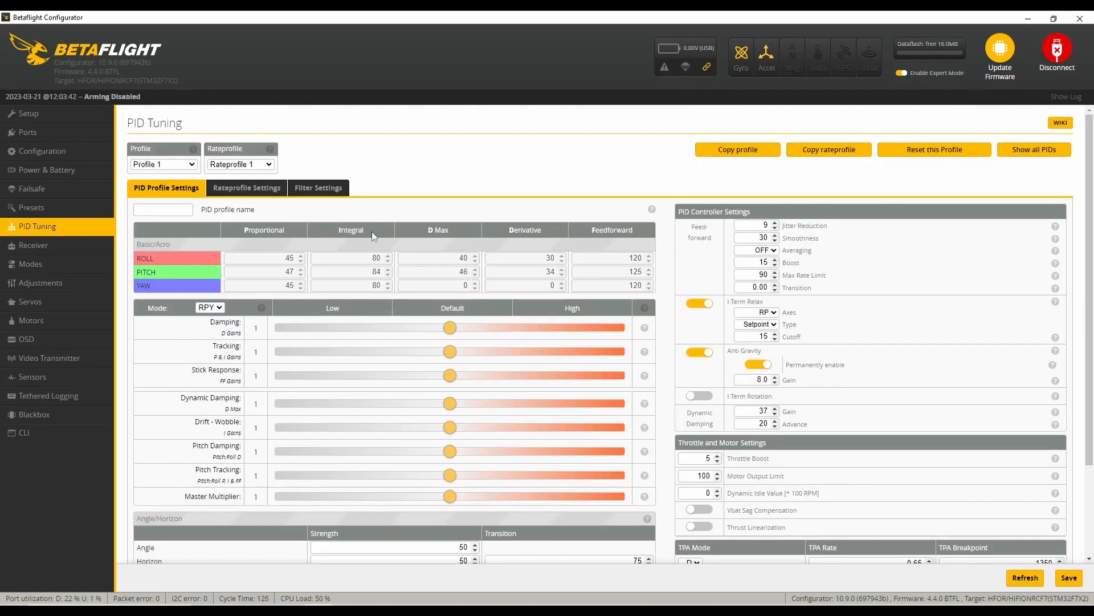
click(319, 187)
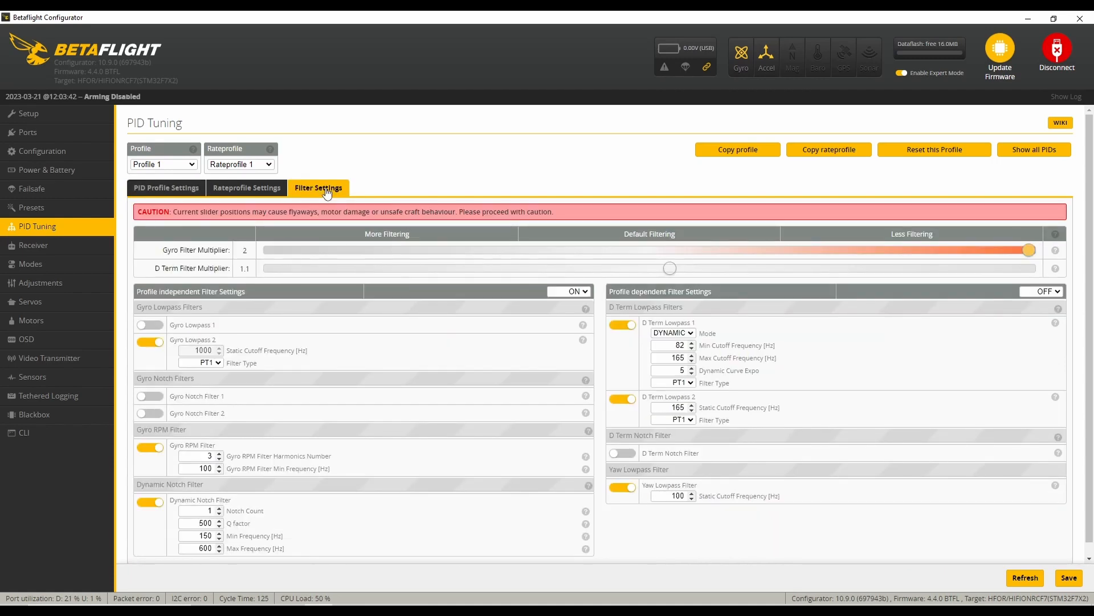
mouse_move(166, 187)
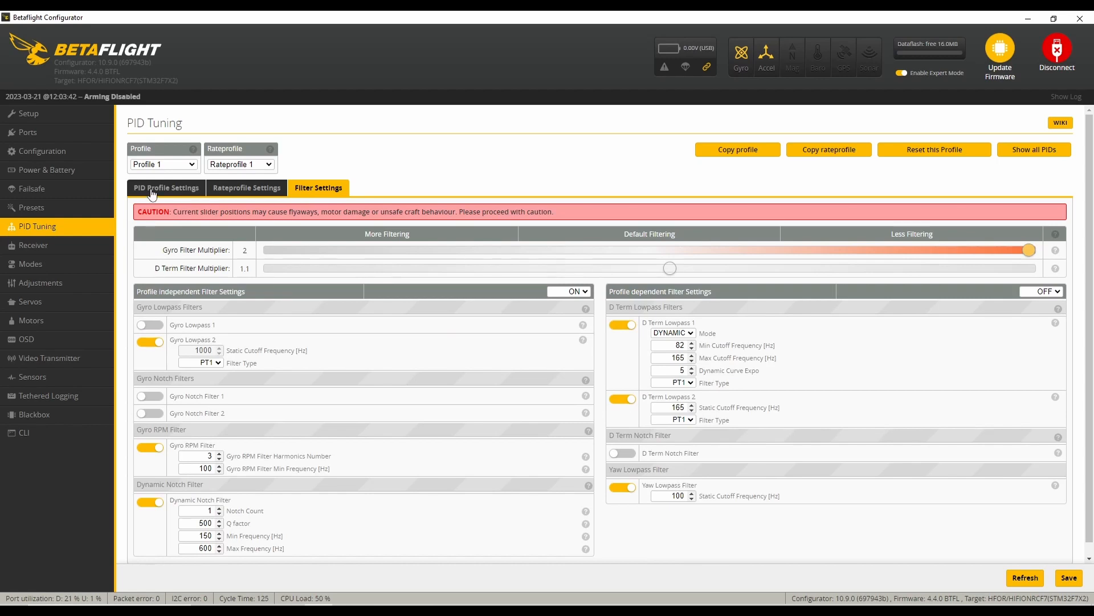
click(165, 187)
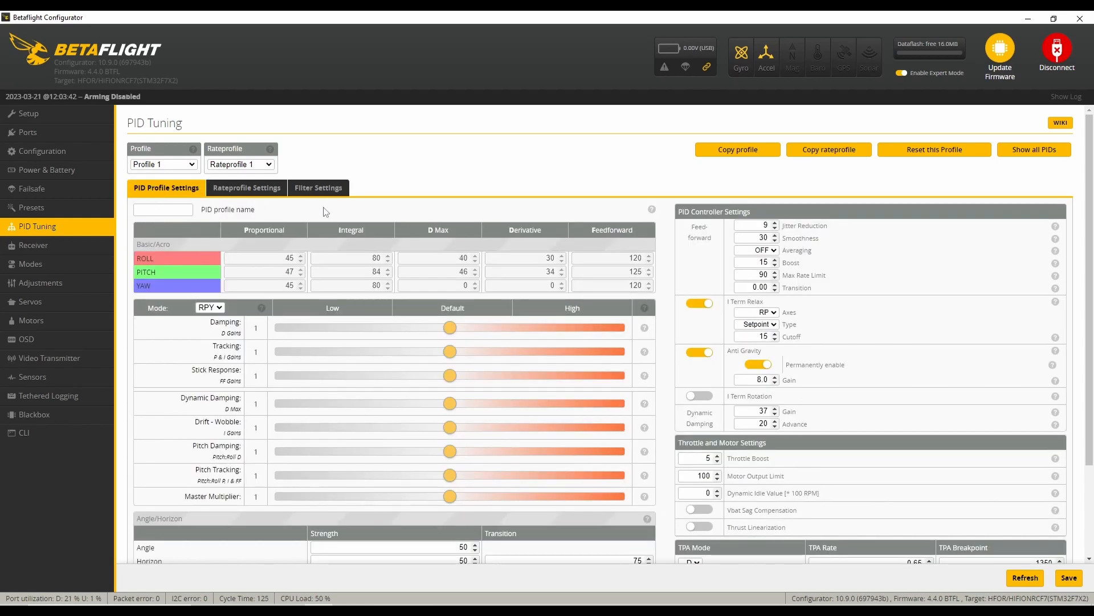
click(318, 186)
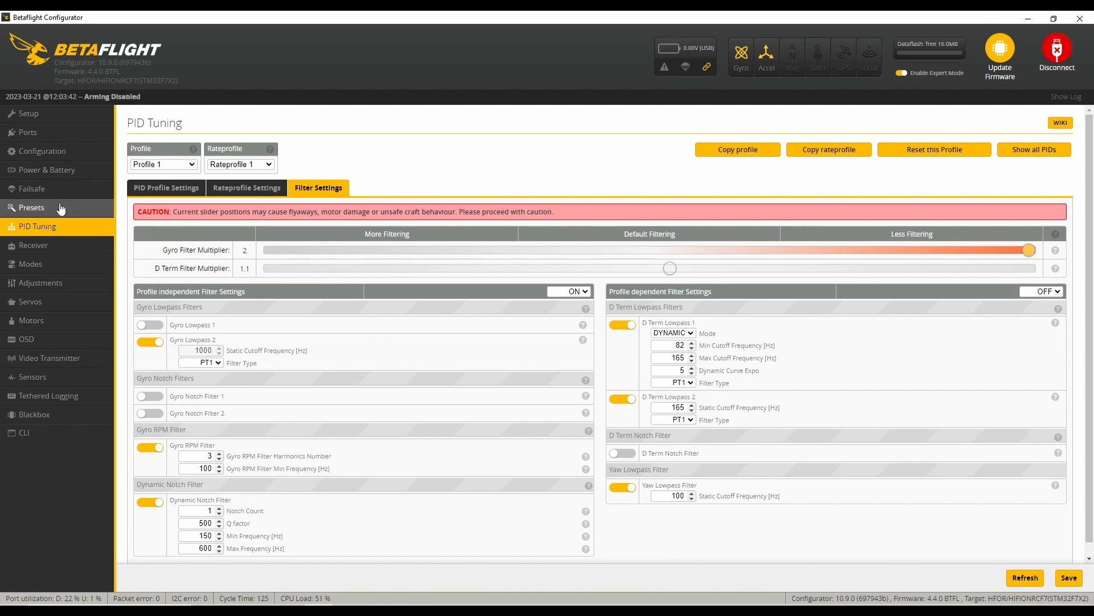
Step: Apply the 4.3 NORMAL build RPM filtering preset, then save, reboot and reconnect
click(31, 208)
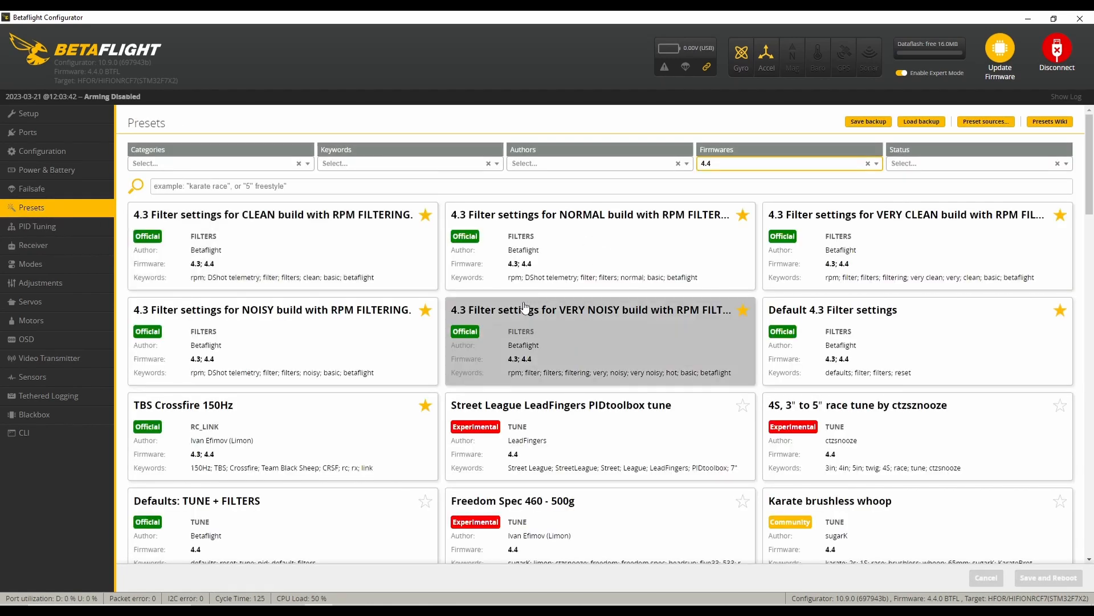
mouse_move(655, 269)
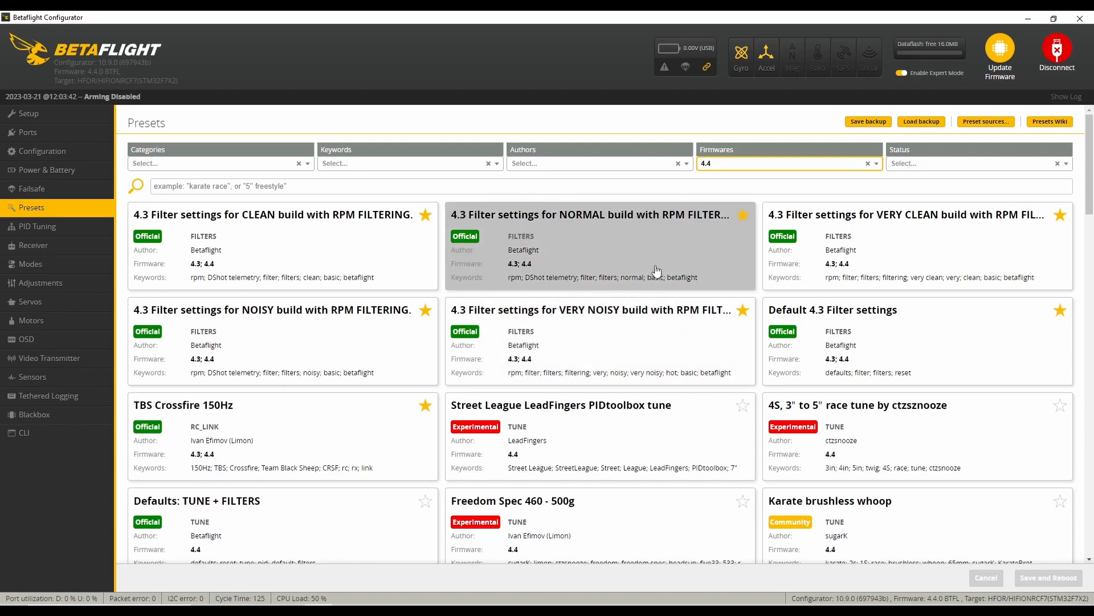
mouse_move(617, 245)
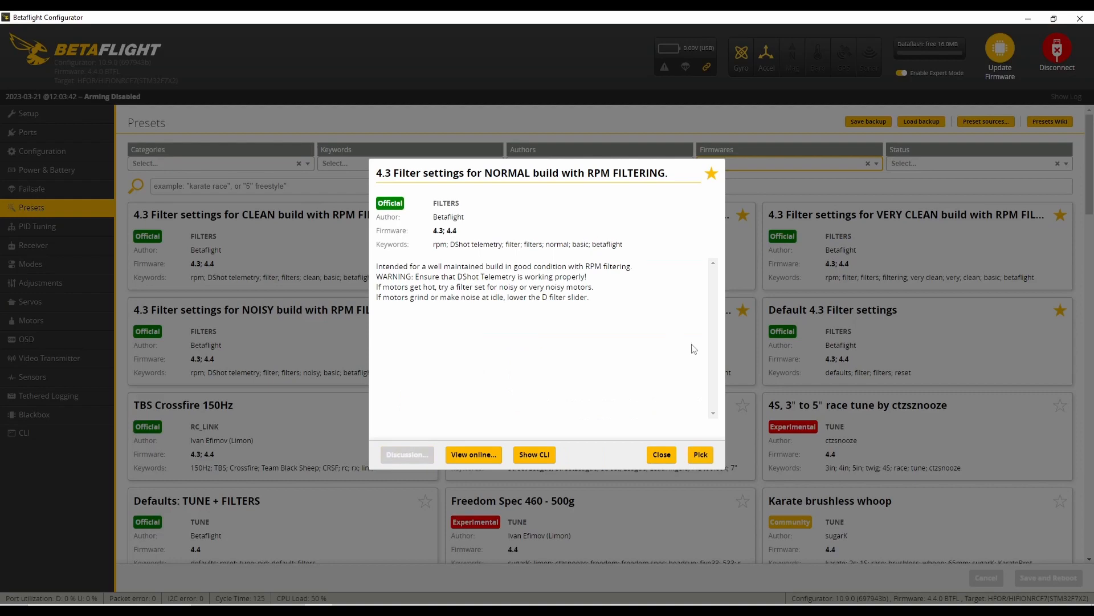
click(699, 454)
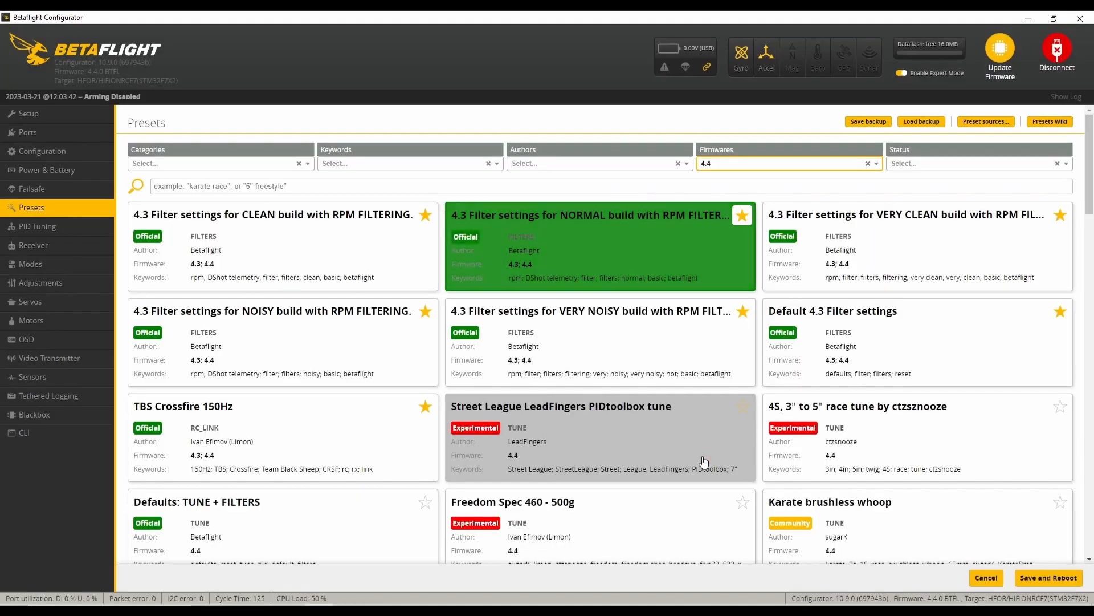
click(1047, 577)
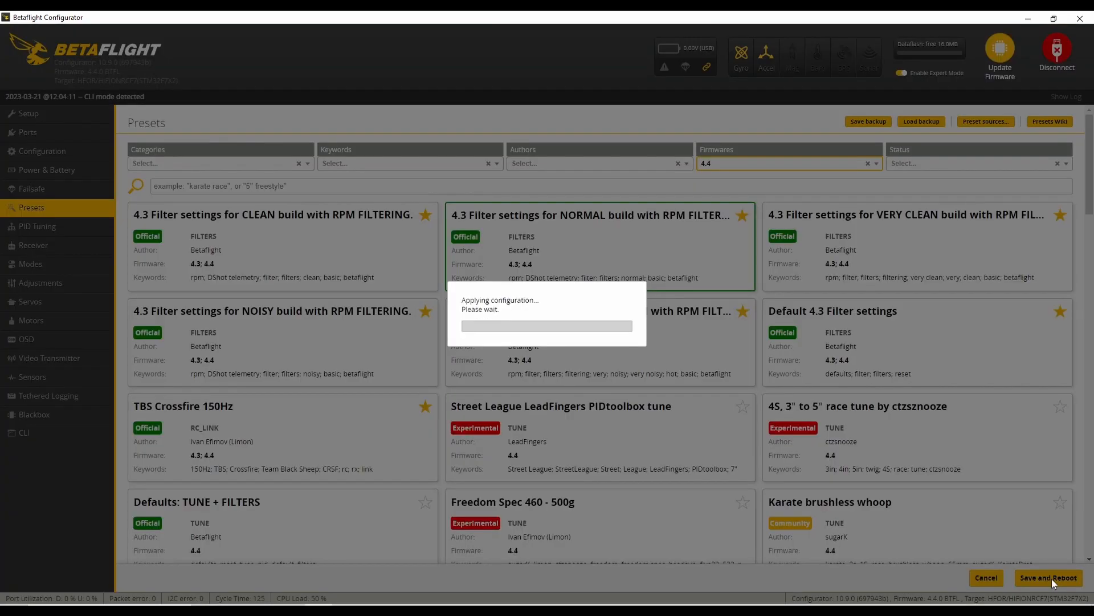
click(1047, 578)
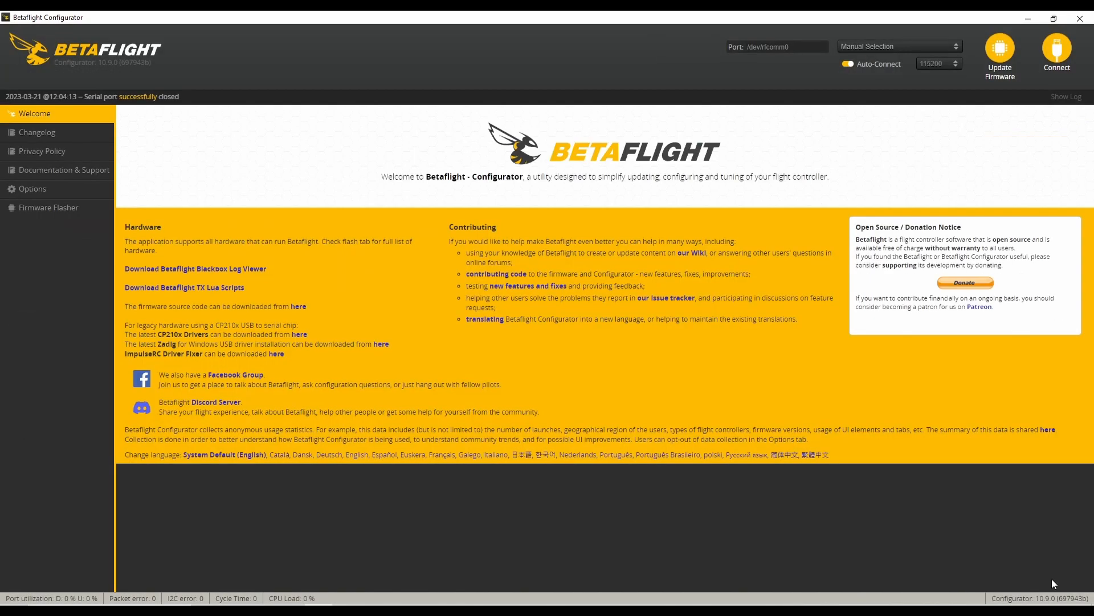
click(1056, 53)
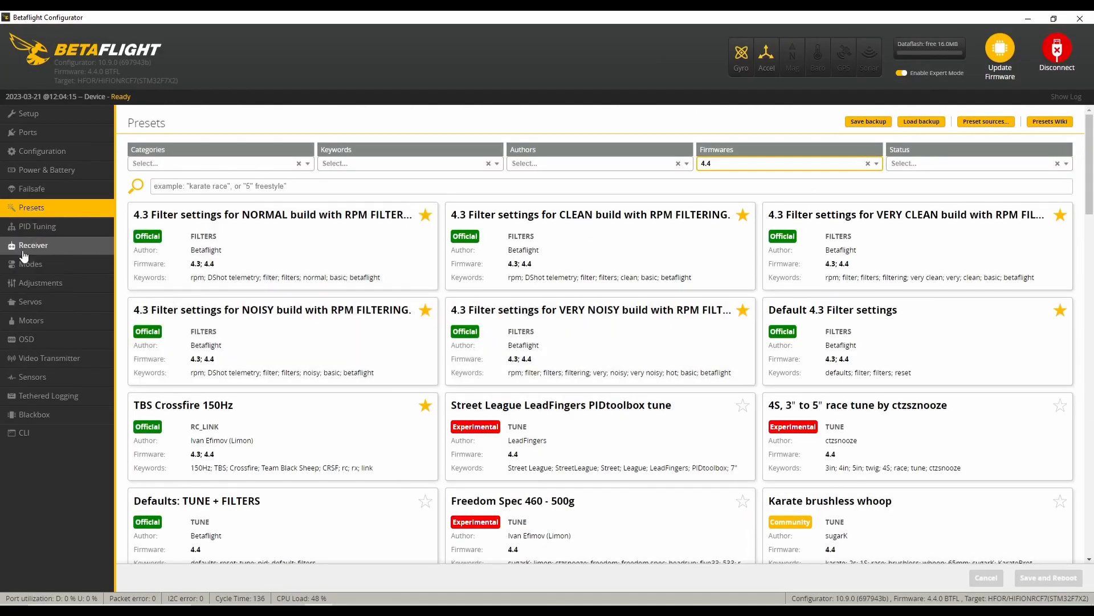
Step: Confirm both filter multipliers now read 1 on the PID Tuning page
click(37, 226)
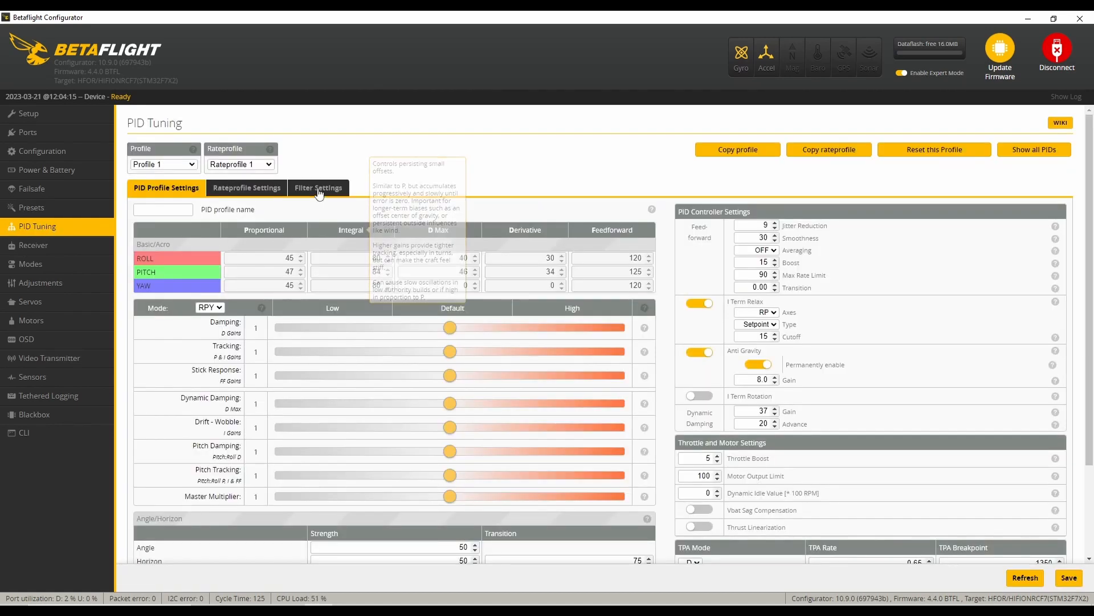
click(318, 187)
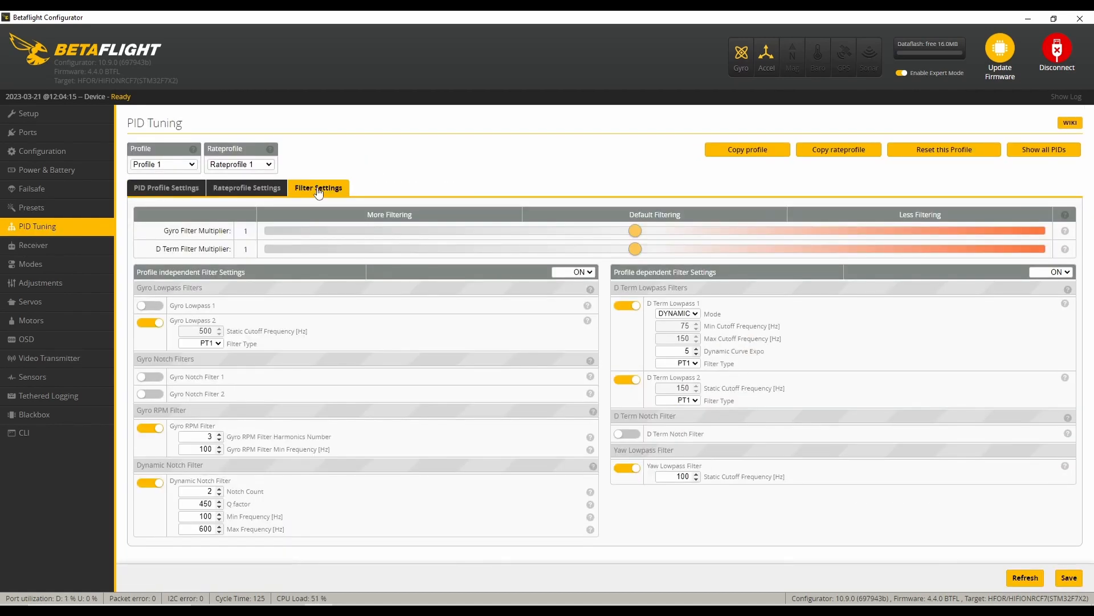
mouse_move(567, 200)
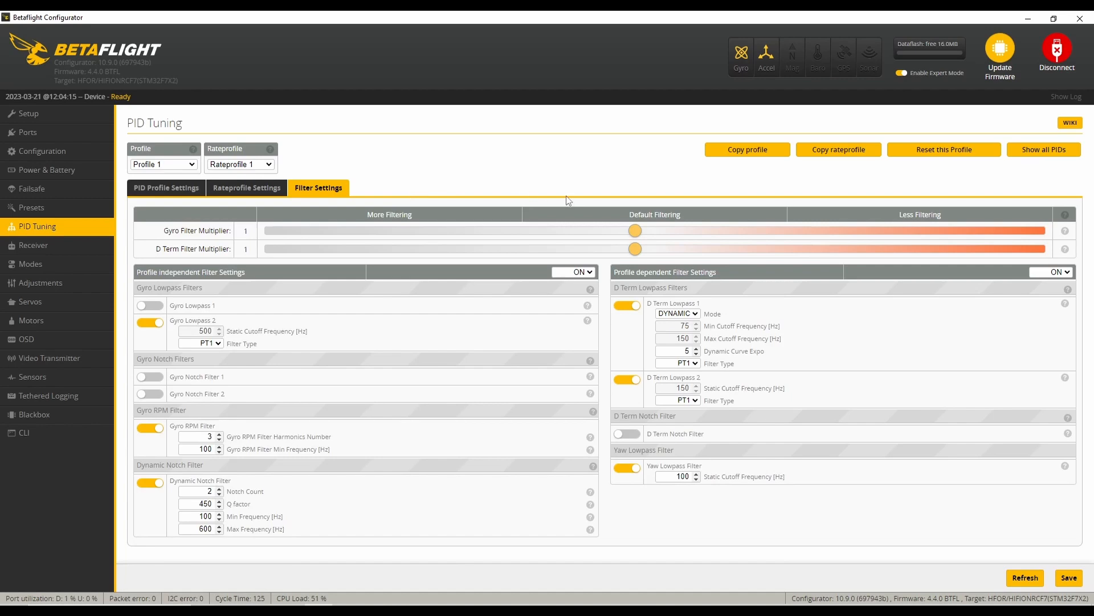
mouse_move(955, 538)
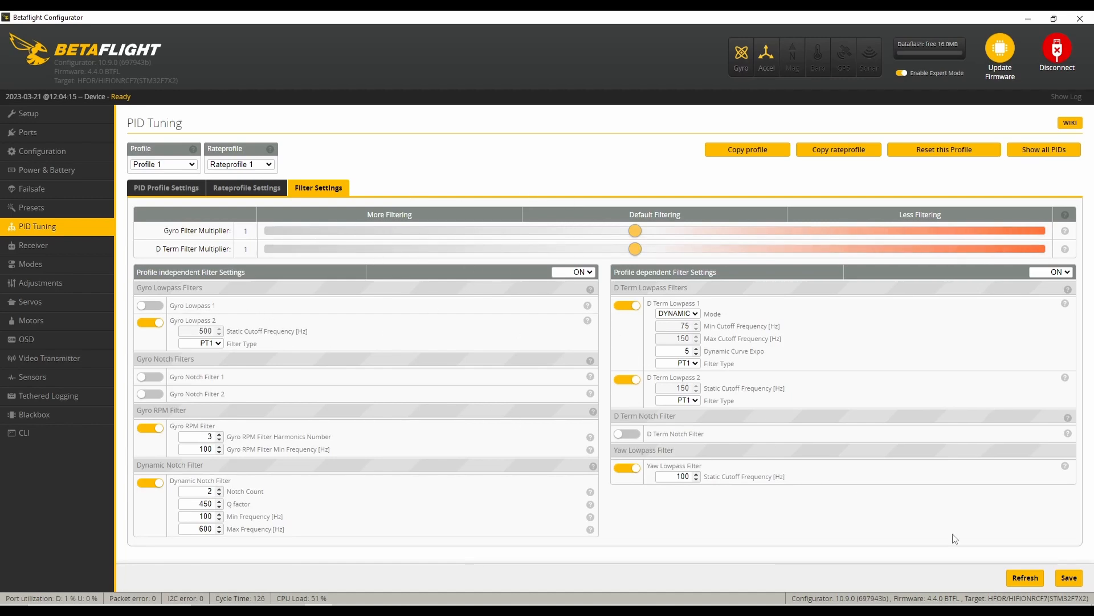
click(166, 187)
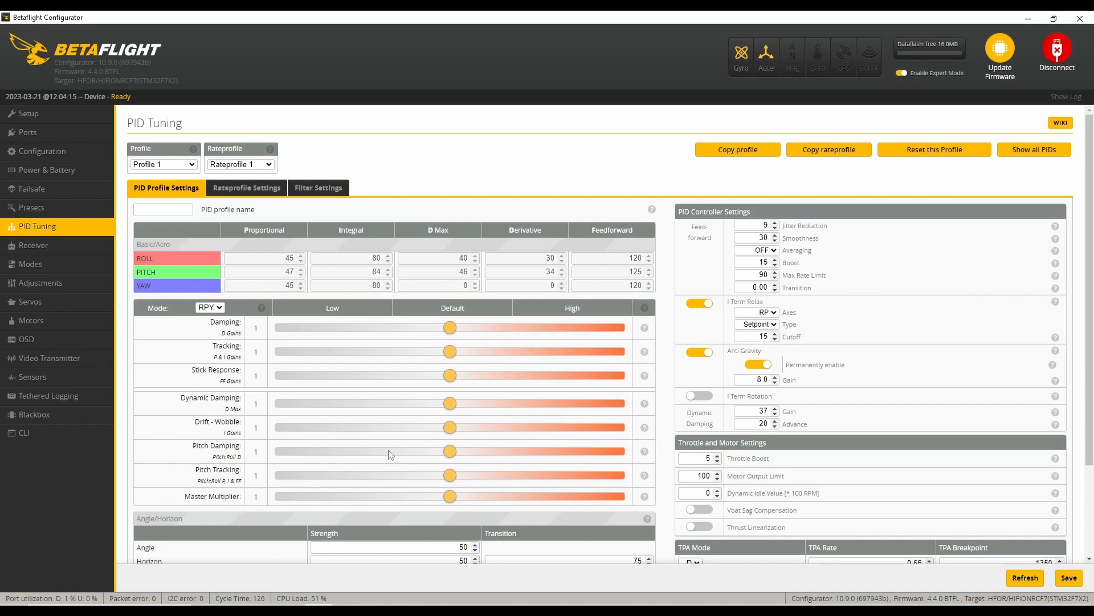
mouse_move(450, 313)
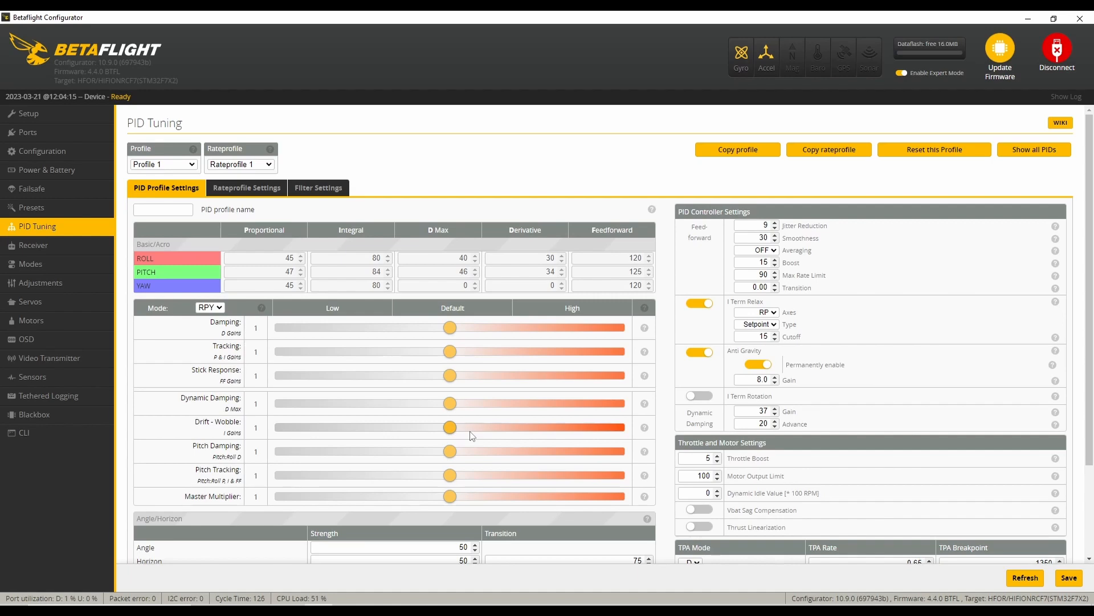
mouse_move(290, 446)
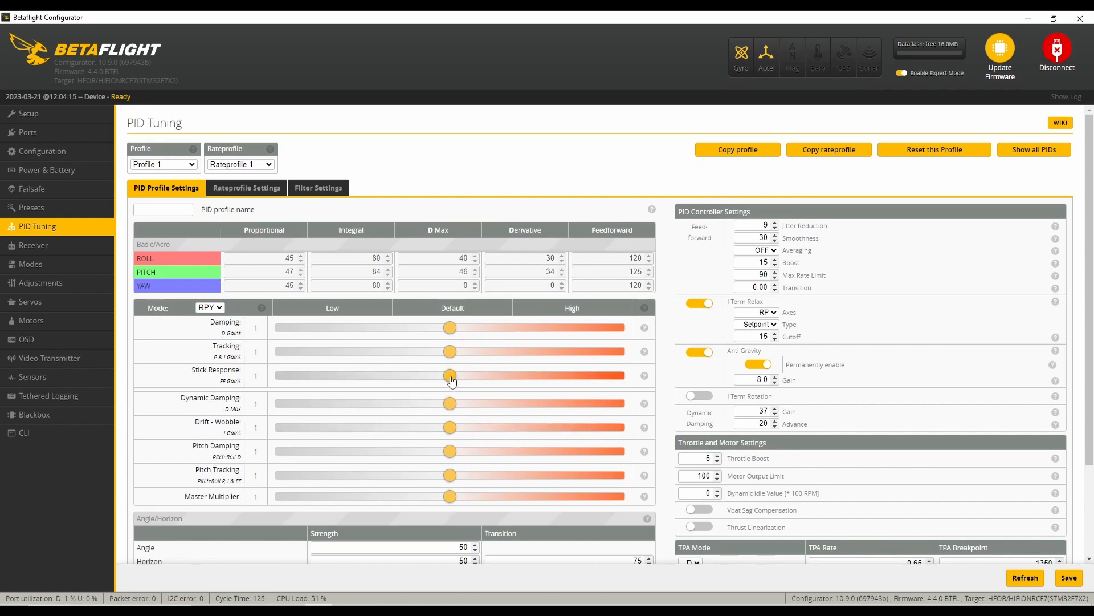
Step: Set the Stick Response, Dynamic Damping and Drift-Wobble sliders to 0
drag(450, 375, 281, 375)
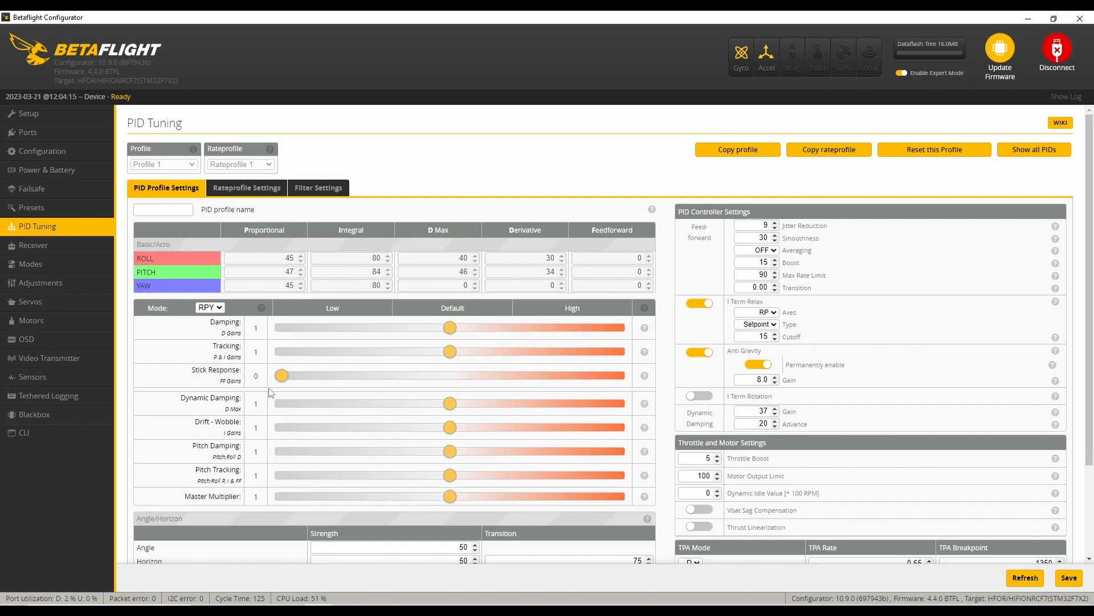
mouse_move(280, 389)
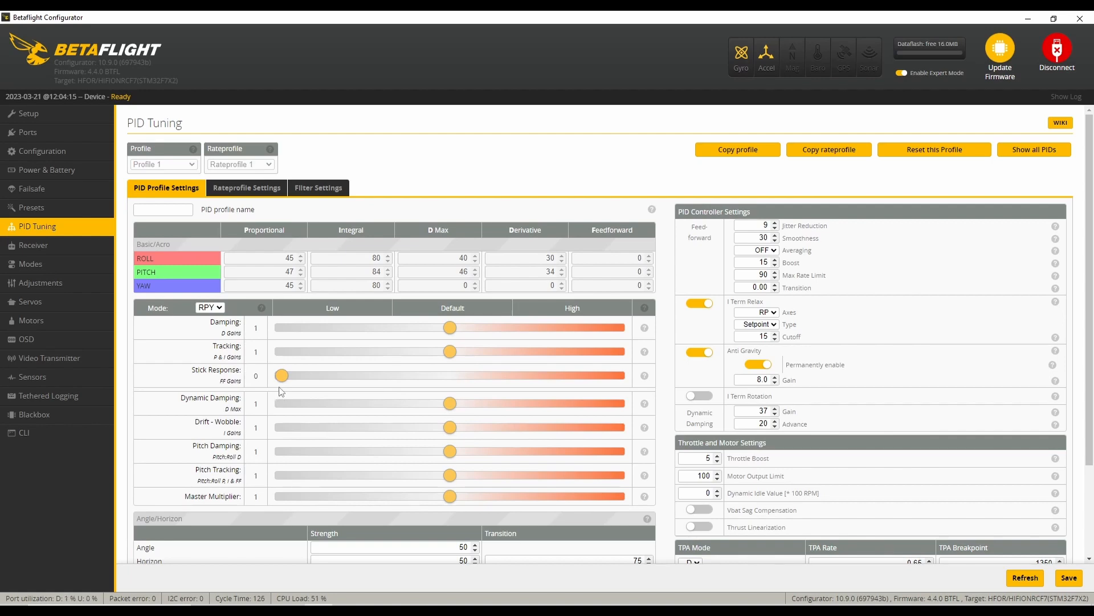
mouse_move(337, 408)
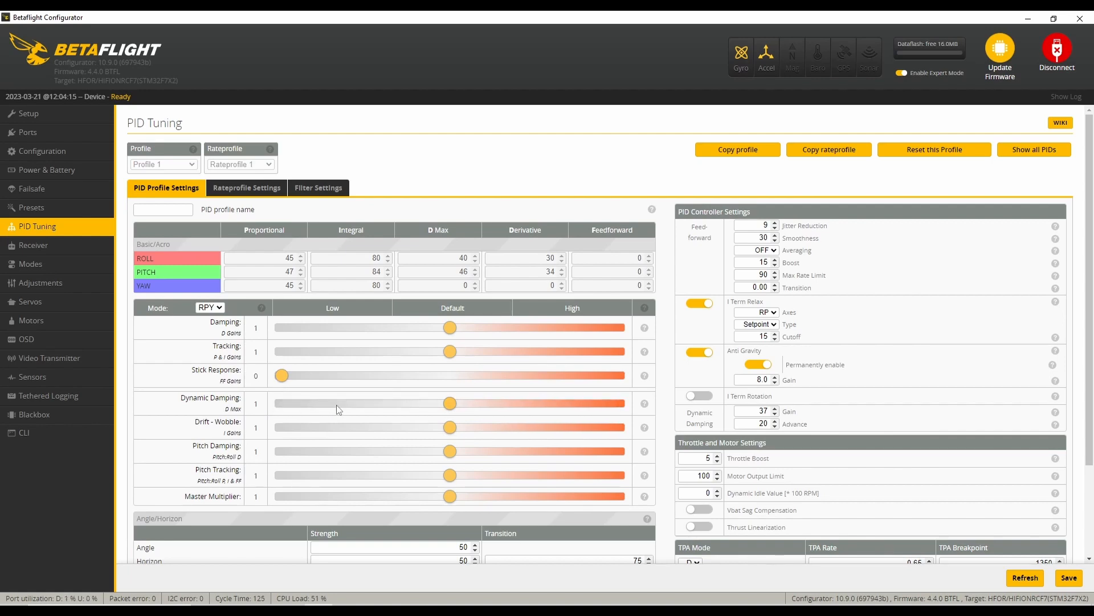
drag(449, 403, 424, 403)
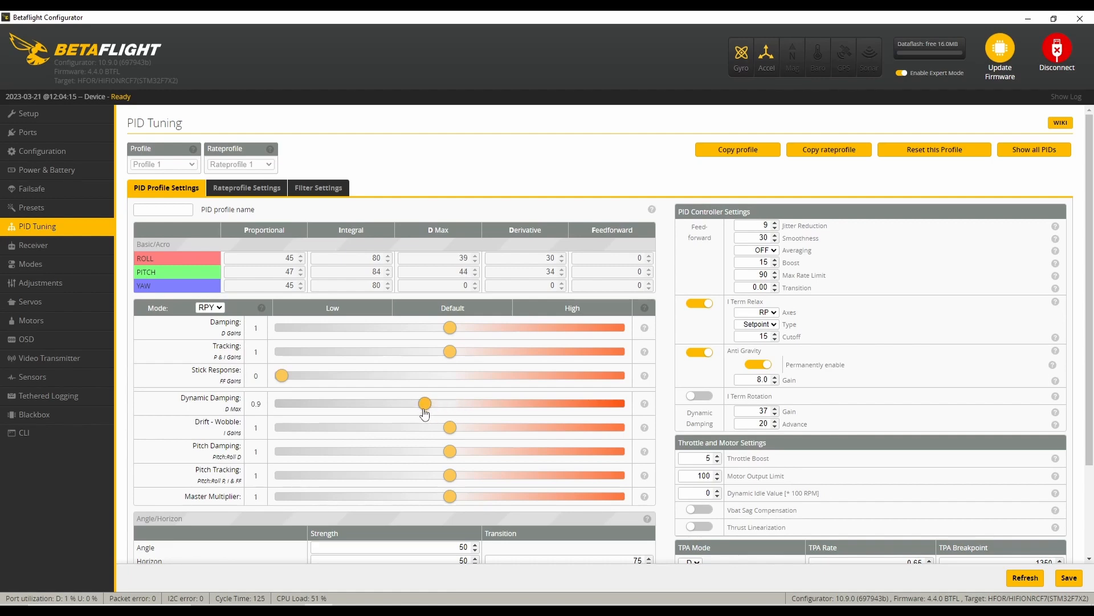
drag(426, 403, 281, 403)
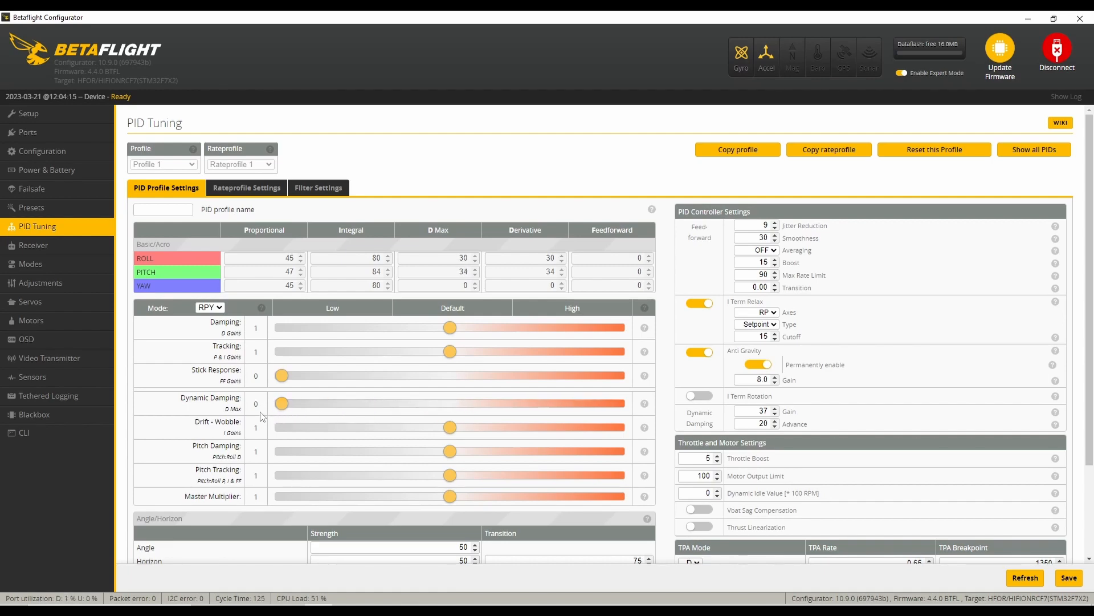
drag(450, 426, 281, 426)
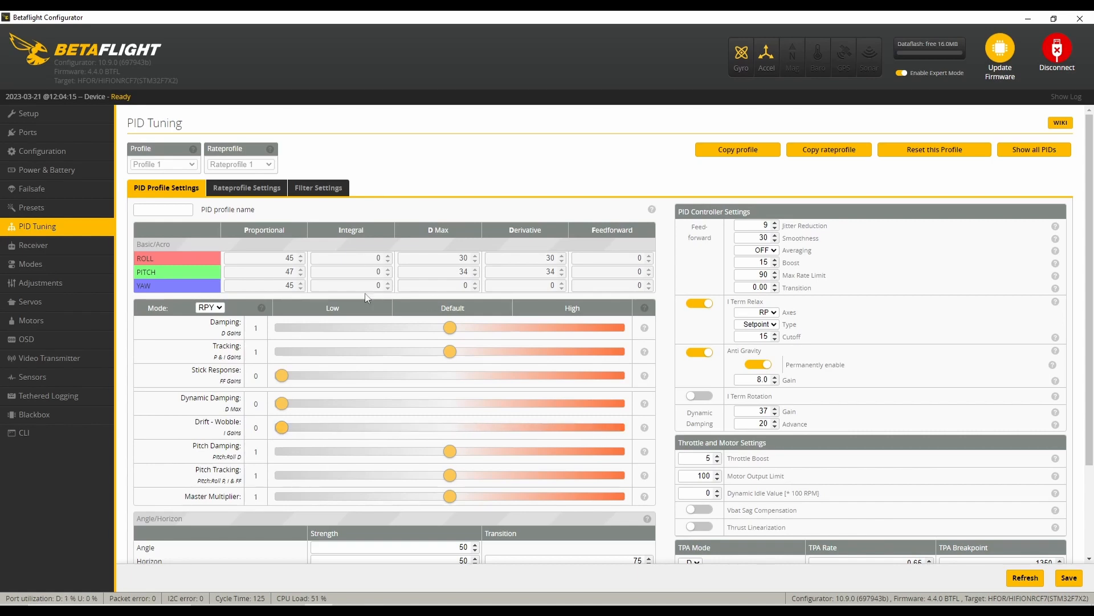
mouse_move(635, 288)
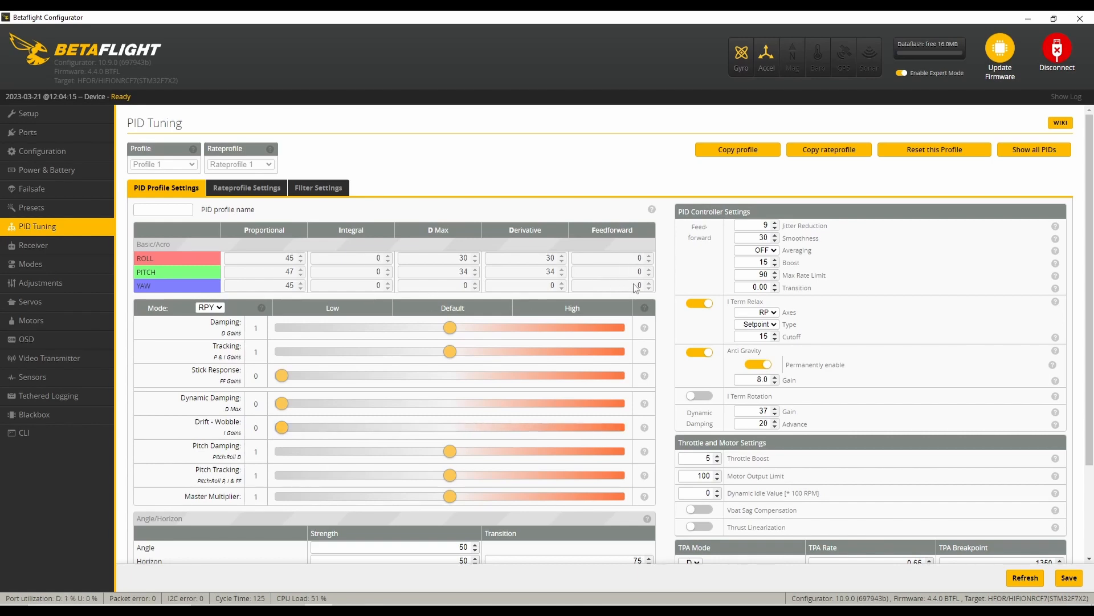
mouse_move(608, 341)
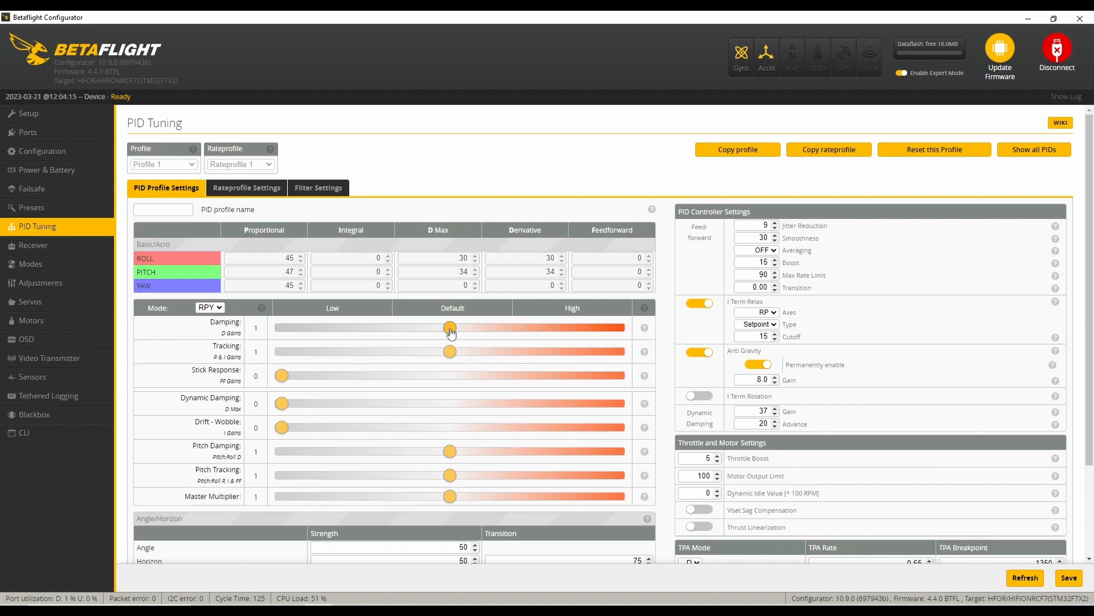
Step: Sweep Damping from 0.65 down to 0.6, then up through 1 to 1.4
drag(450, 327, 391, 327)
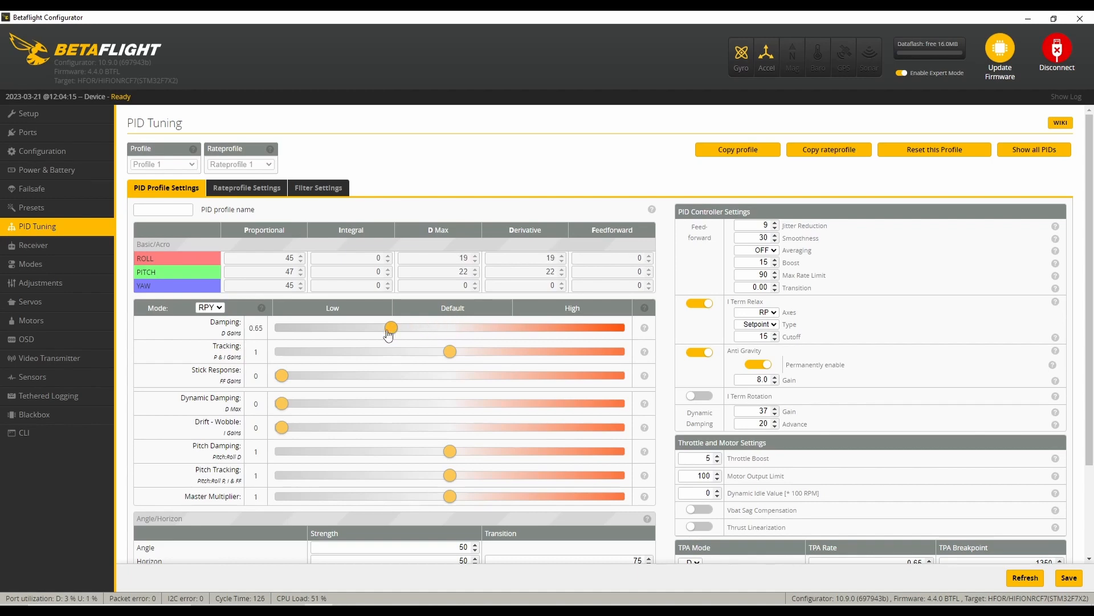
drag(391, 327, 382, 327)
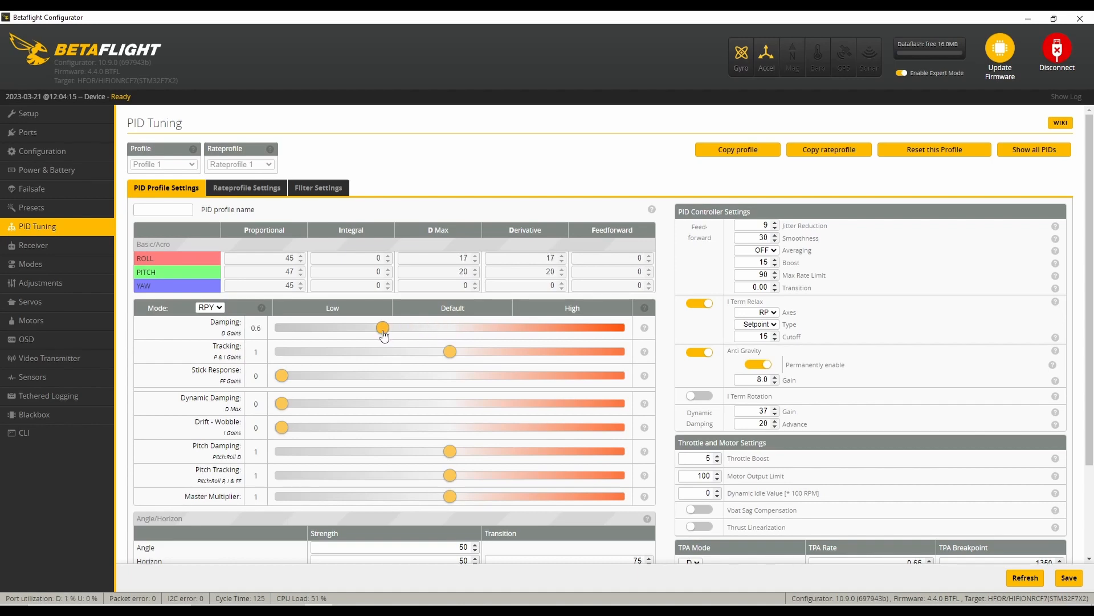
drag(383, 327, 407, 327)
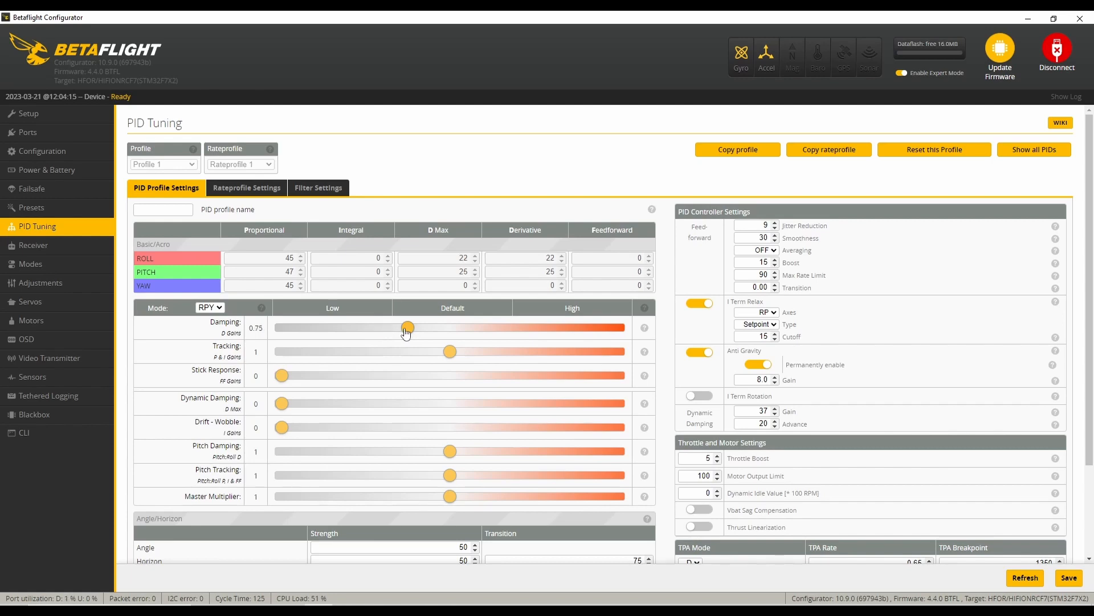
drag(408, 327, 449, 327)
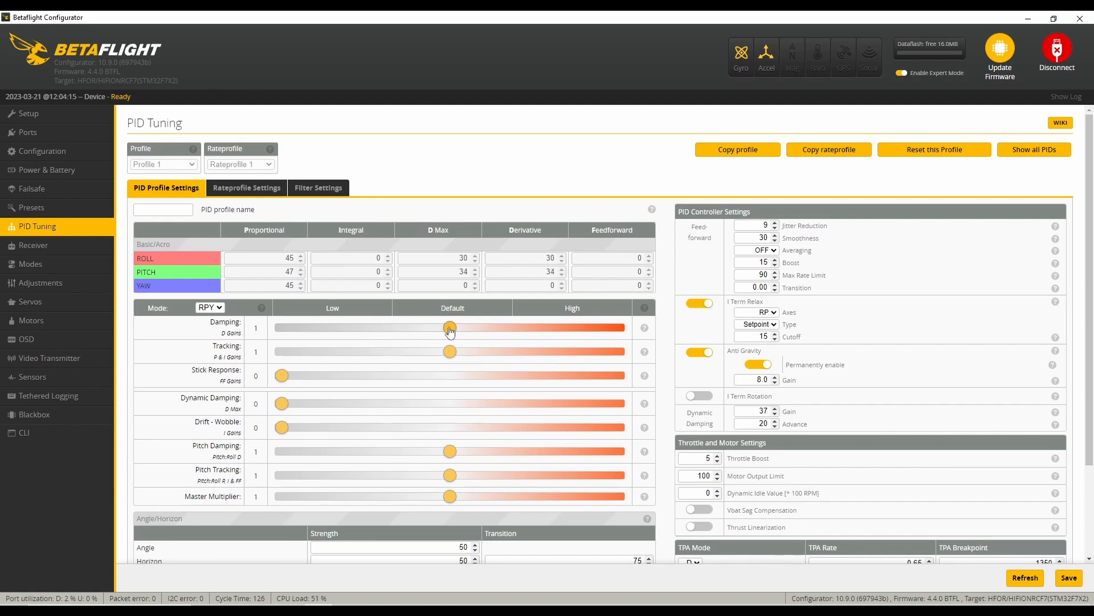
drag(450, 328, 484, 327)
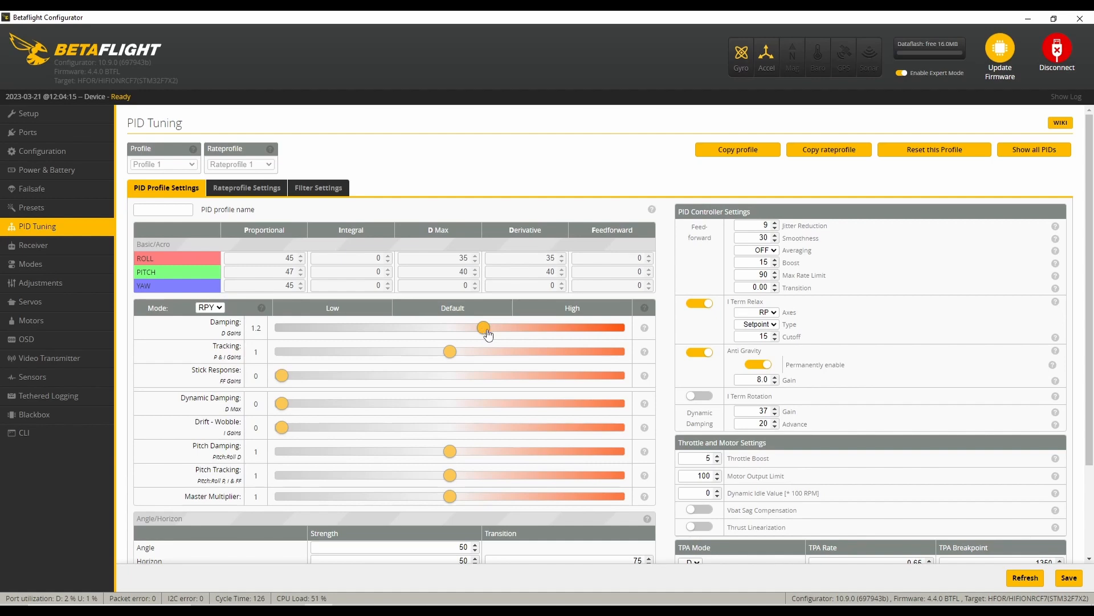
drag(484, 327, 516, 327)
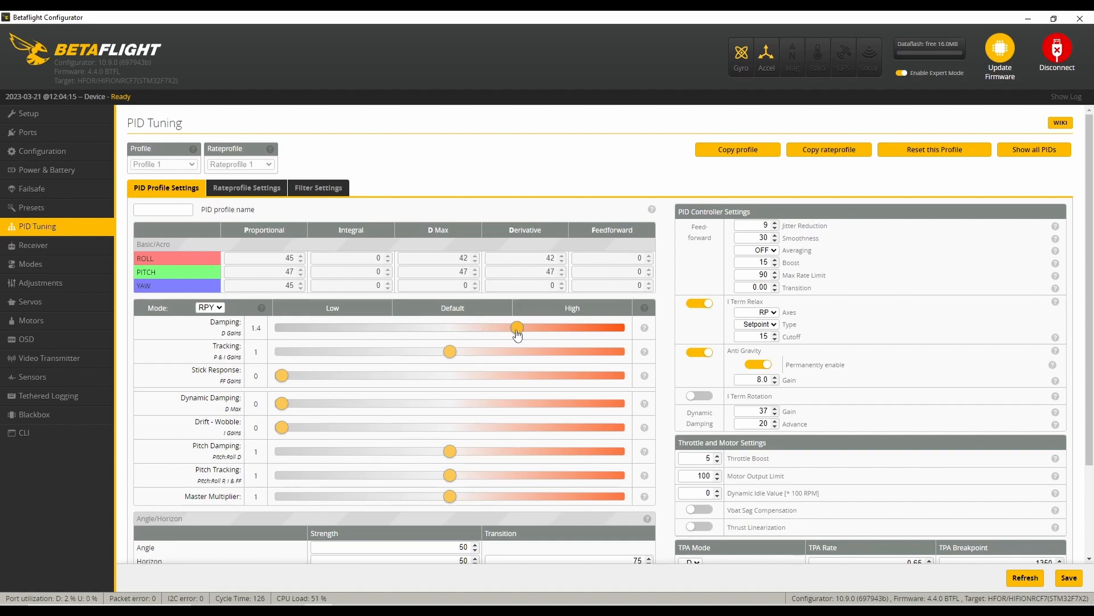
Step: Sweep Damping again from 0.45 up to 1.3 and back to about 0.5
drag(516, 326, 357, 327)
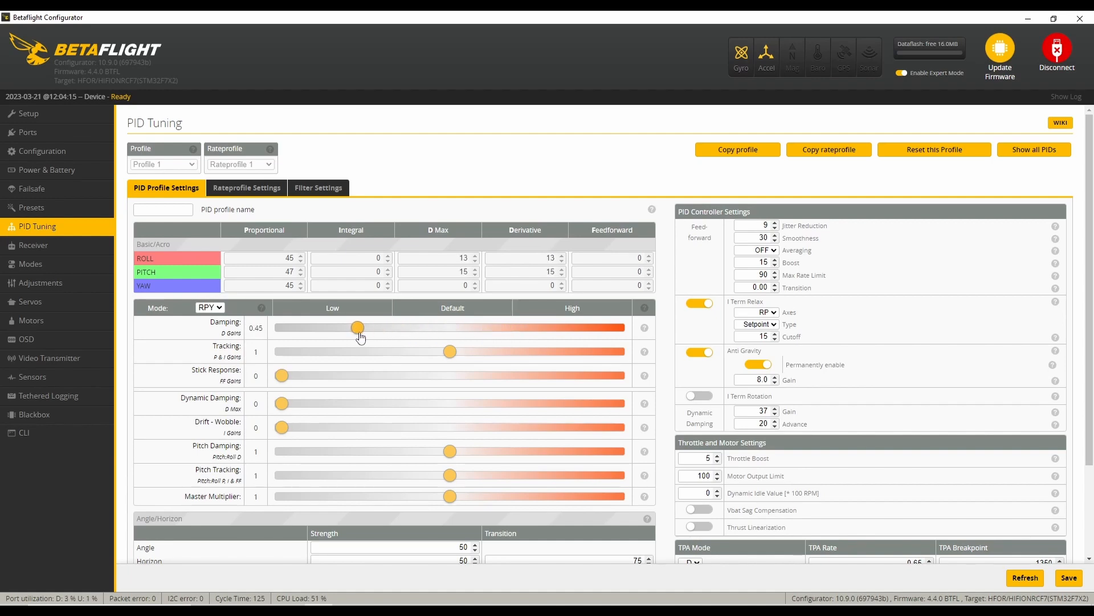
drag(357, 327, 374, 327)
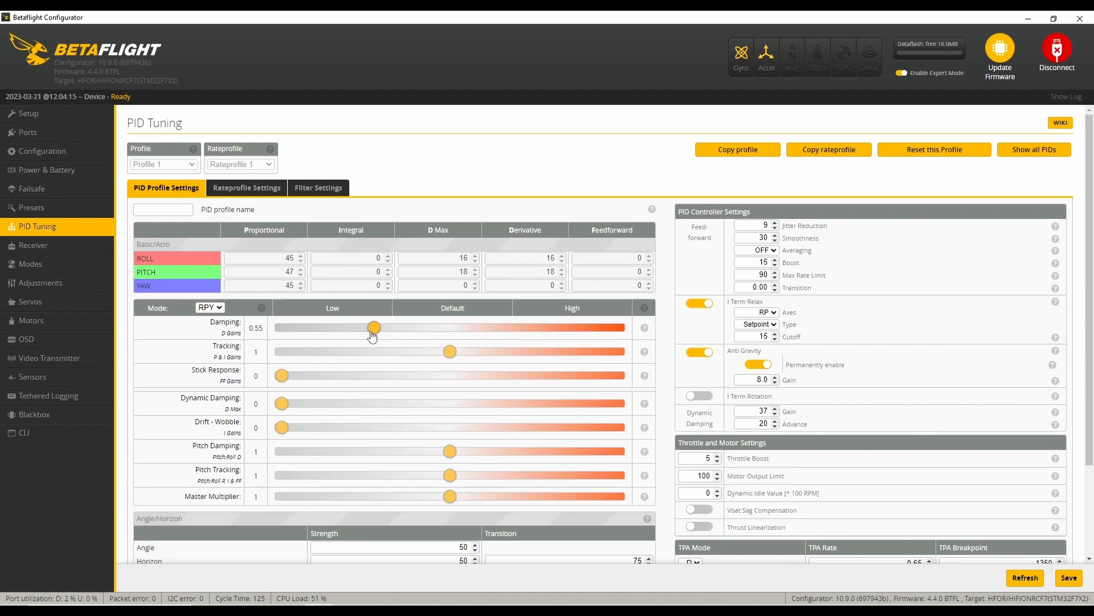
drag(374, 327, 416, 326)
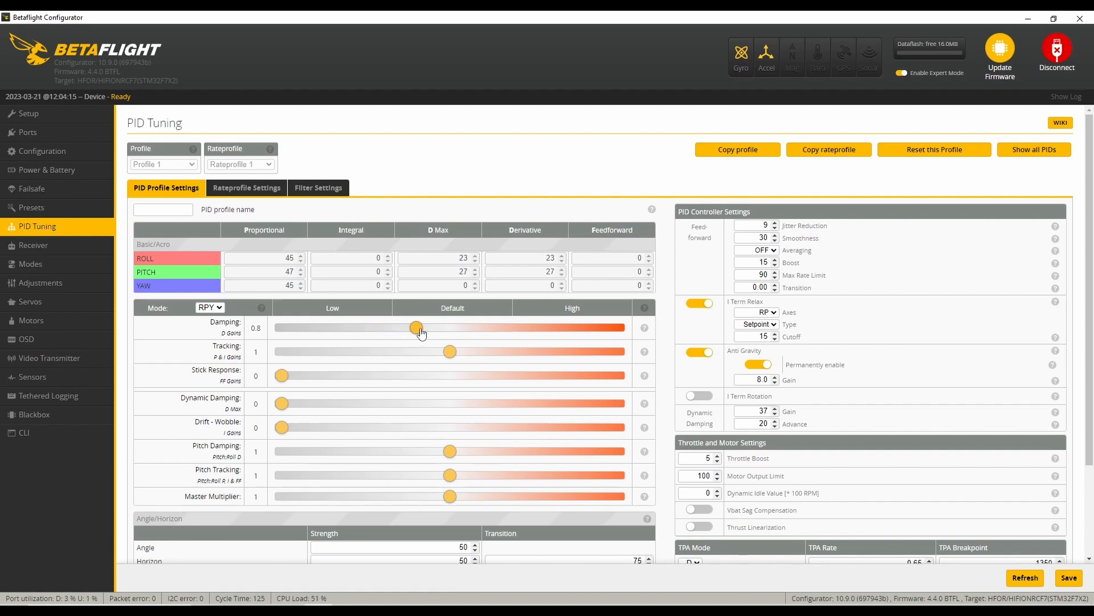
drag(416, 327, 500, 327)
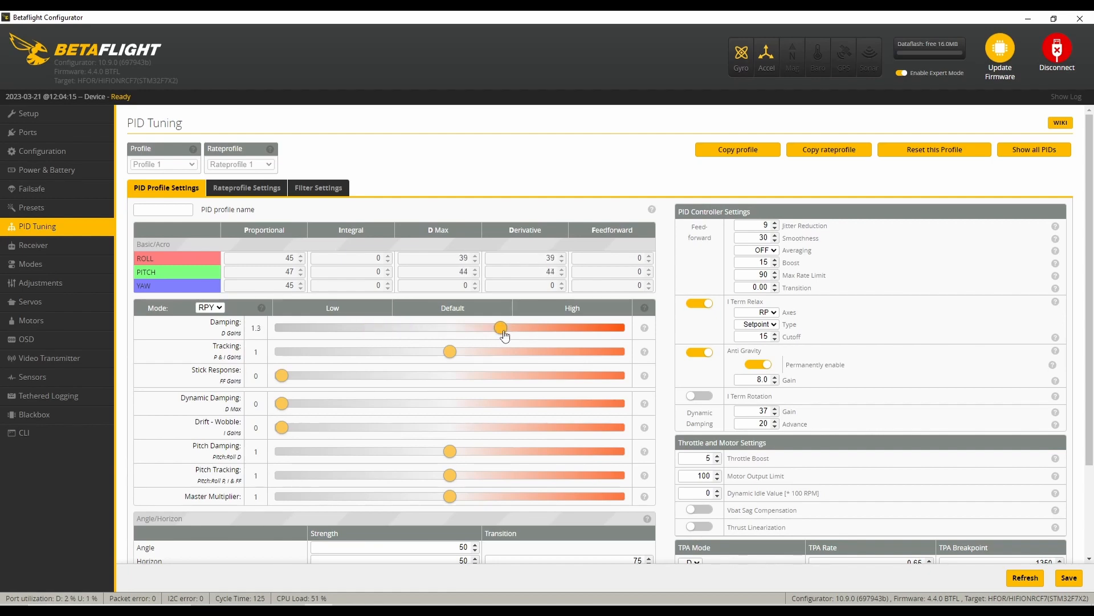
drag(500, 326, 366, 327)
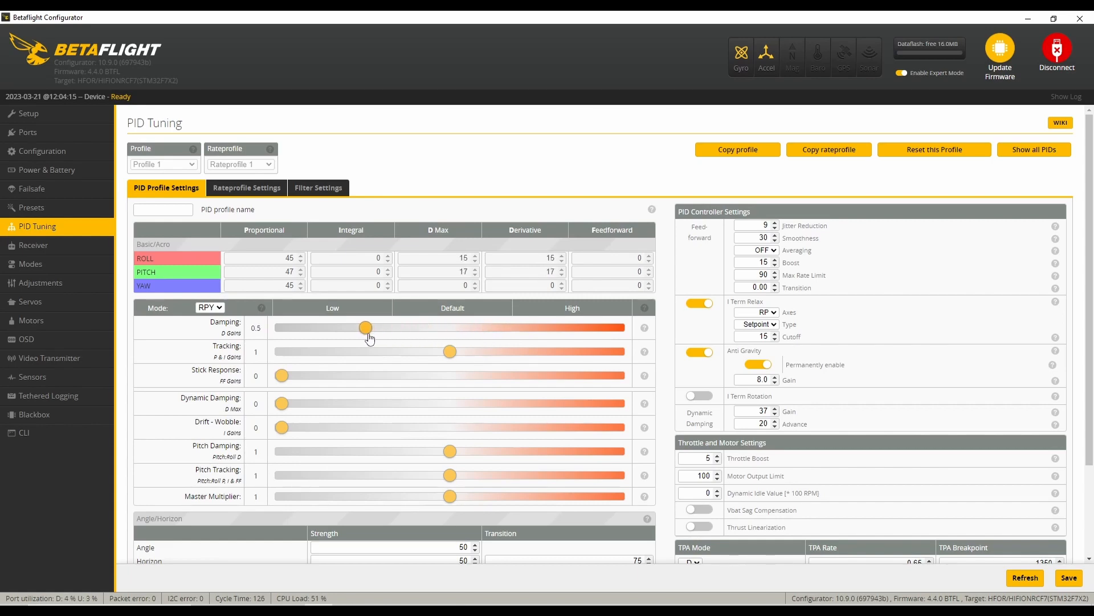
drag(366, 326, 382, 326)
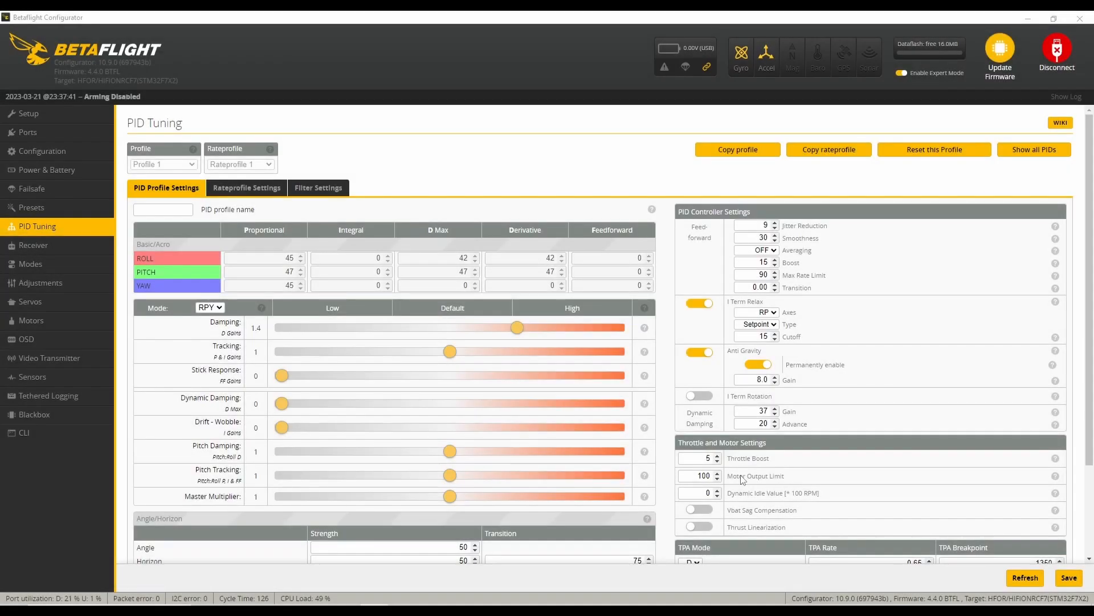
mouse_move(590, 426)
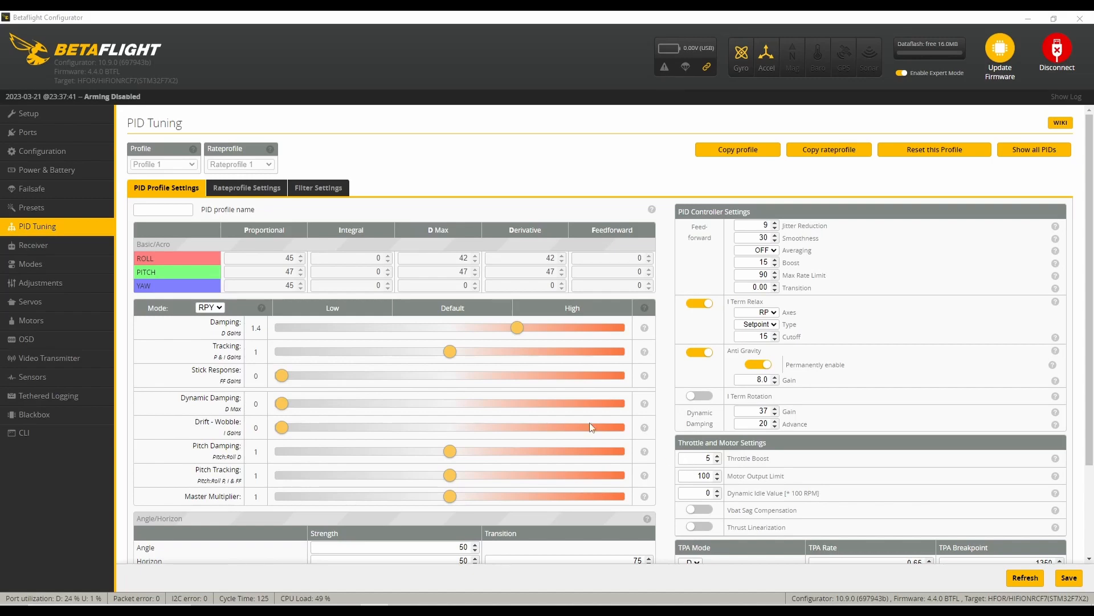
mouse_move(195, 330)
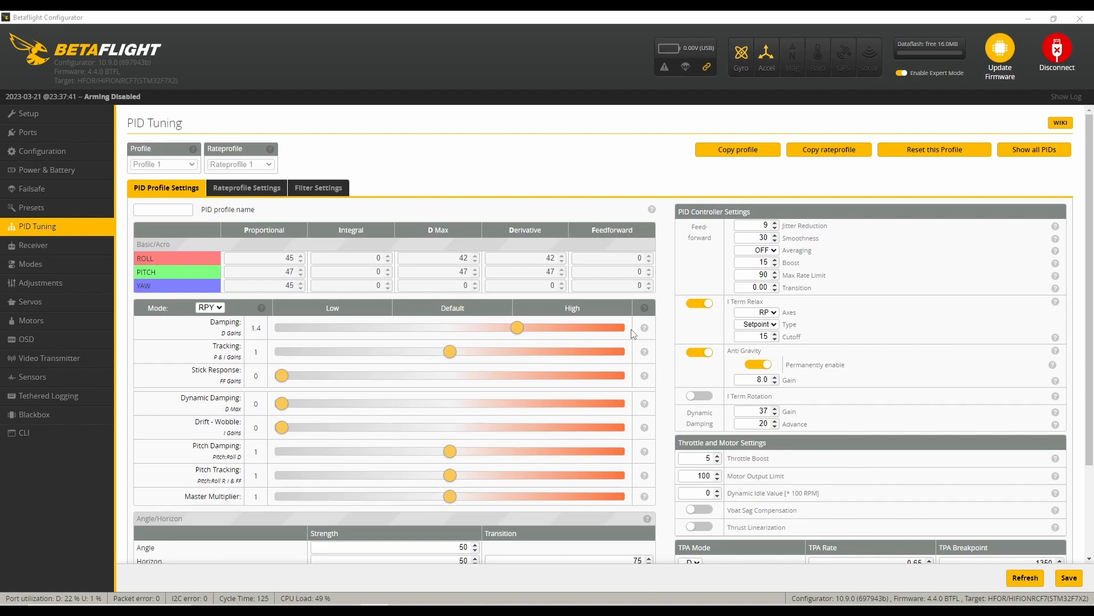
mouse_move(668, 333)
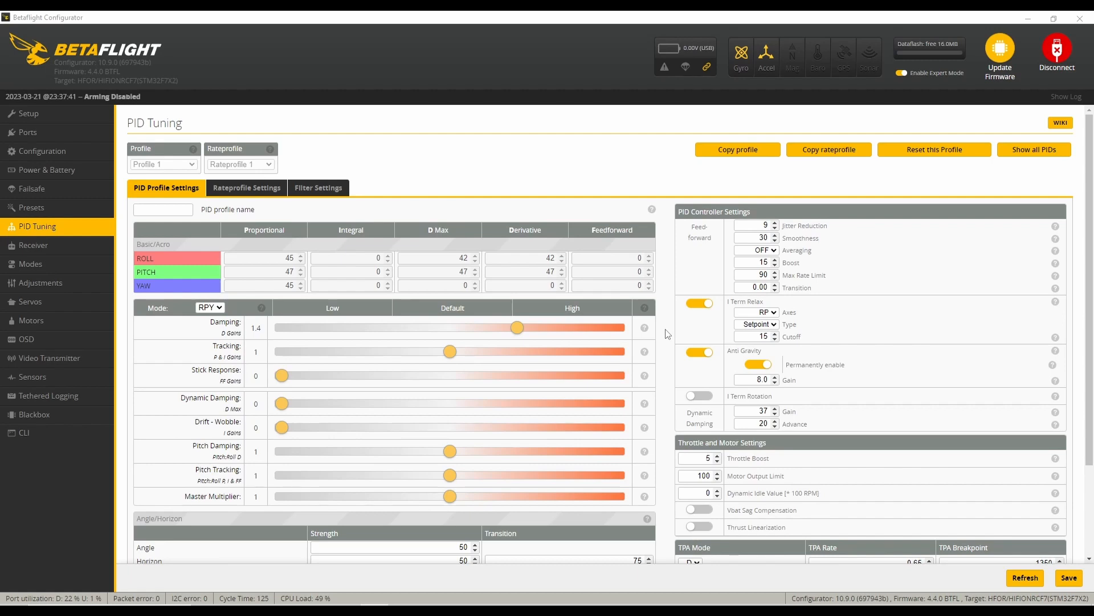
mouse_move(445, 451)
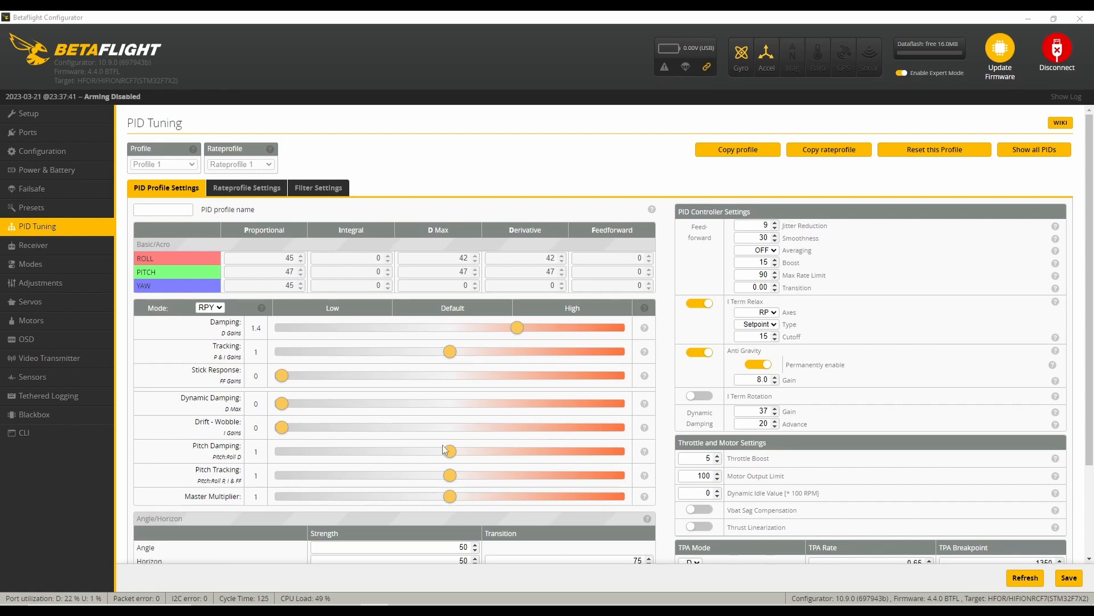
mouse_move(550, 381)
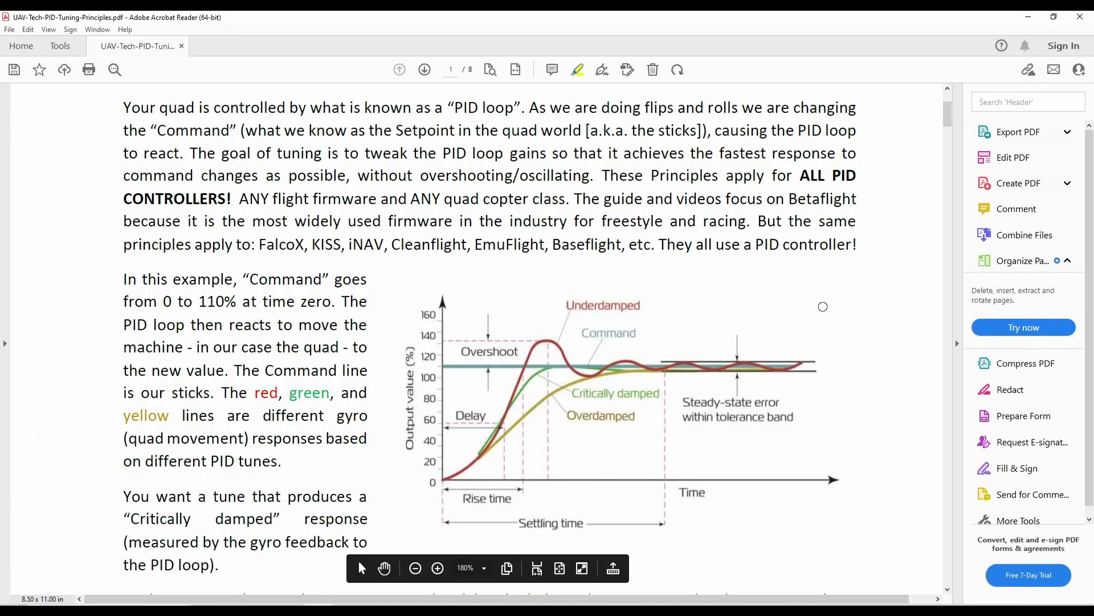
mouse_move(795, 299)
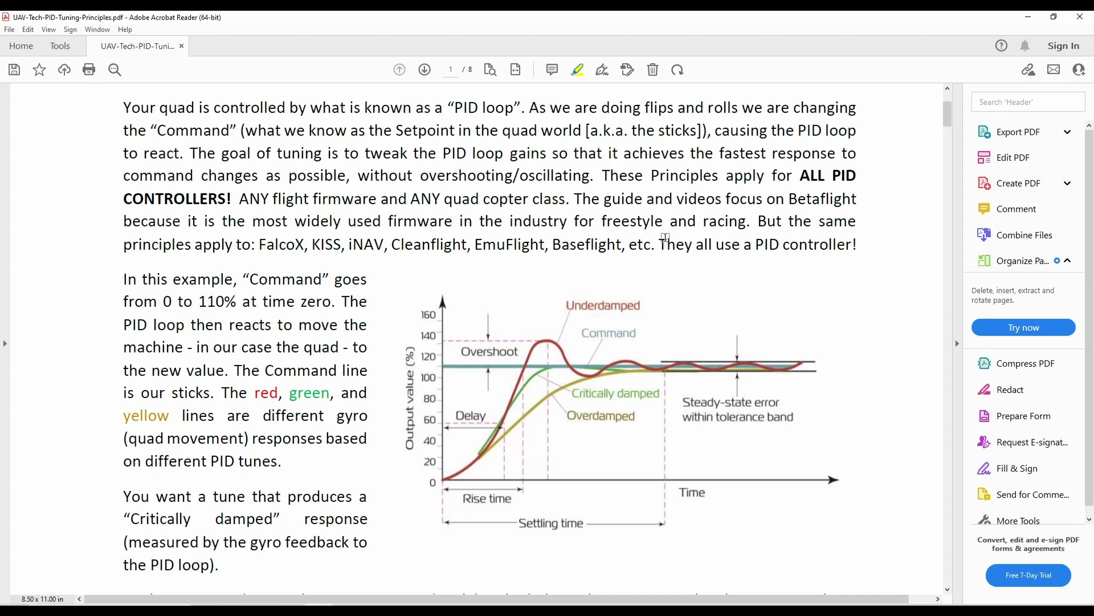
mouse_move(573, 99)
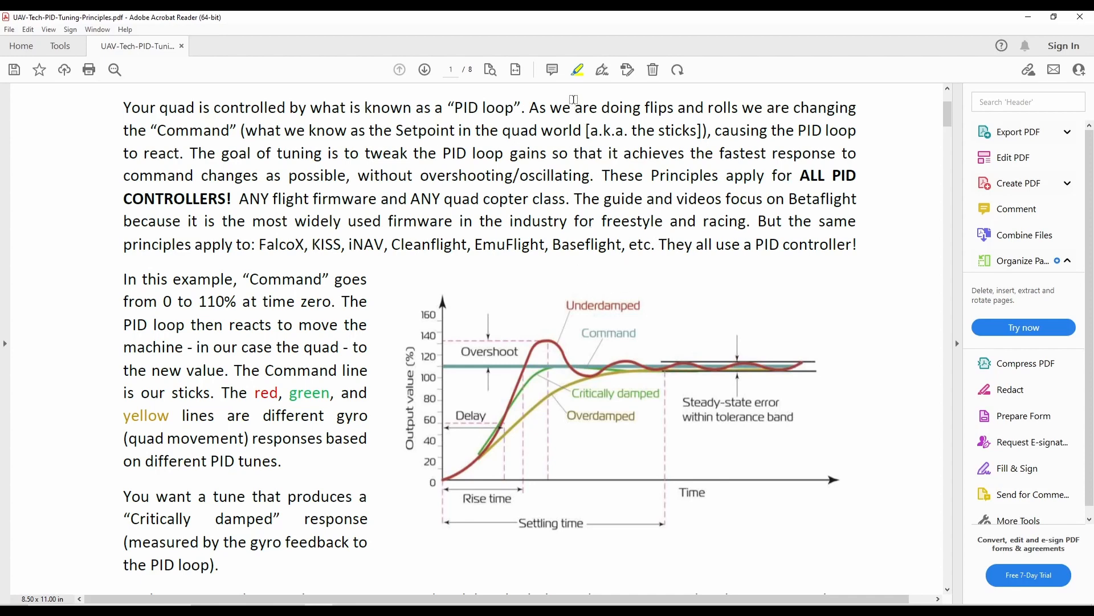
mouse_move(574, 90)
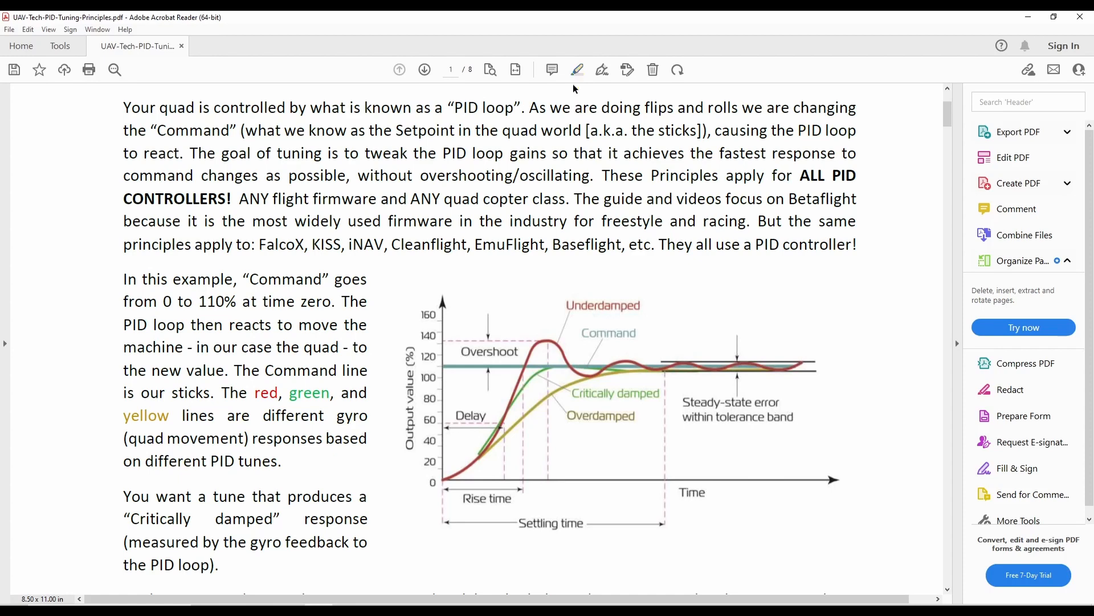
Step: Trace the critically damped response curve with a yellow freehand drawing
click(577, 69)
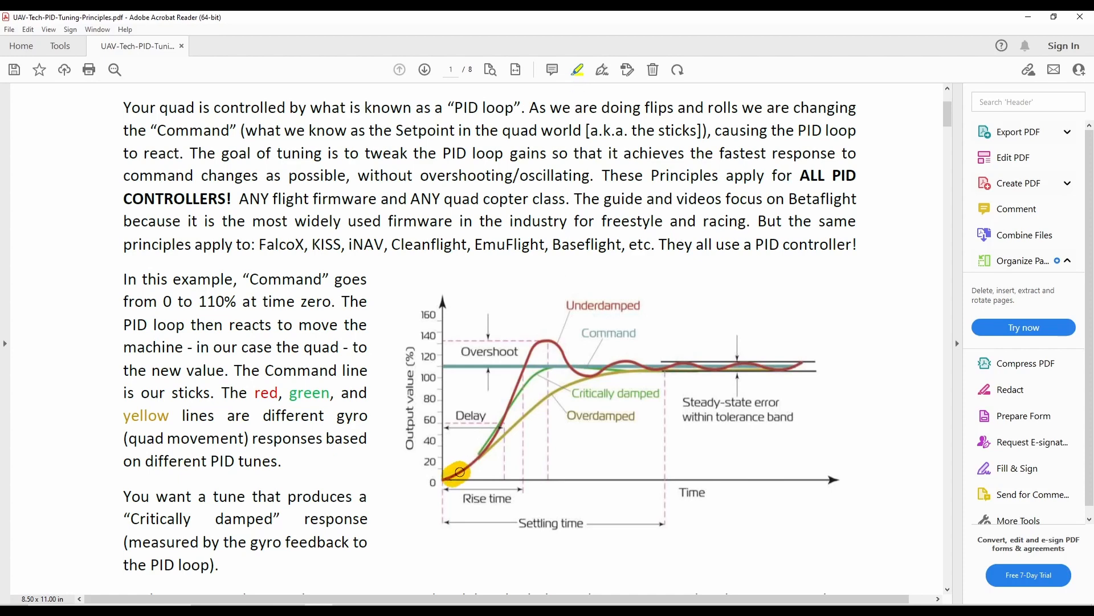
drag(452, 476, 504, 410)
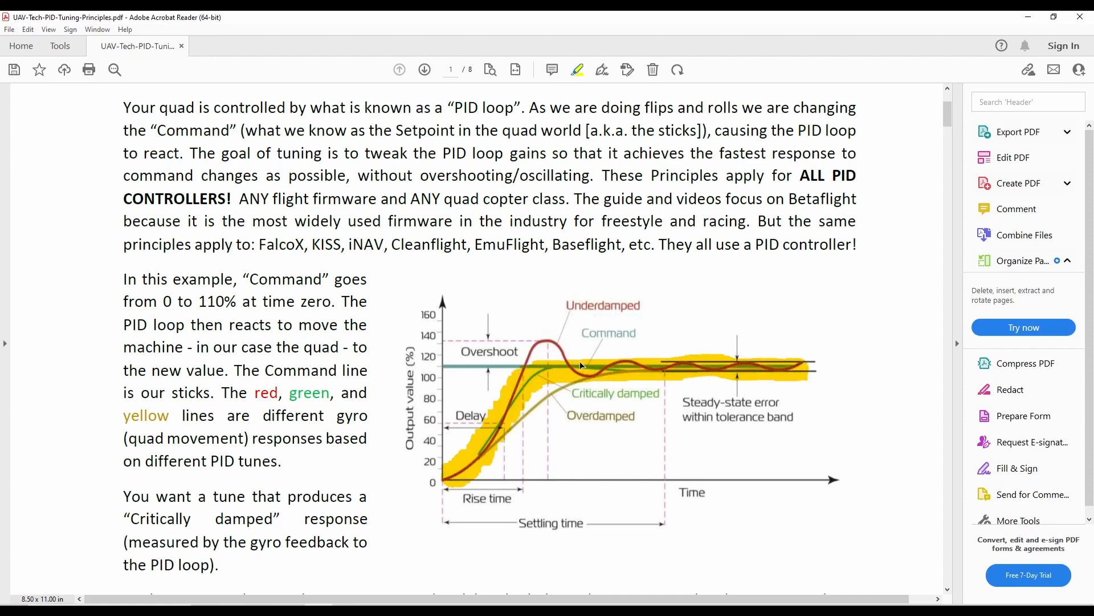
mouse_move(501, 443)
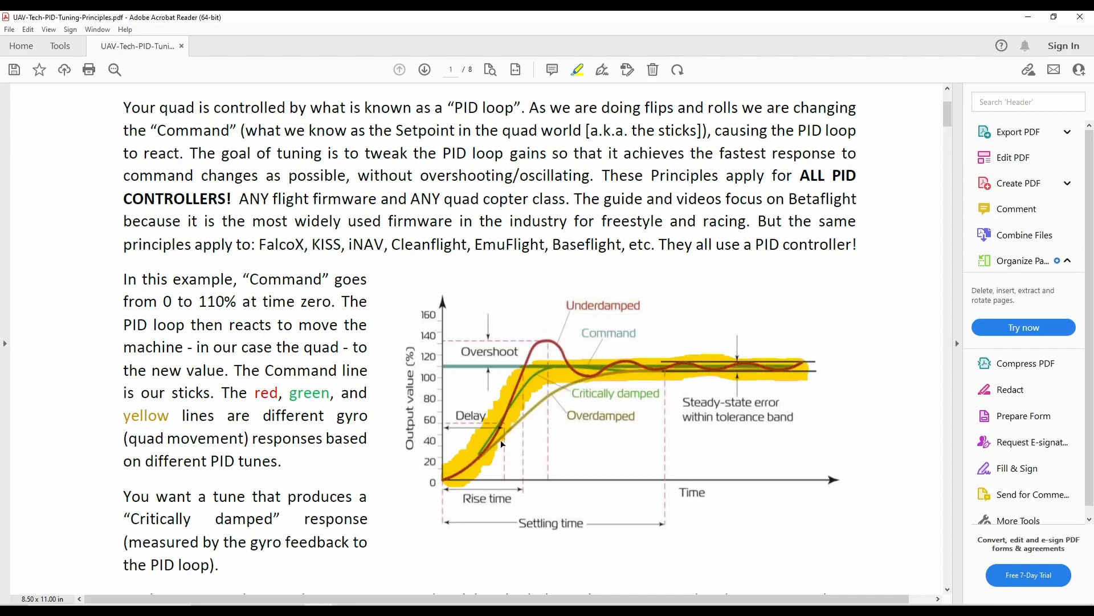
mouse_move(519, 372)
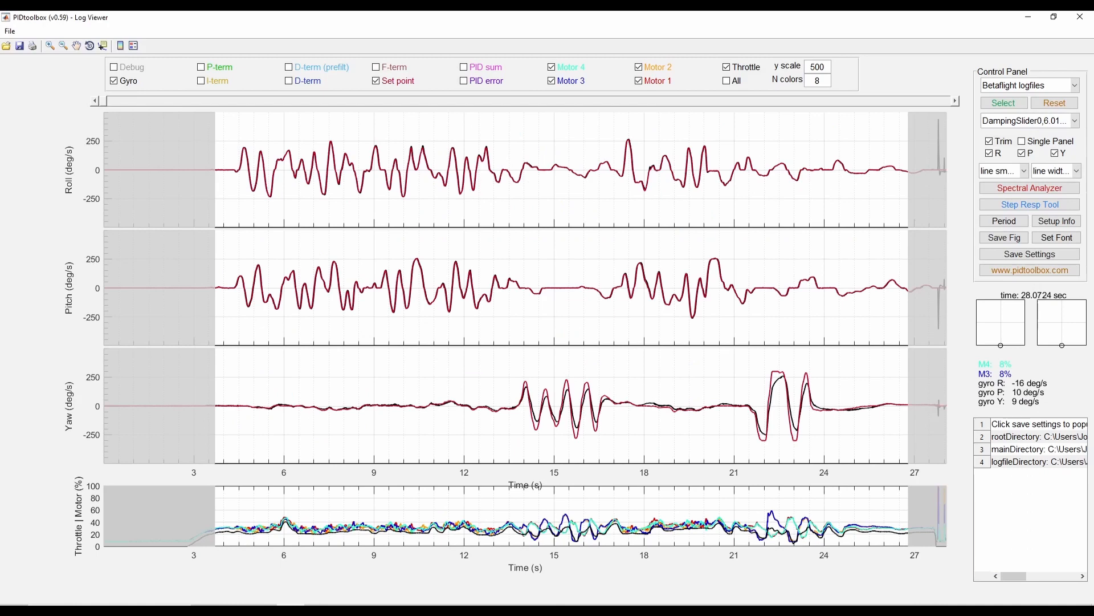
mouse_move(763, 287)
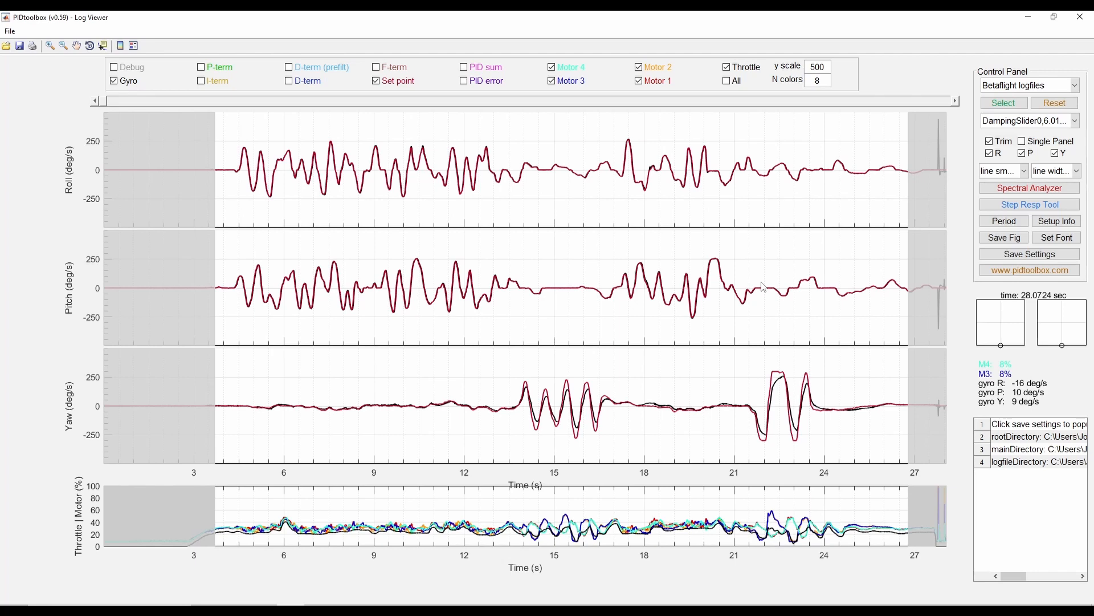
mouse_move(896, 166)
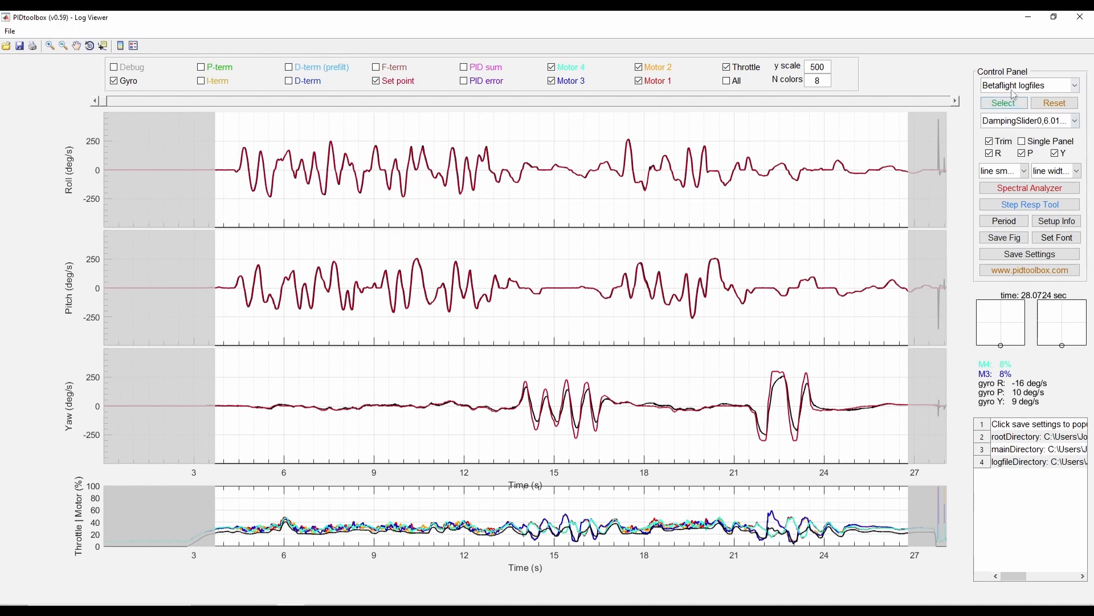
click(1003, 102)
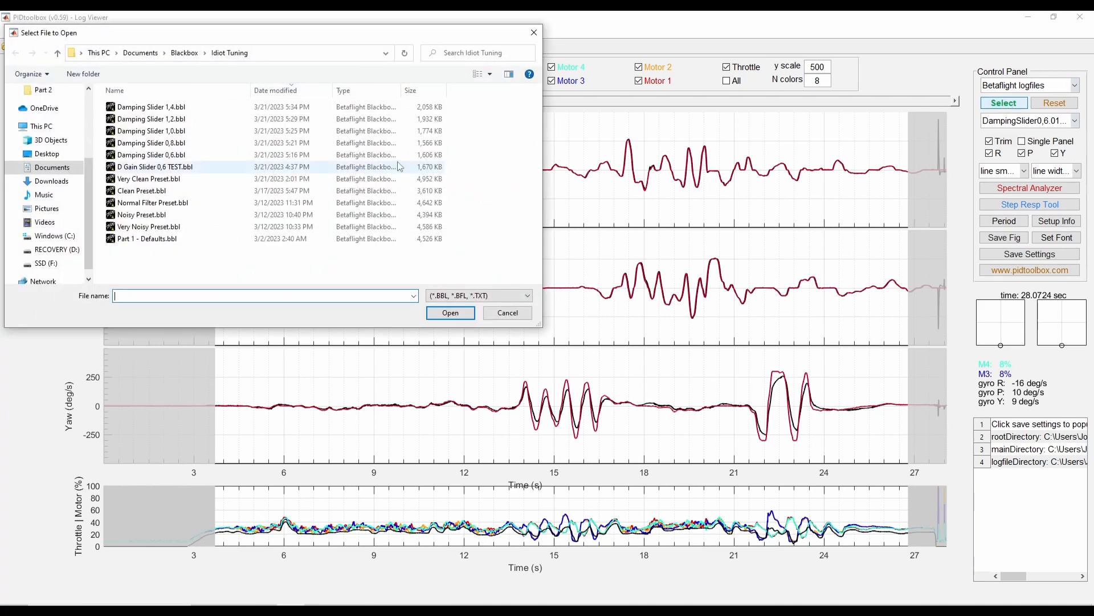
mouse_move(148, 143)
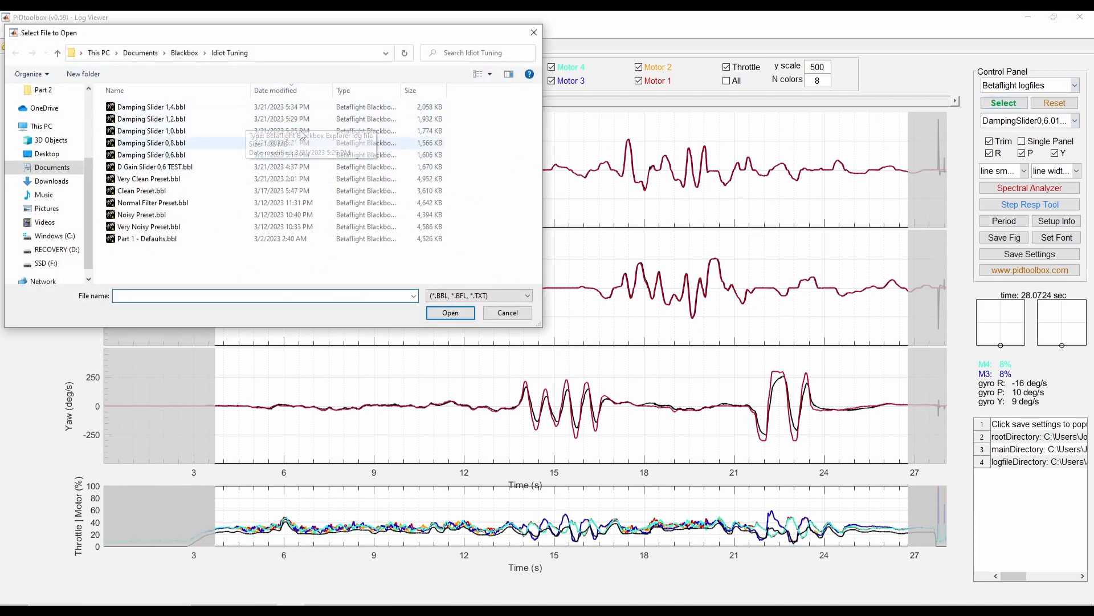
click(507, 311)
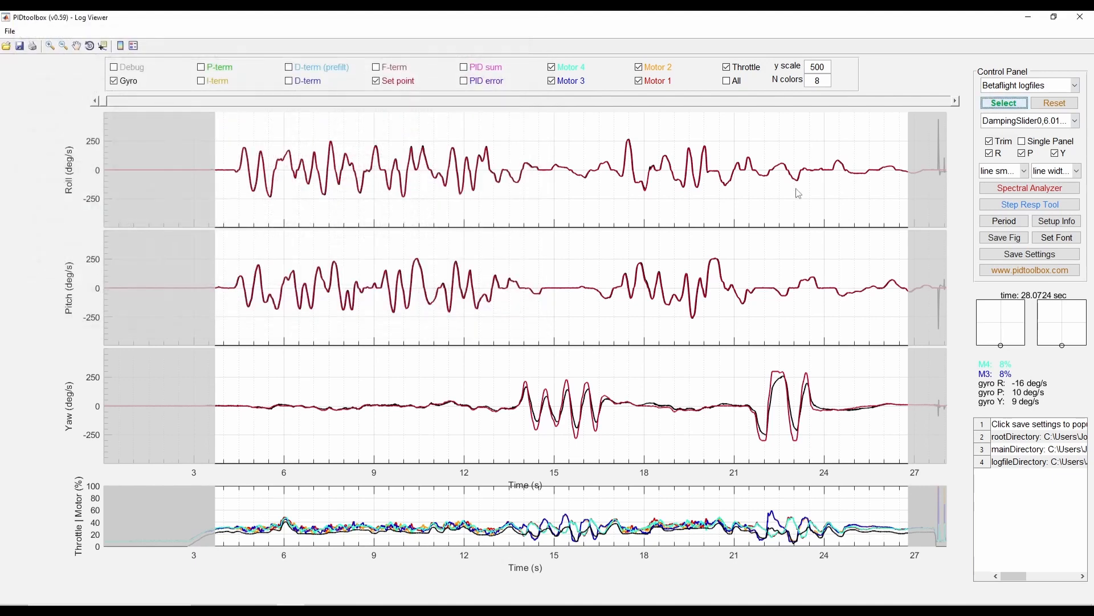
click(1029, 120)
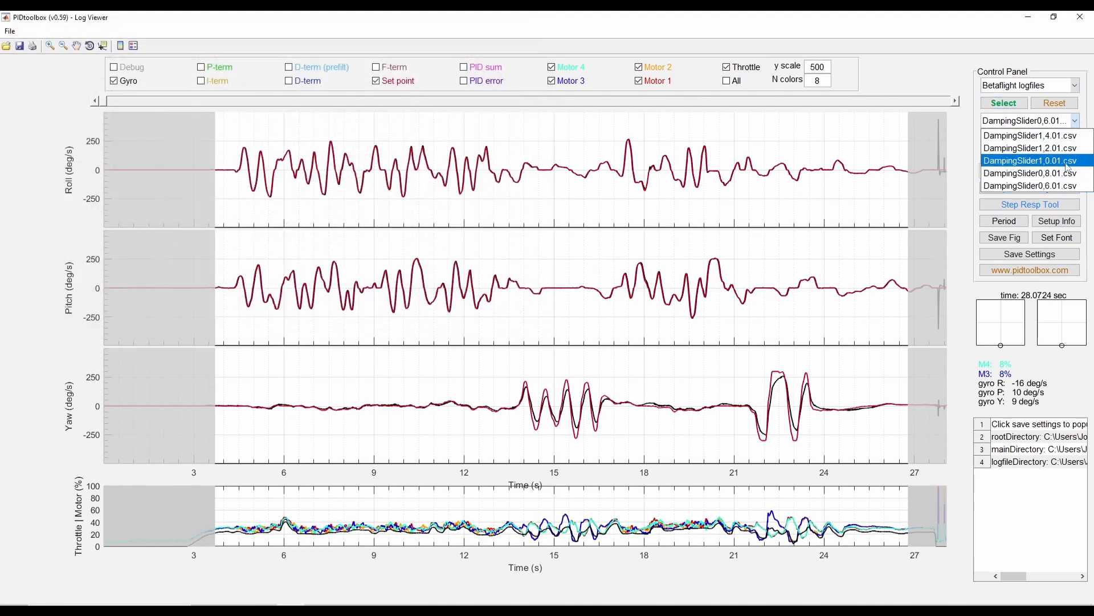
click(1029, 160)
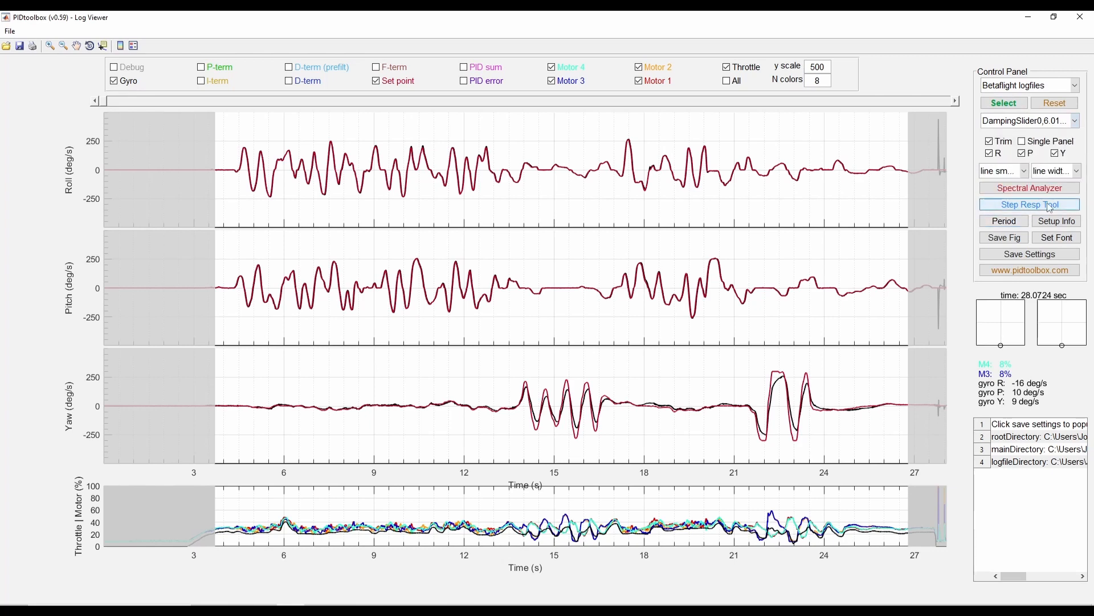
Step: Run step response analysis on the five damping logs, maximize the window, enable Y correction
click(1029, 205)
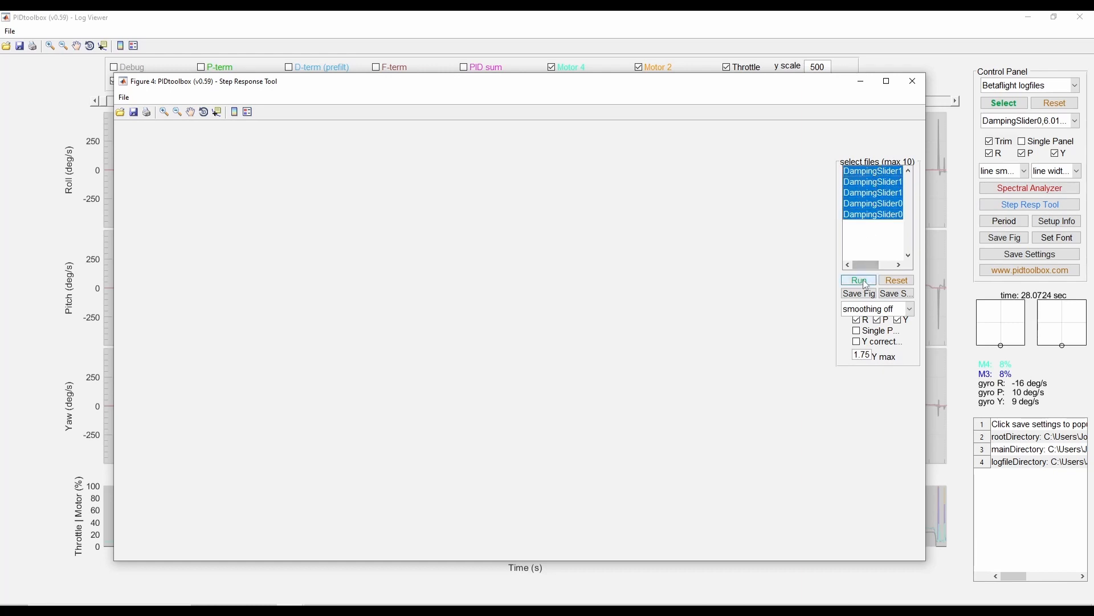
click(858, 279)
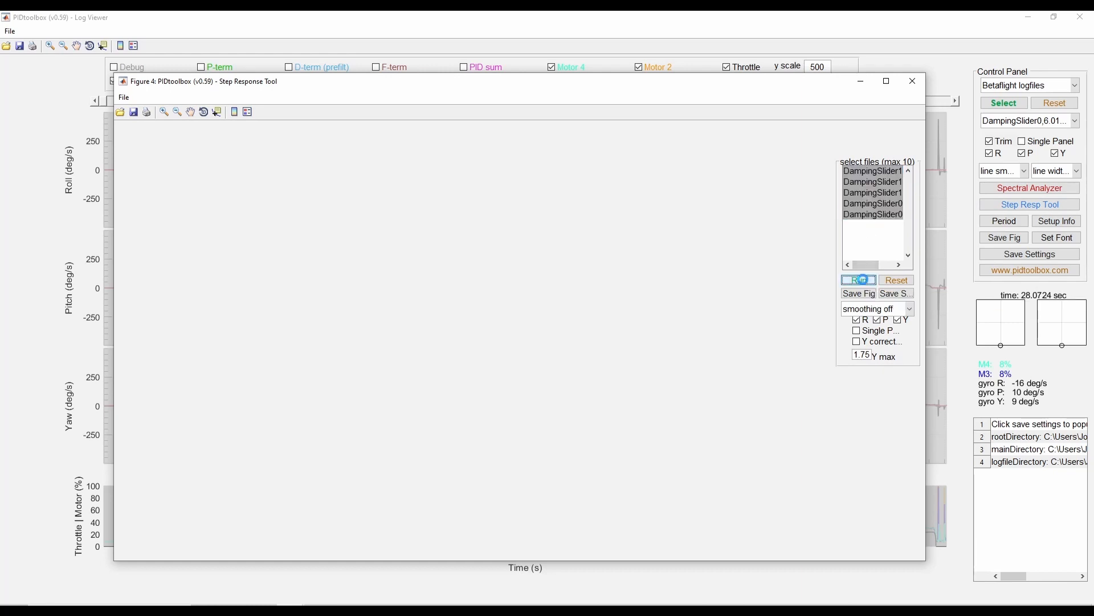
mouse_move(860, 280)
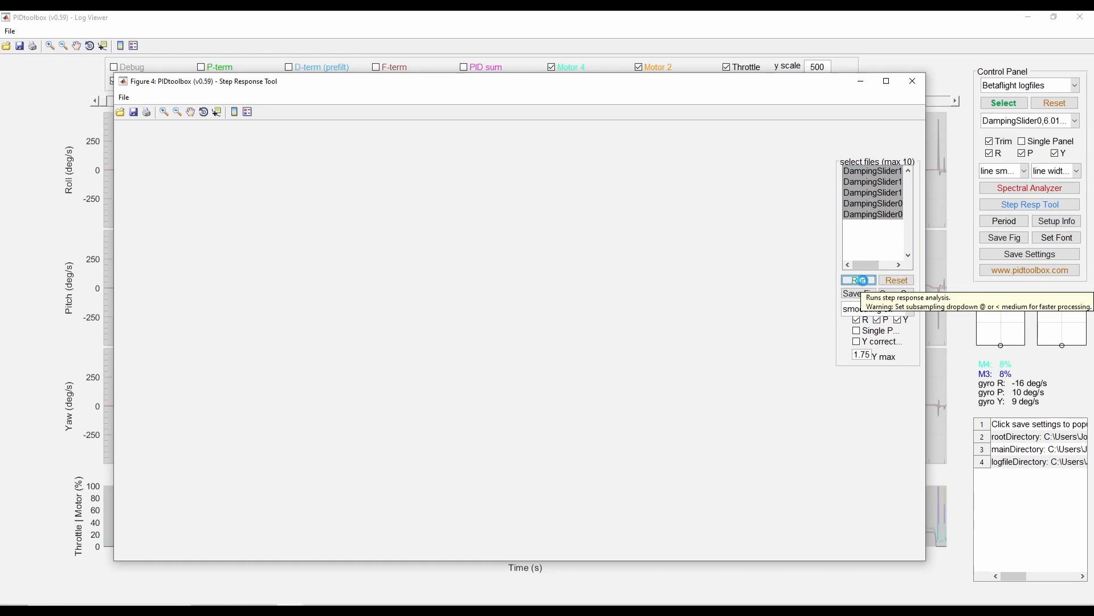
click(860, 280)
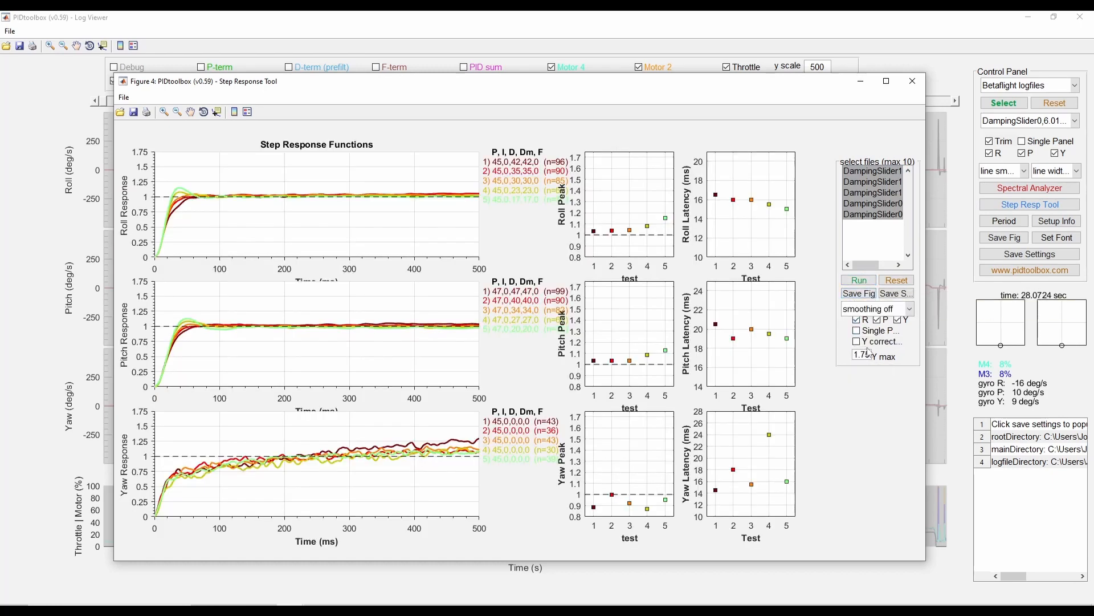
click(886, 81)
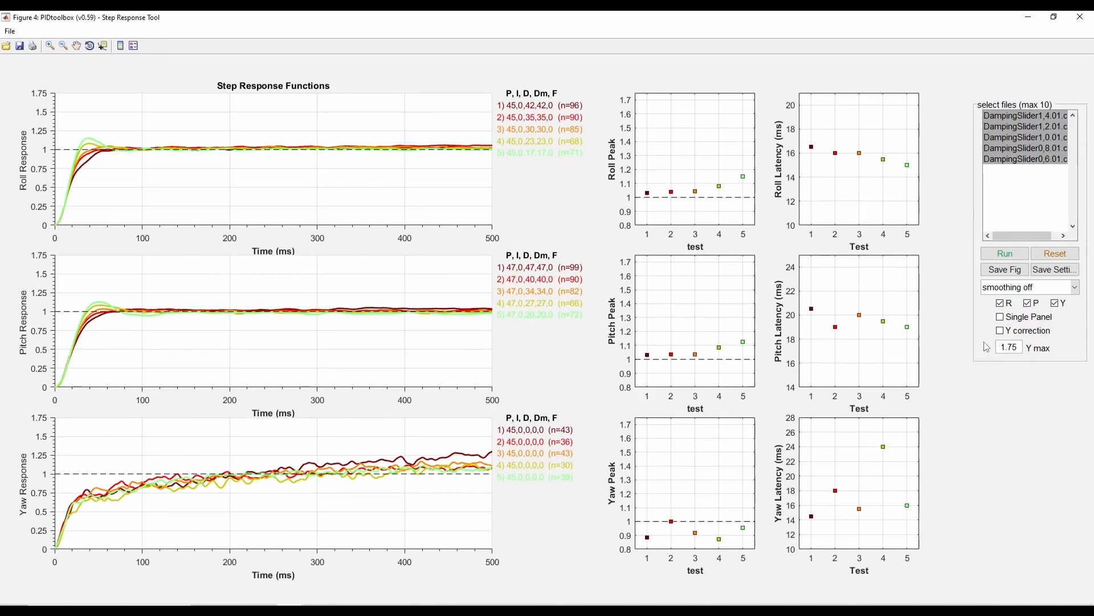
click(1001, 330)
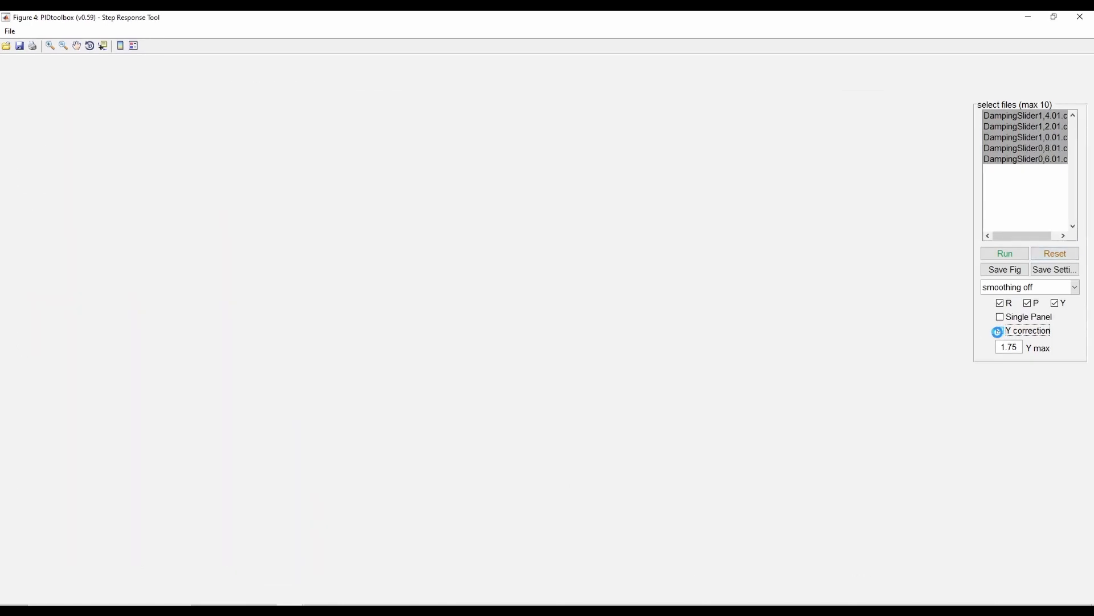
Step: Rerun the step response analysis on all five damping logs with Y correction
click(1004, 252)
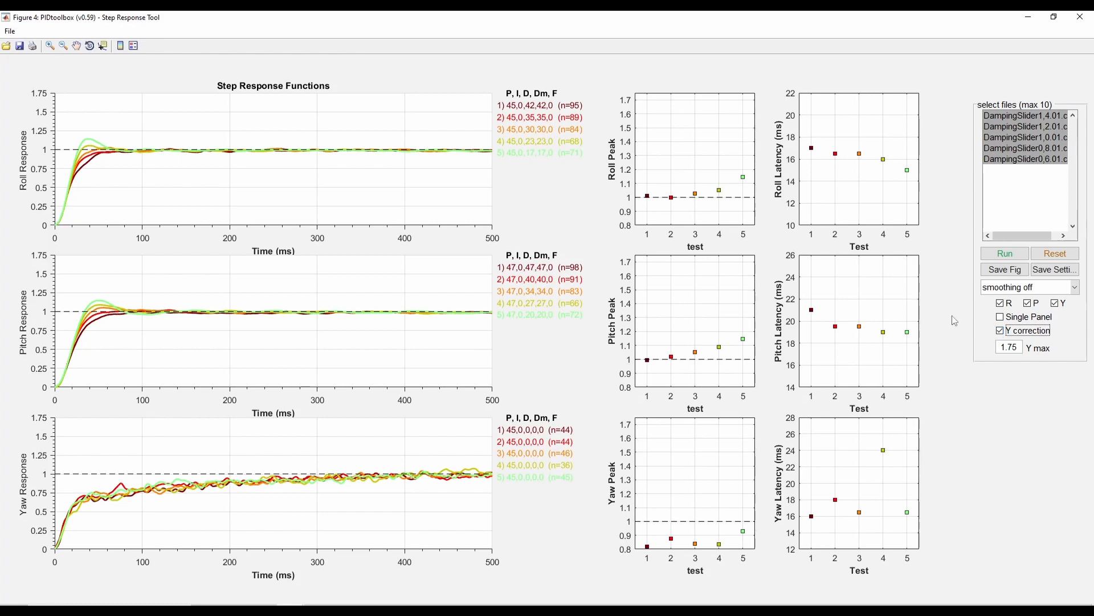
mouse_move(80, 190)
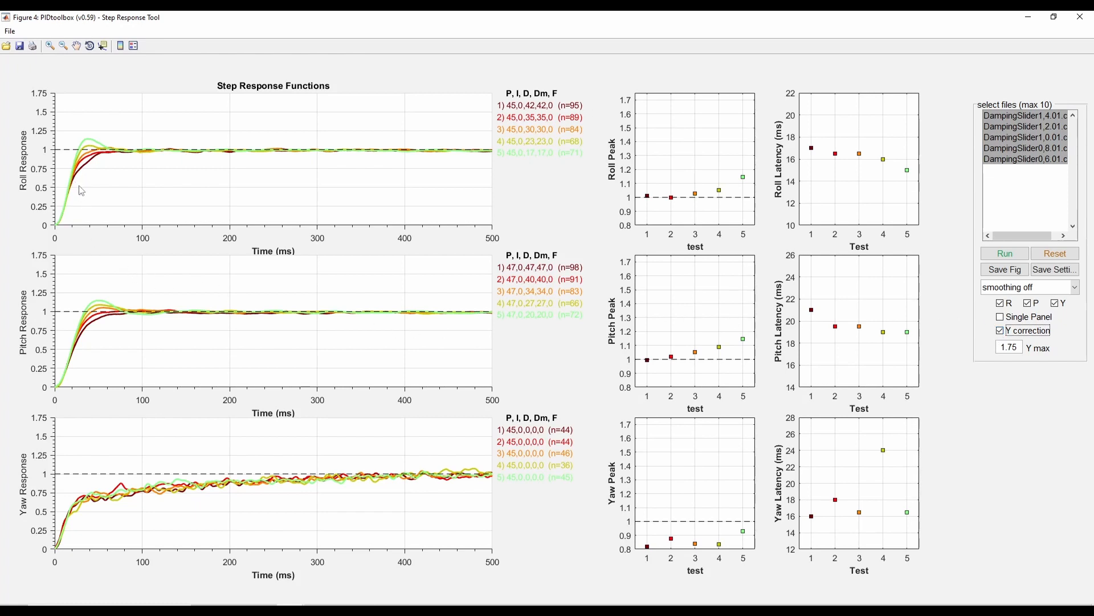
mouse_move(83, 155)
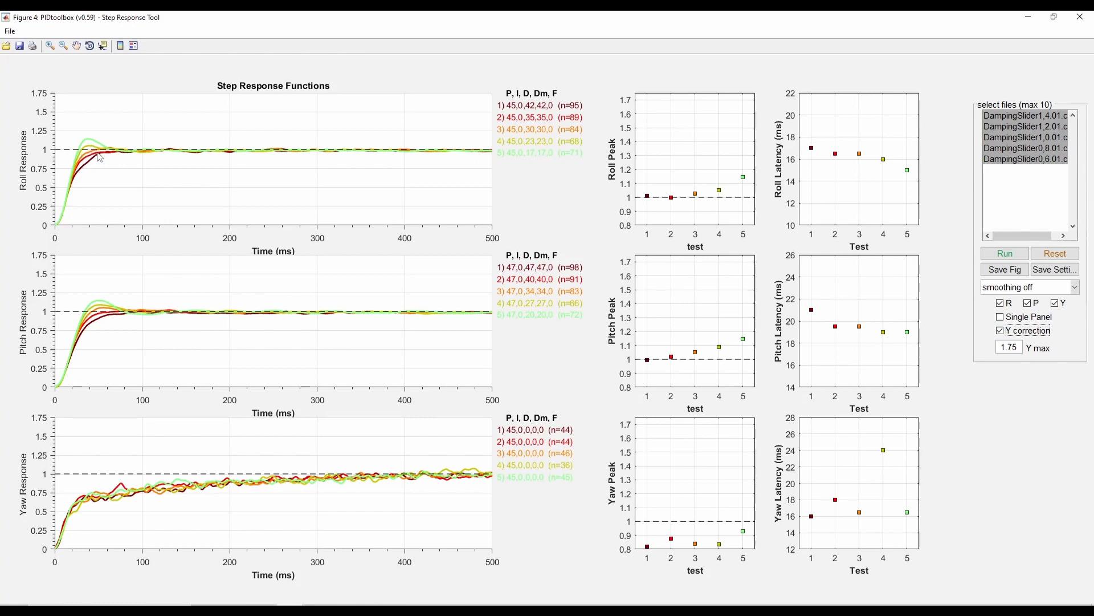
mouse_move(225, 274)
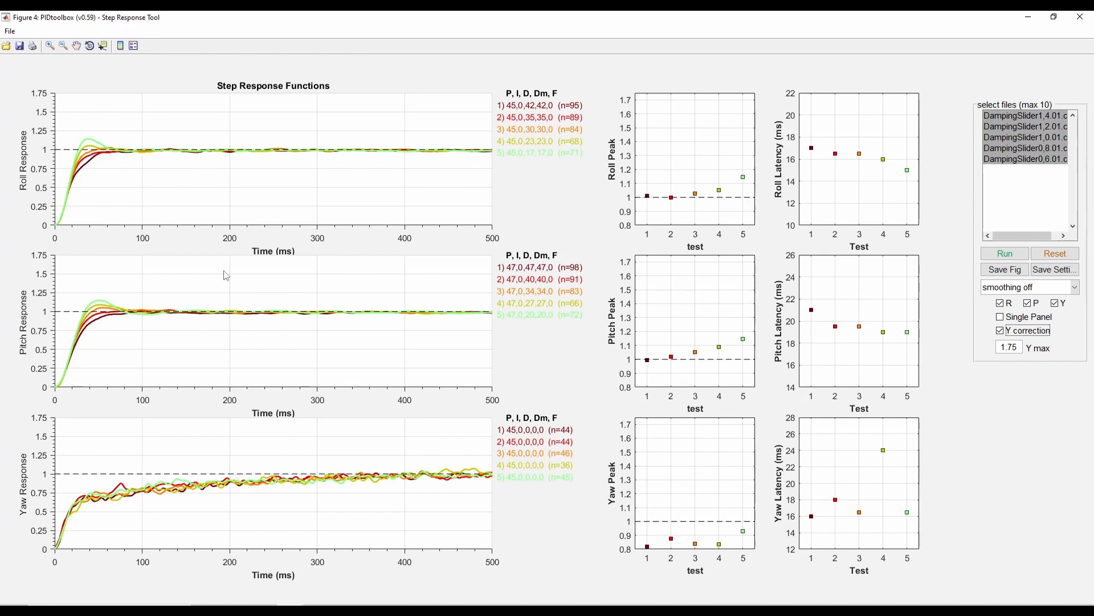
mouse_move(158, 333)
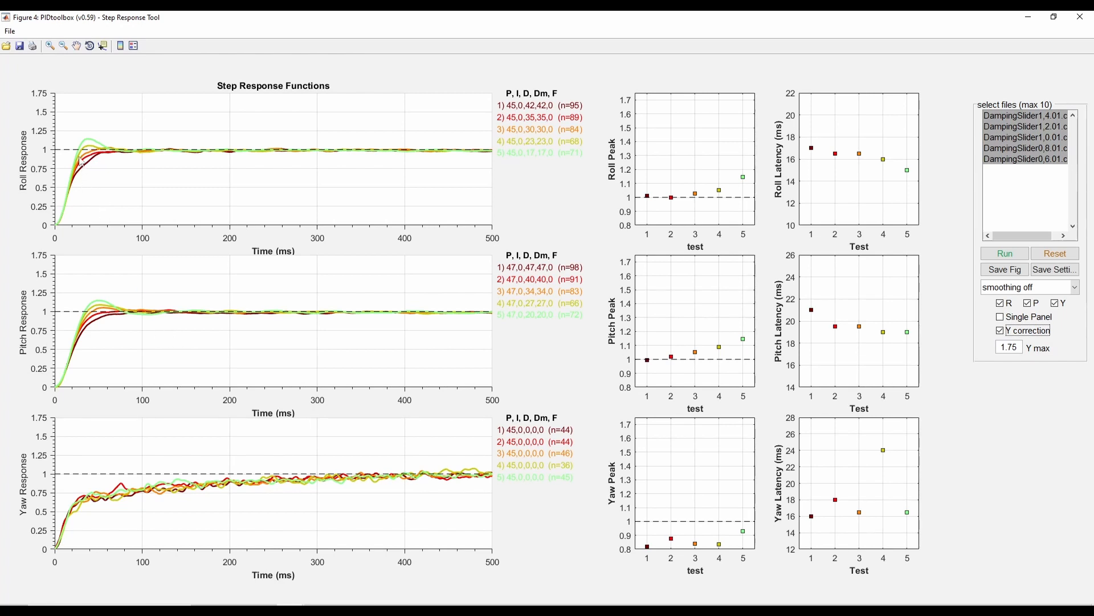
mouse_move(89, 148)
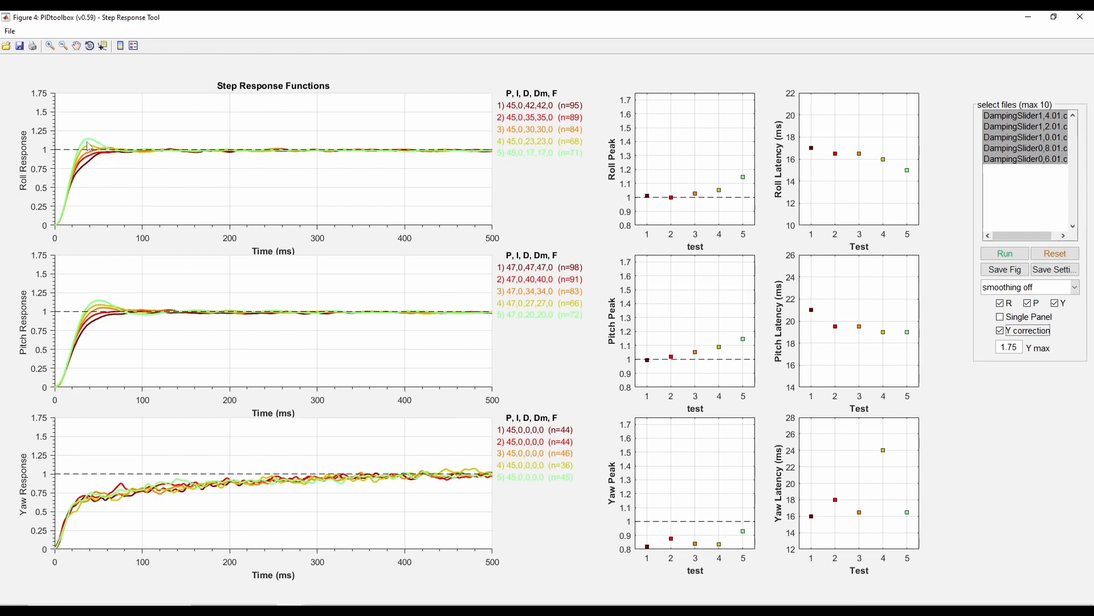
mouse_move(103, 142)
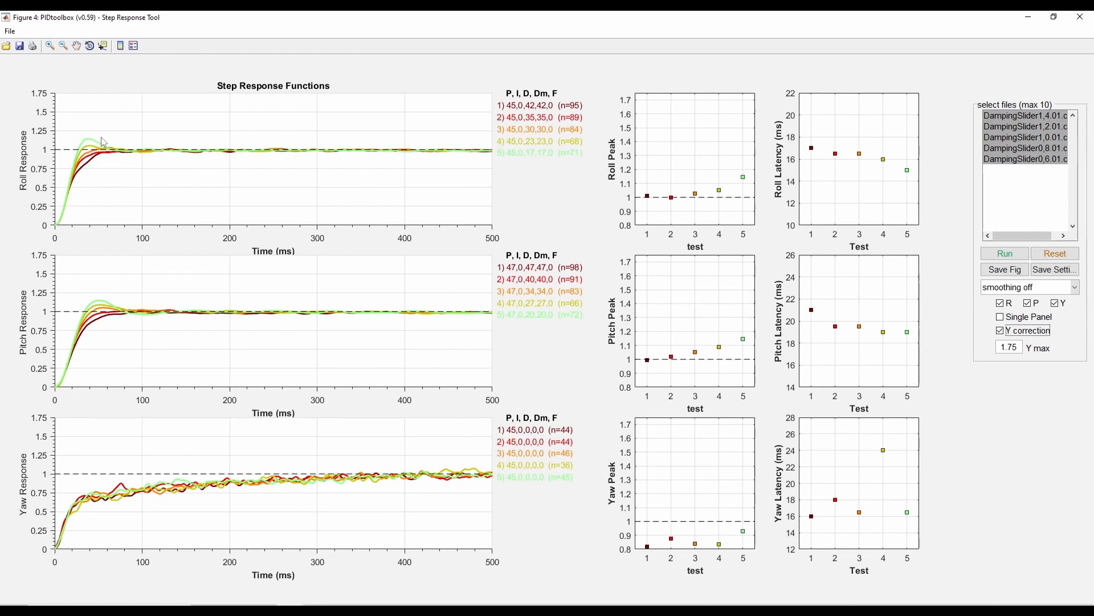
mouse_move(94, 152)
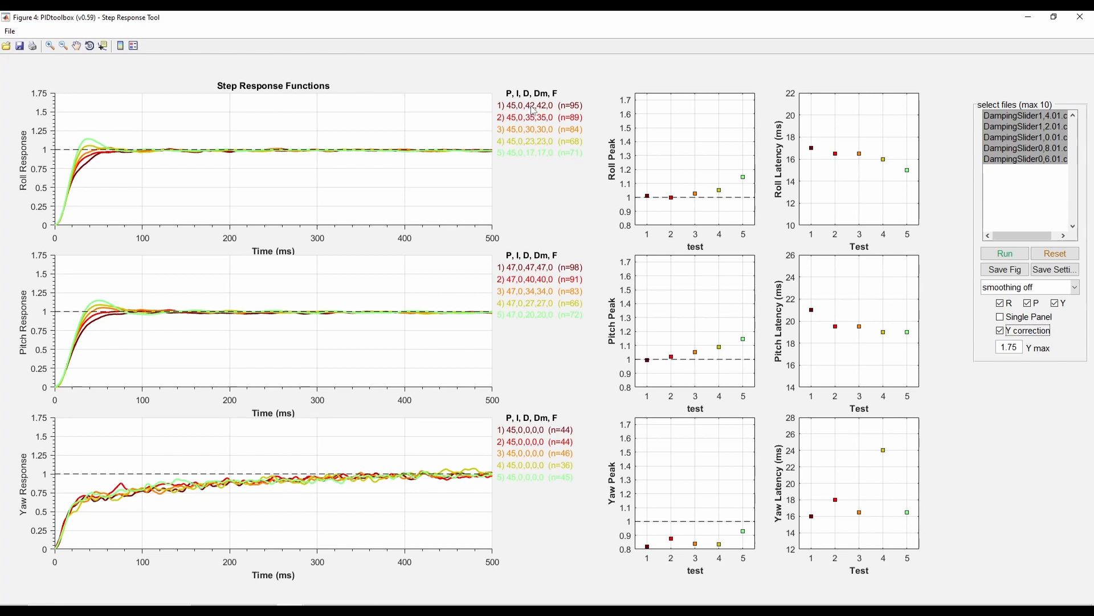
mouse_move(535, 157)
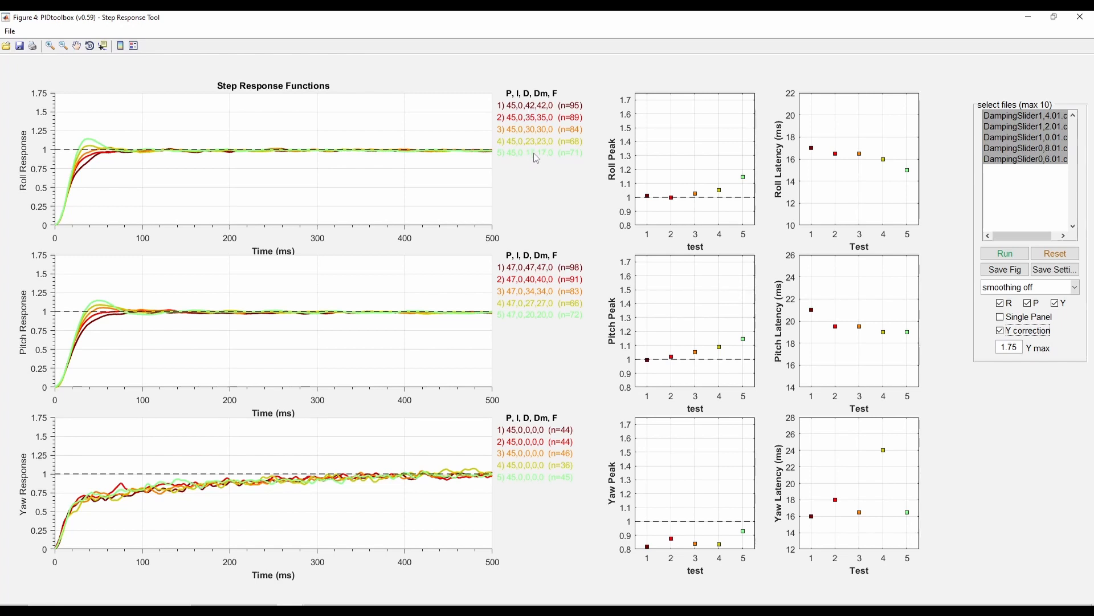
mouse_move(534, 134)
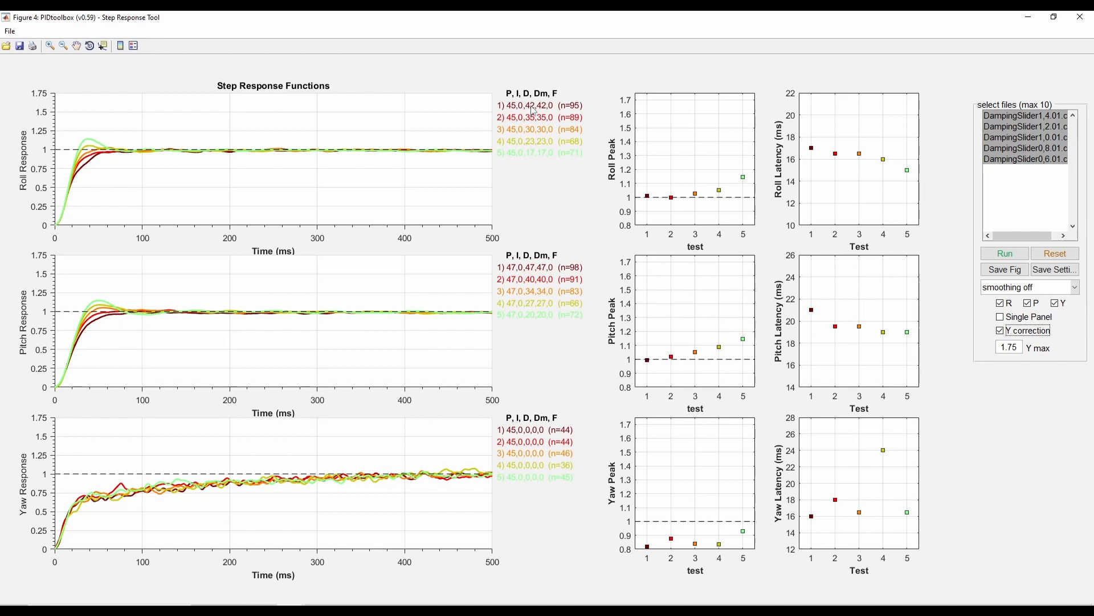
mouse_move(164, 294)
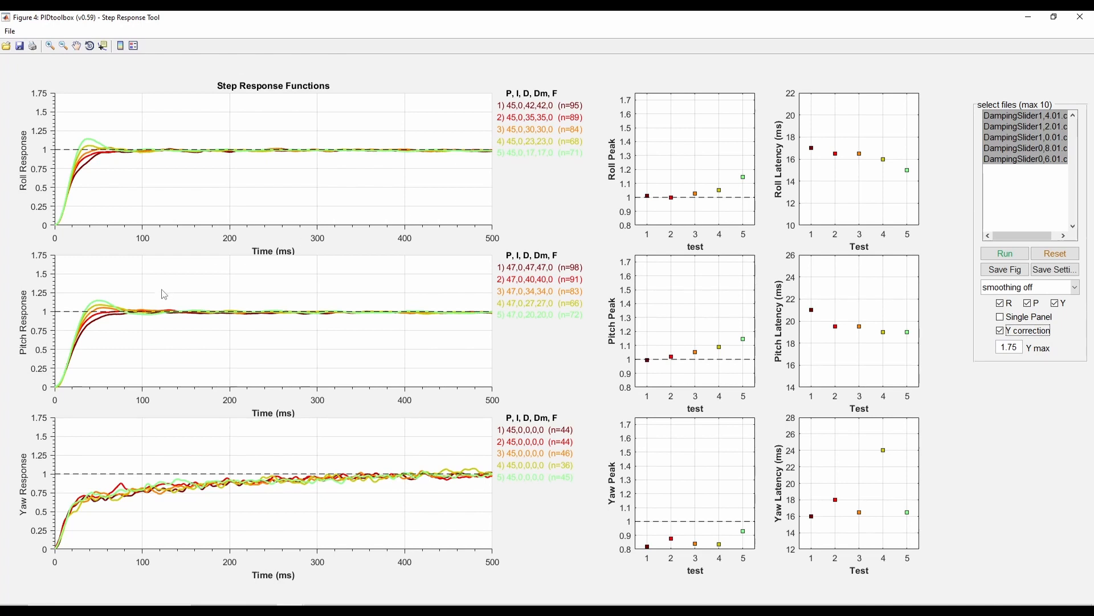
mouse_move(96, 343)
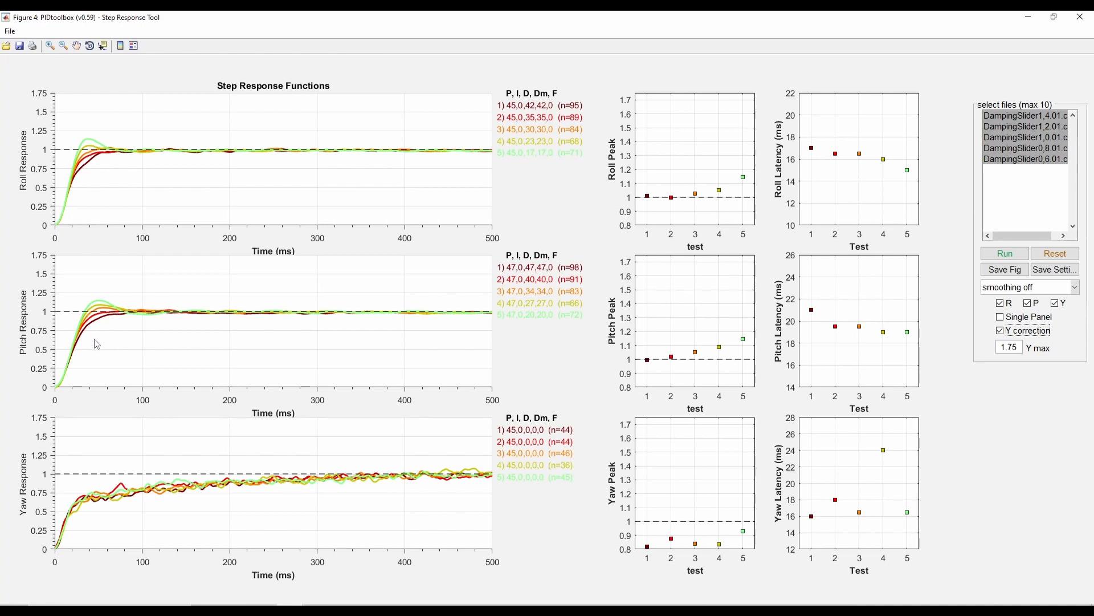
mouse_move(97, 146)
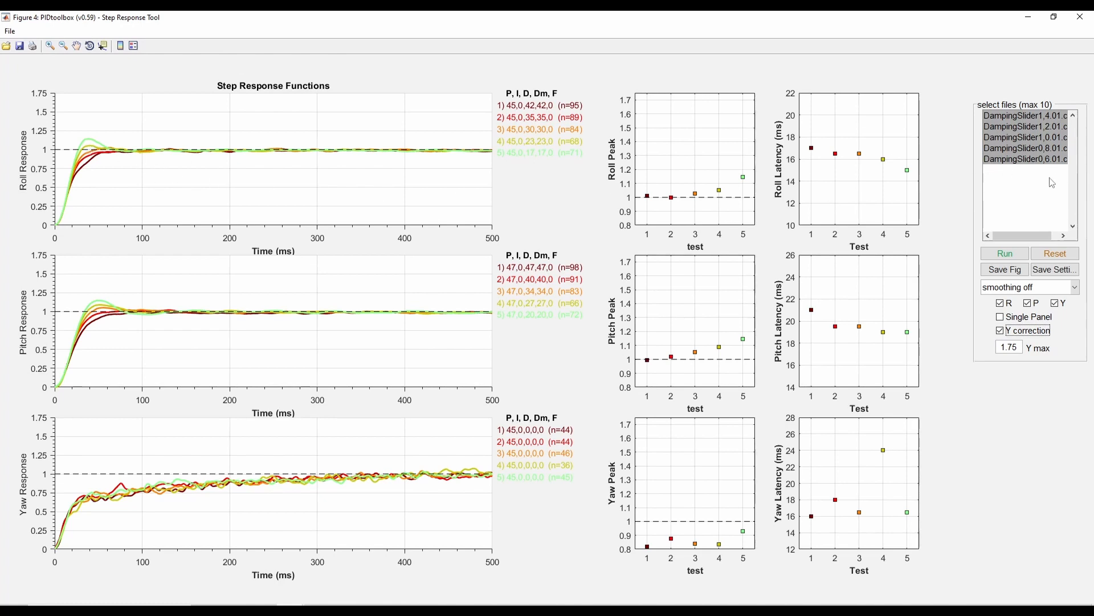
Step: Select only DampingSlider0,6 in the file list
click(1025, 159)
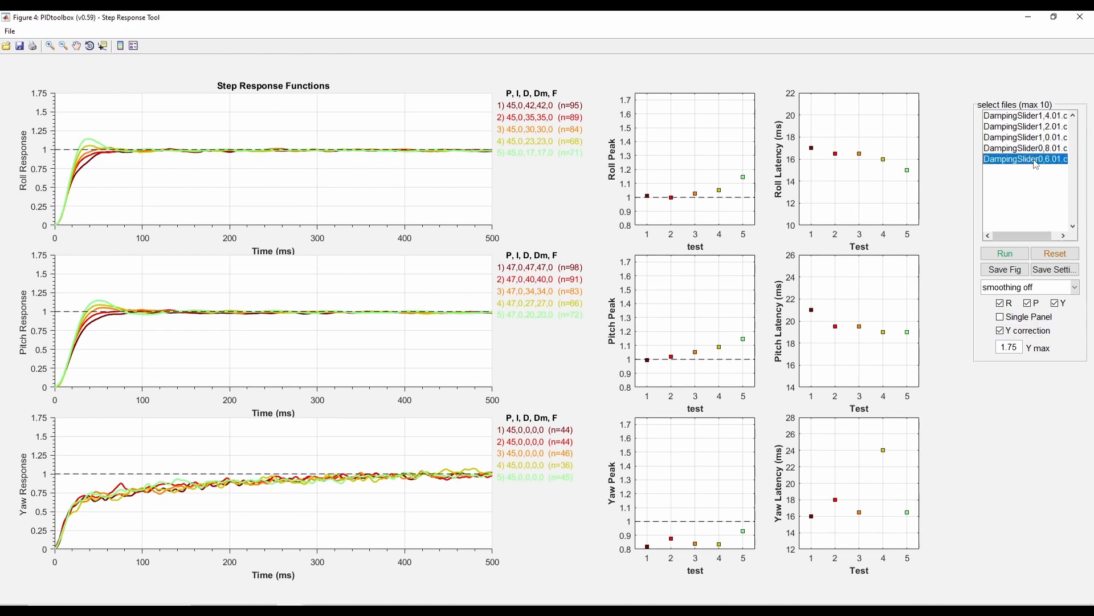
mouse_move(569, 211)
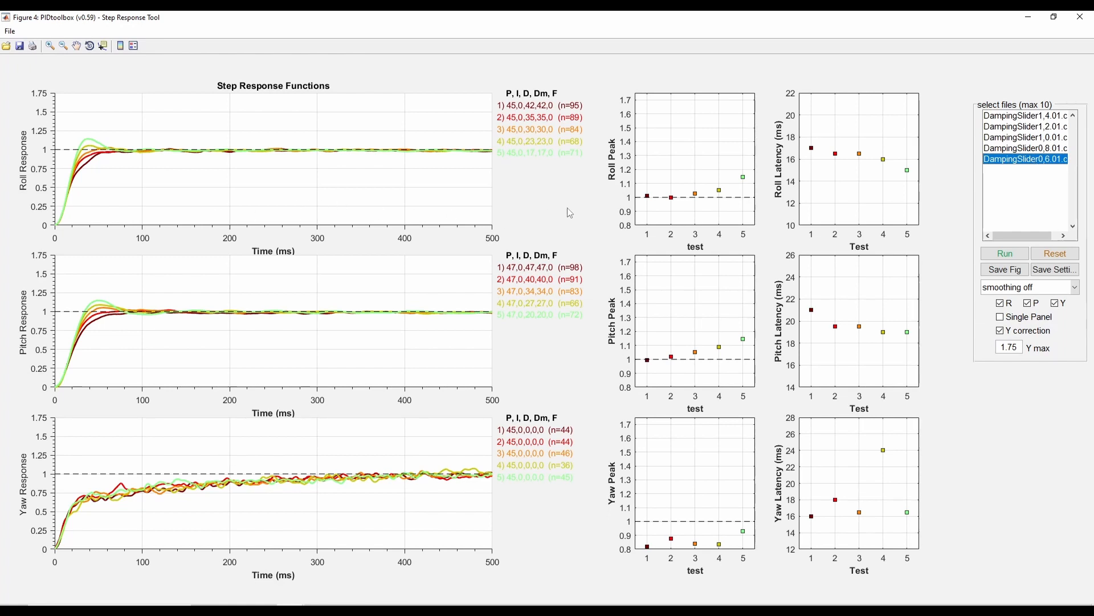
mouse_move(94, 156)
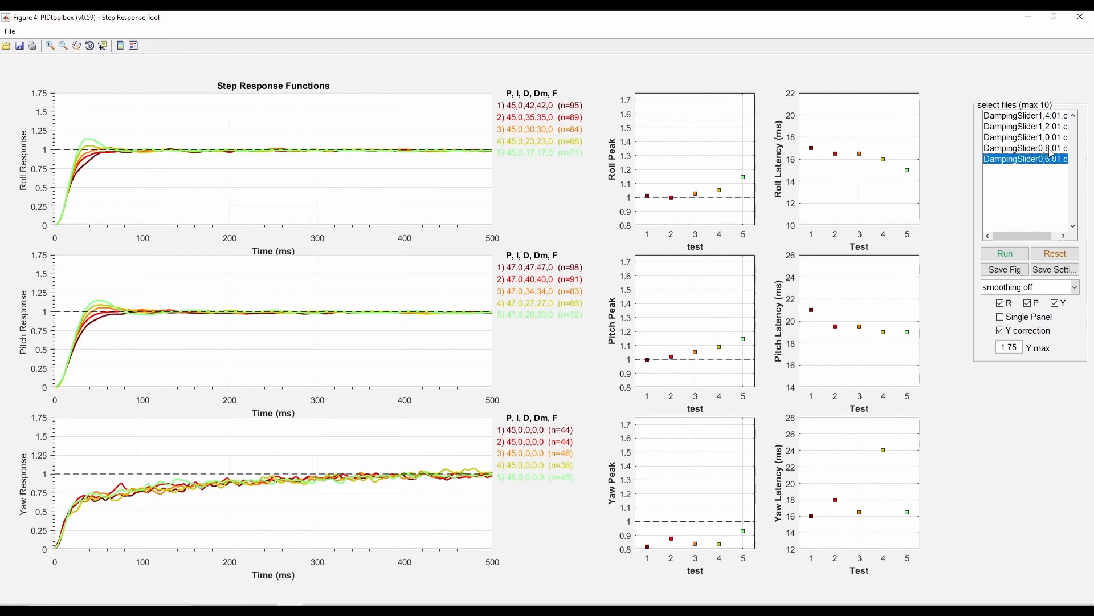
mouse_move(1026, 165)
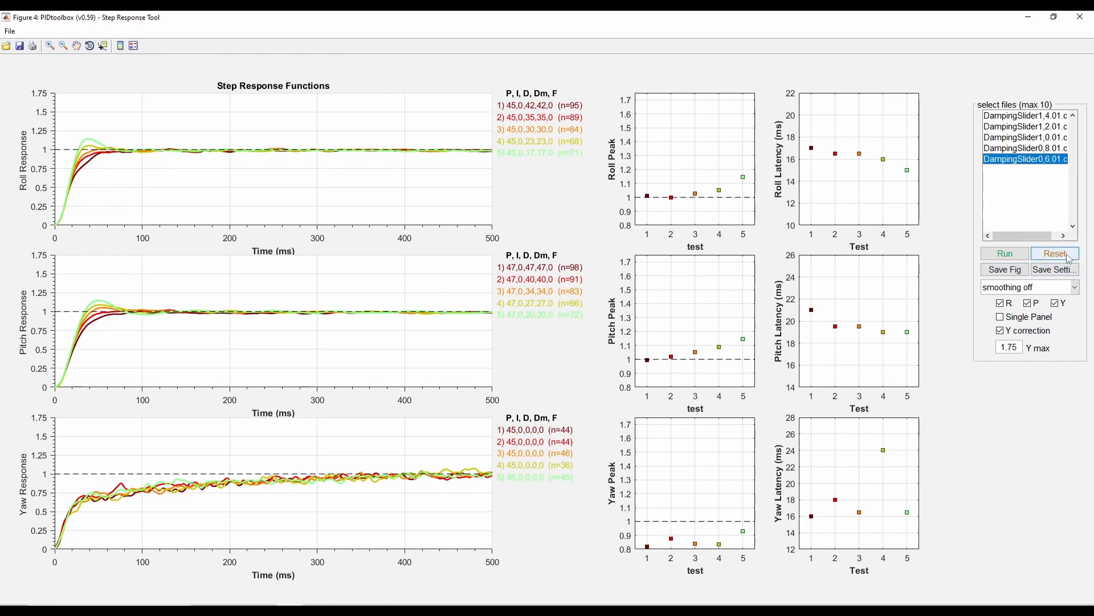
Step: Reset the plots and select the DampingSlider1,0 and DampingSlider0,8 logs
click(1054, 252)
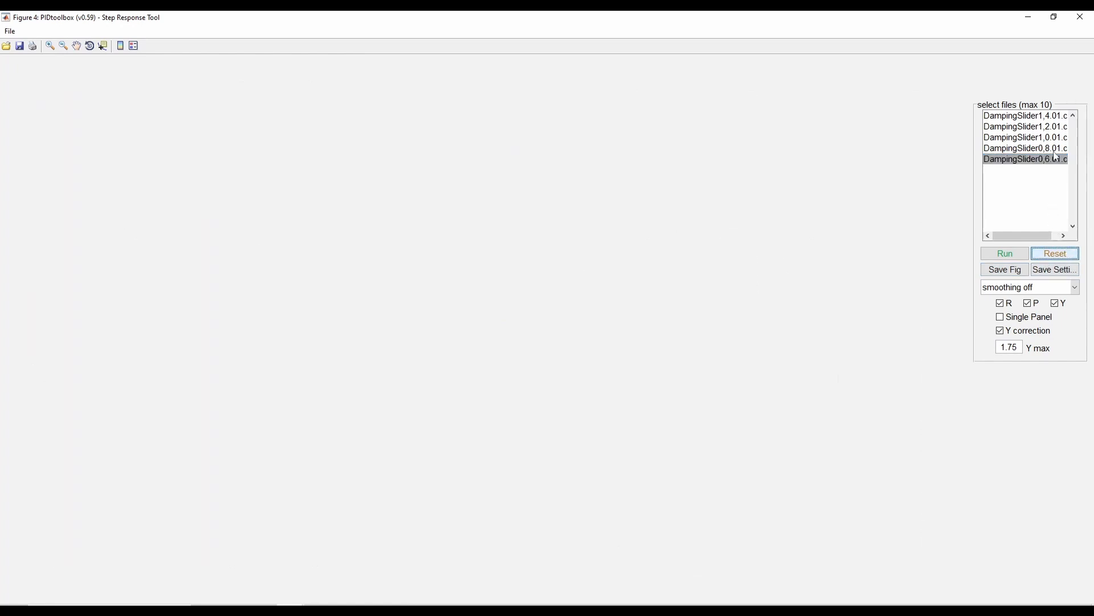
click(1026, 137)
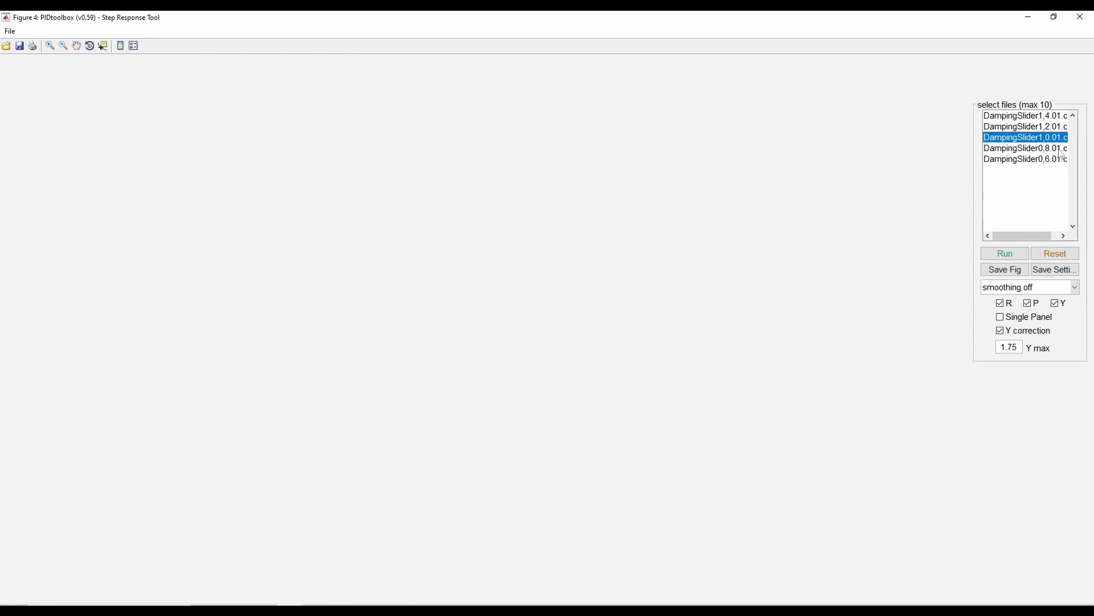
click(1004, 252)
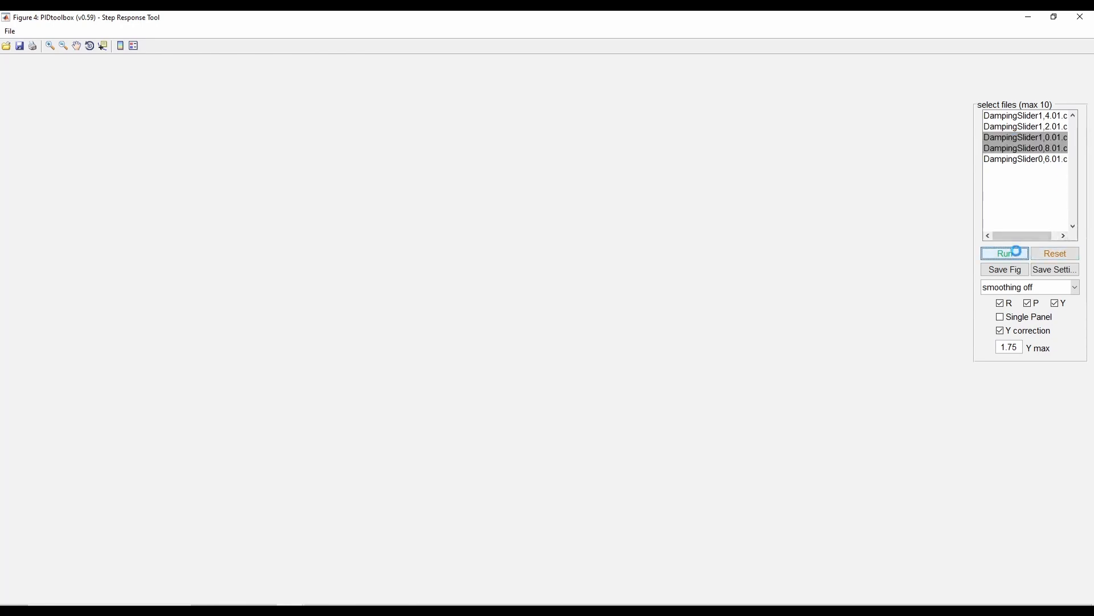
click(1004, 253)
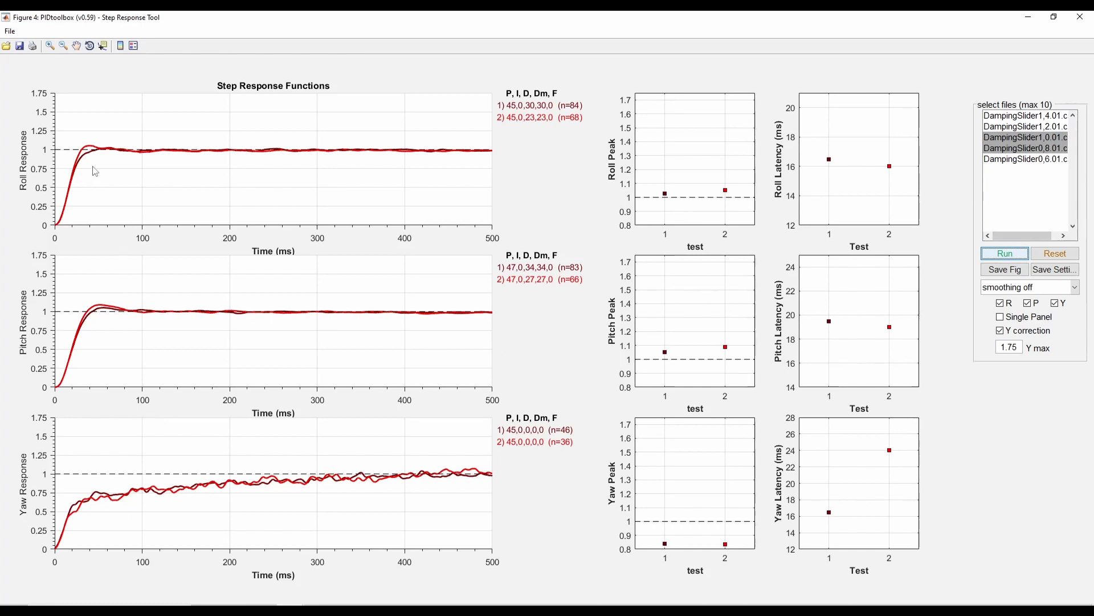
mouse_move(82, 159)
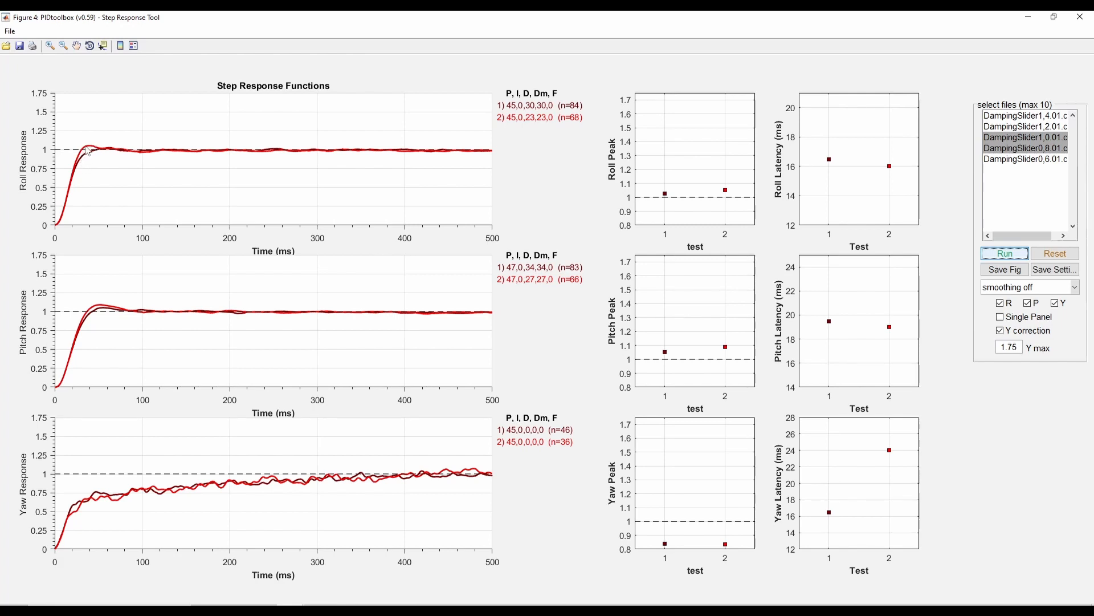
mouse_move(80, 163)
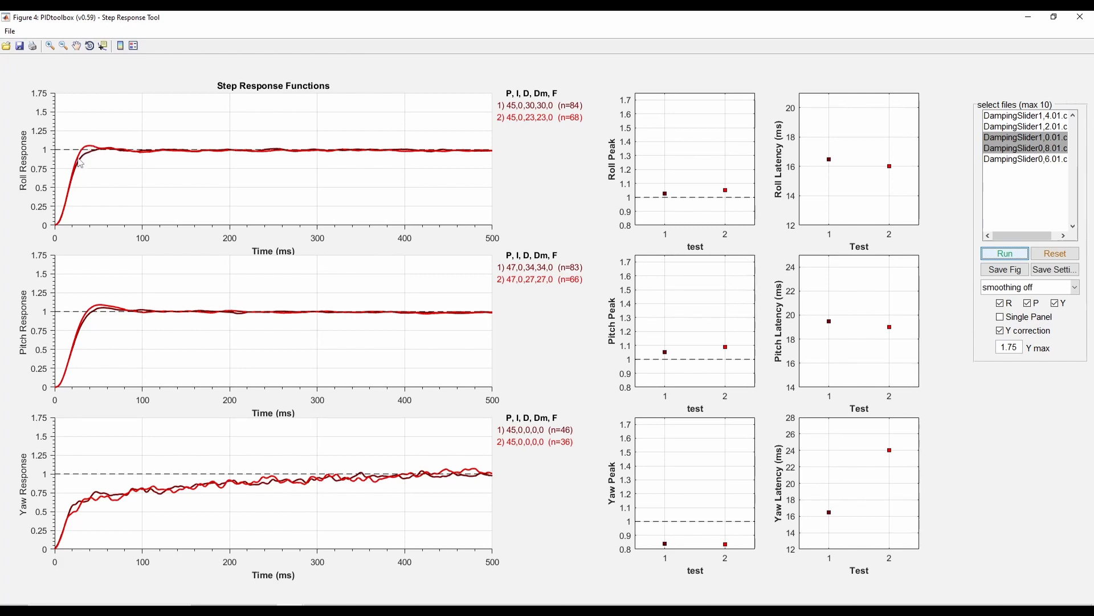
mouse_move(90, 153)
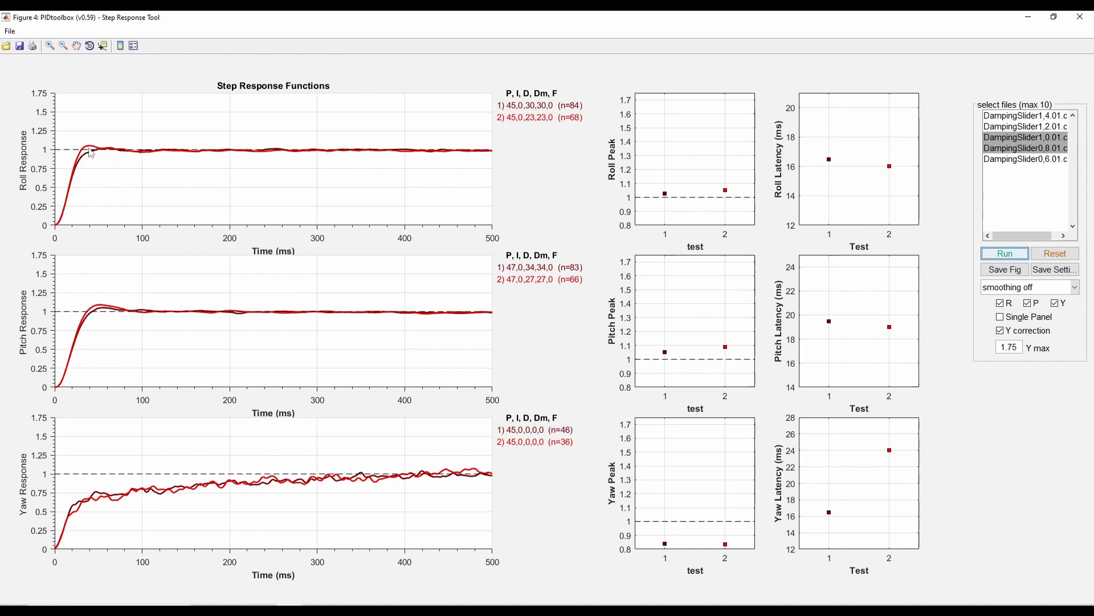
mouse_move(96, 152)
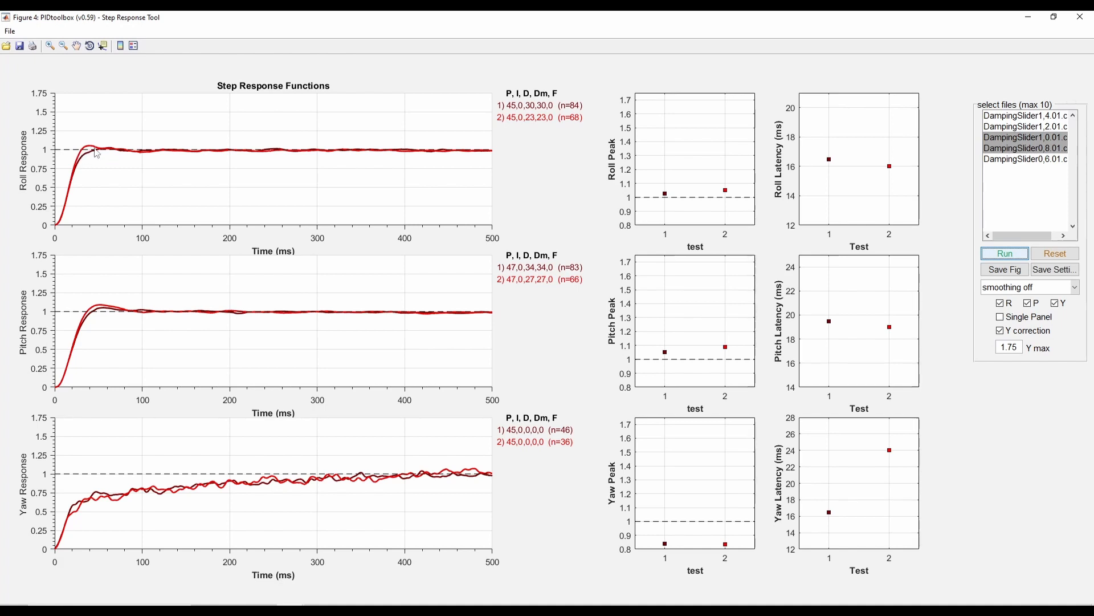
mouse_move(515, 125)
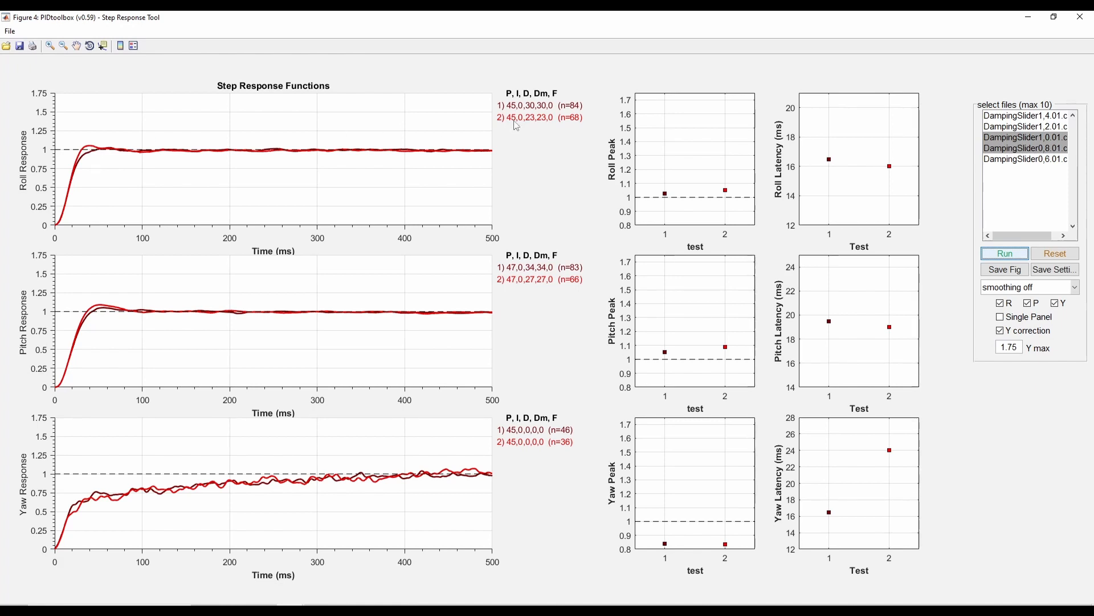
mouse_move(531, 124)
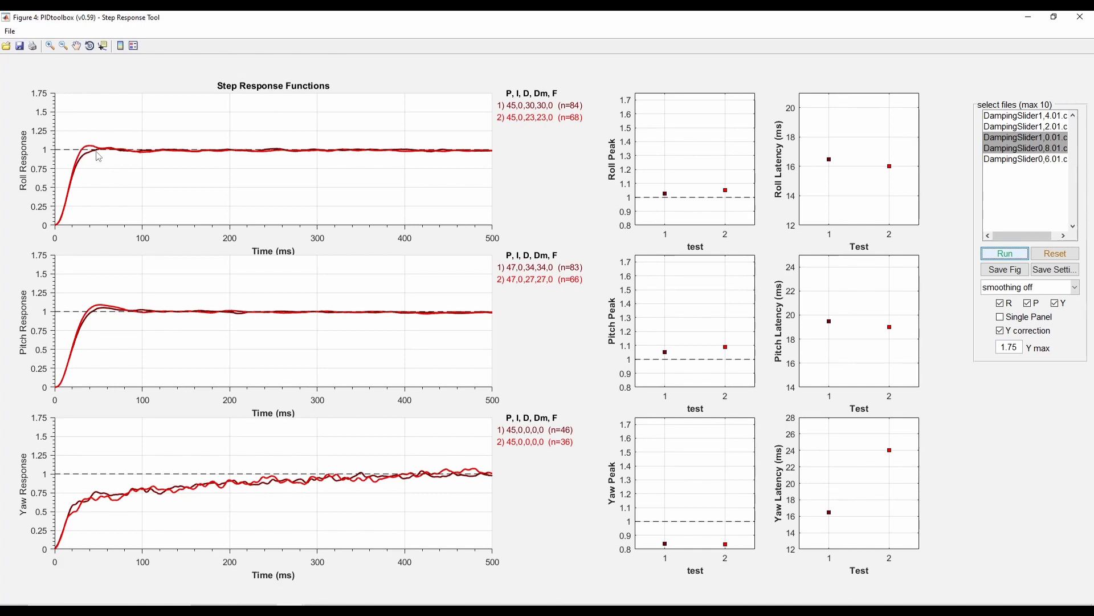
mouse_move(95, 313)
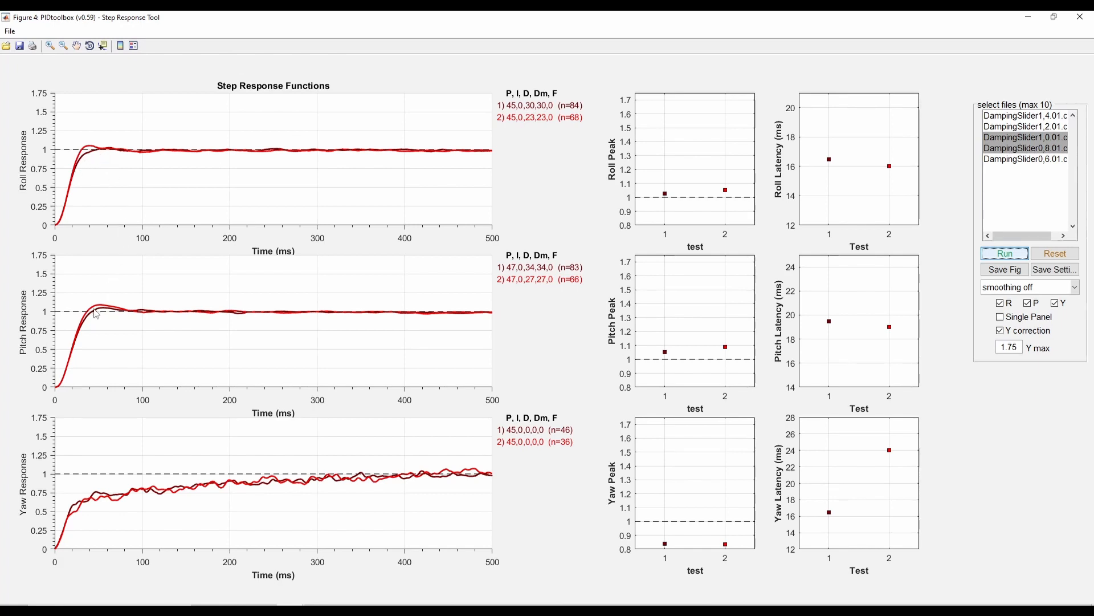
mouse_move(108, 318)
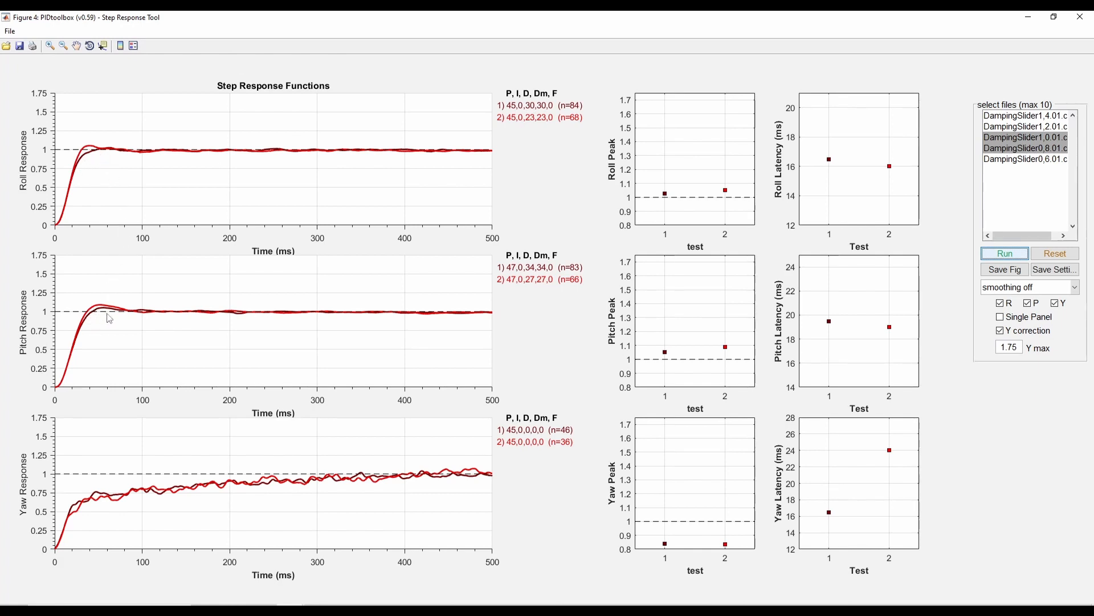
mouse_move(102, 314)
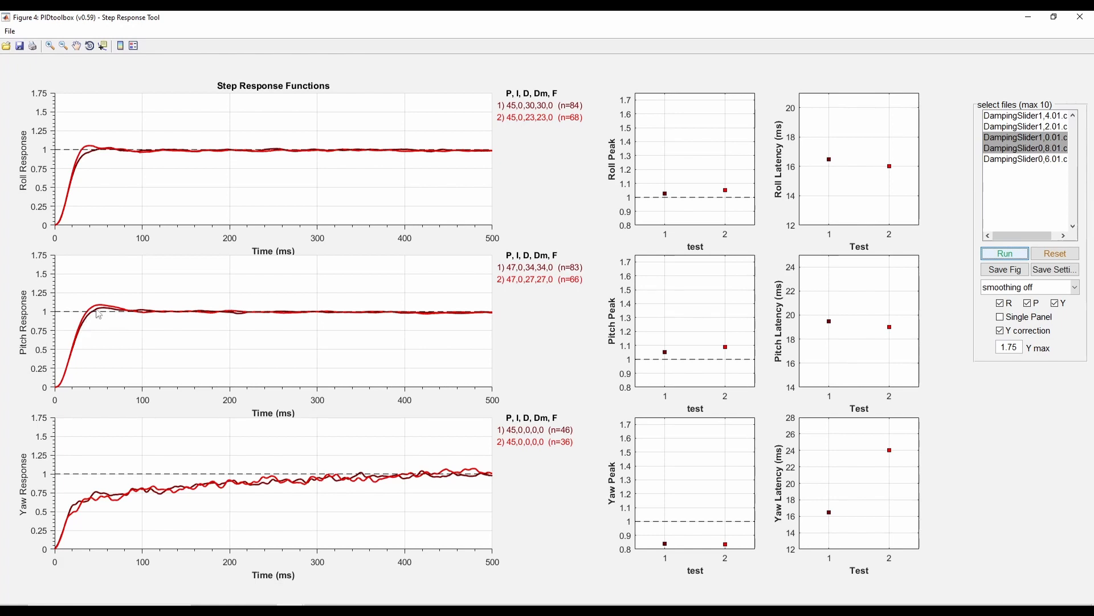
mouse_move(120, 317)
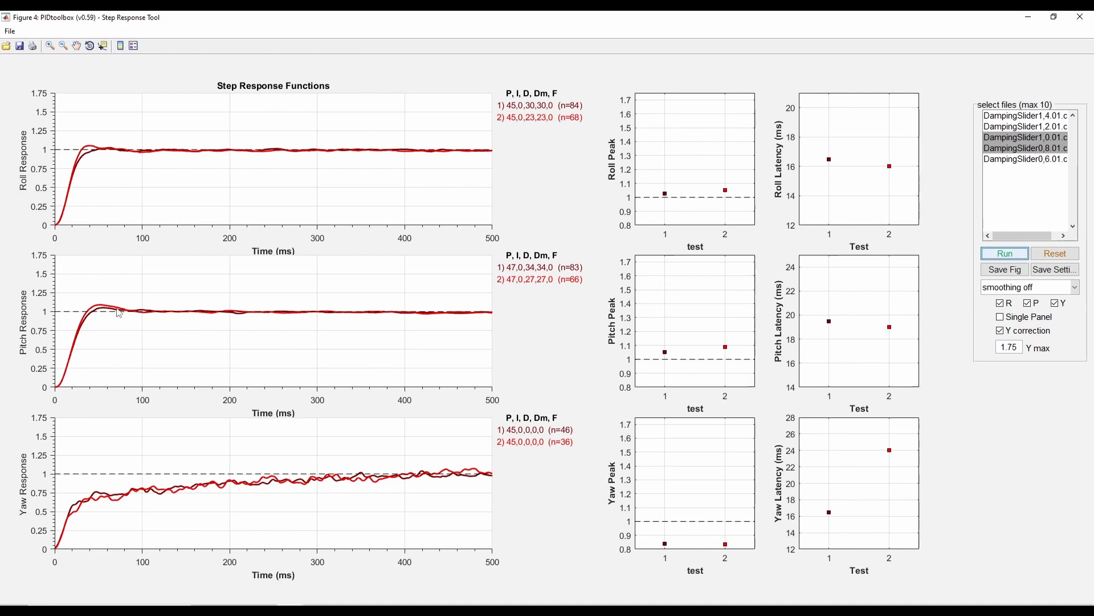
mouse_move(441, 321)
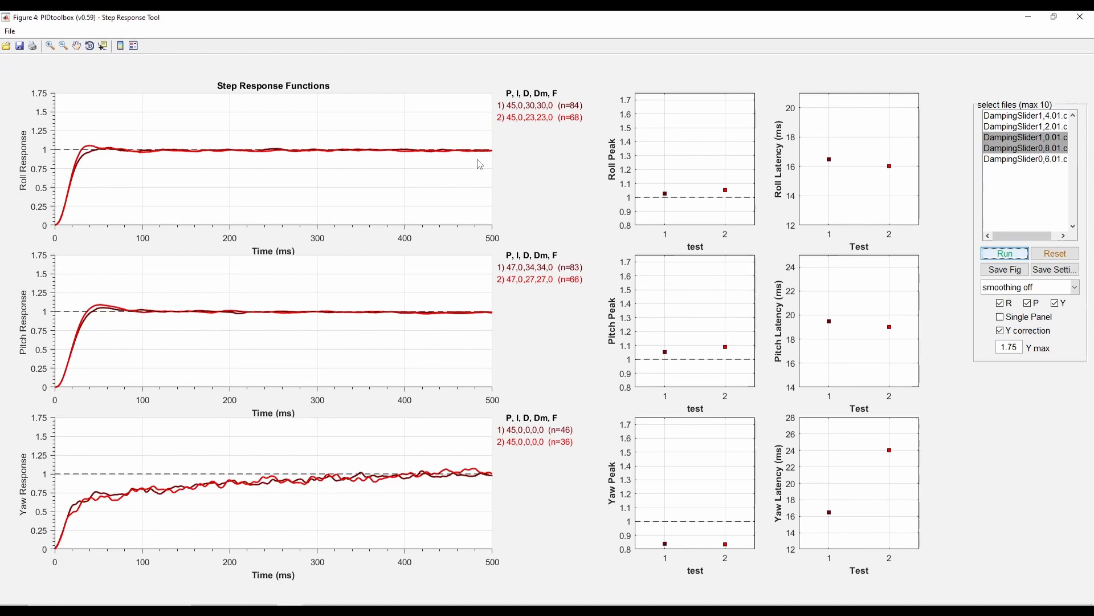
mouse_move(495, 236)
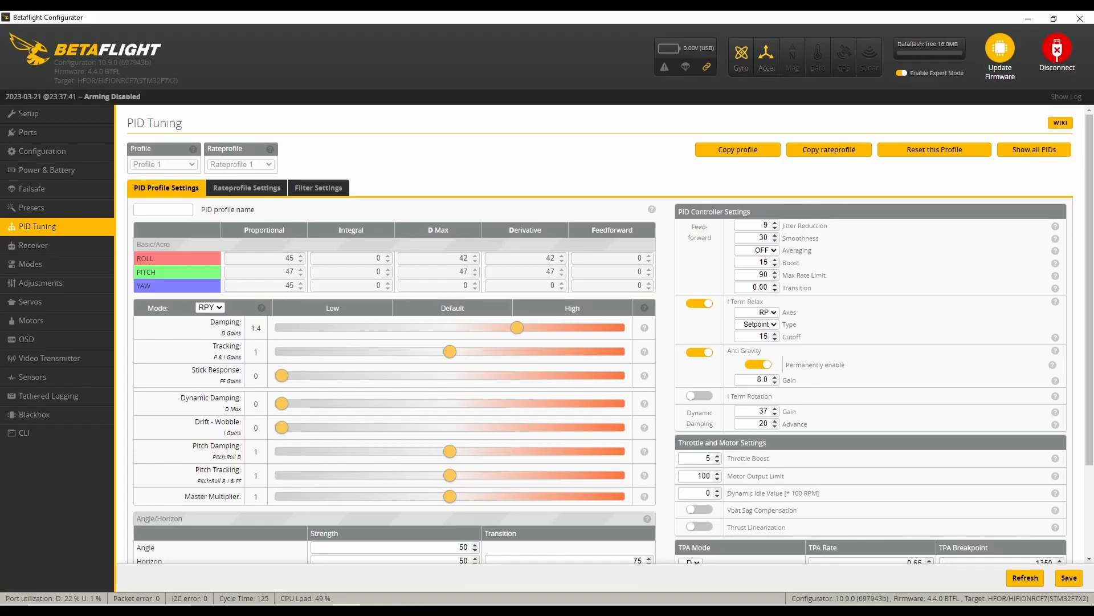
mouse_move(207, 467)
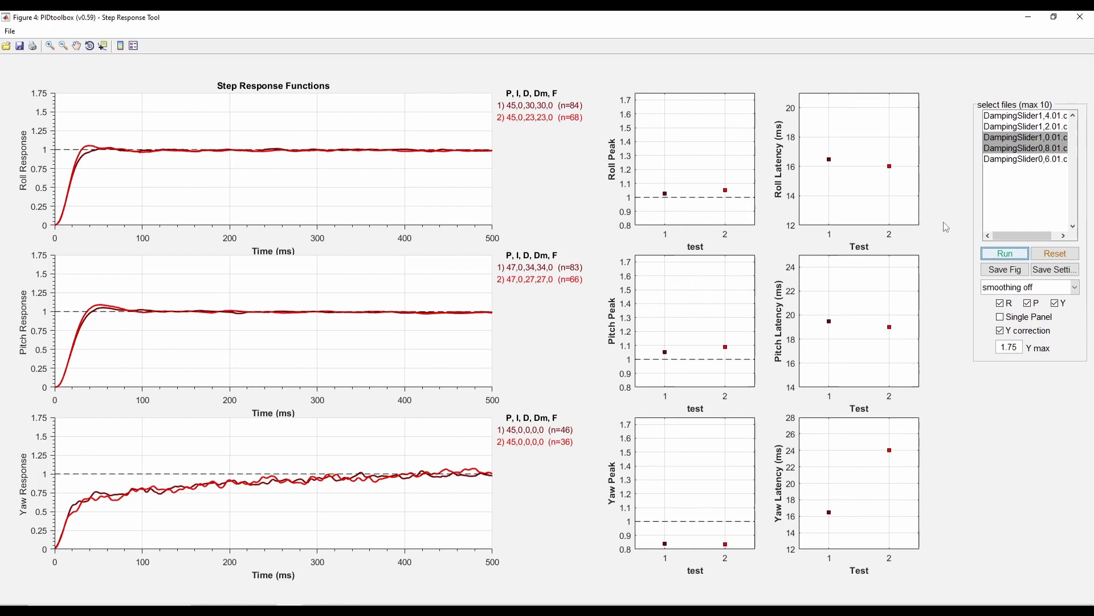
mouse_move(127, 323)
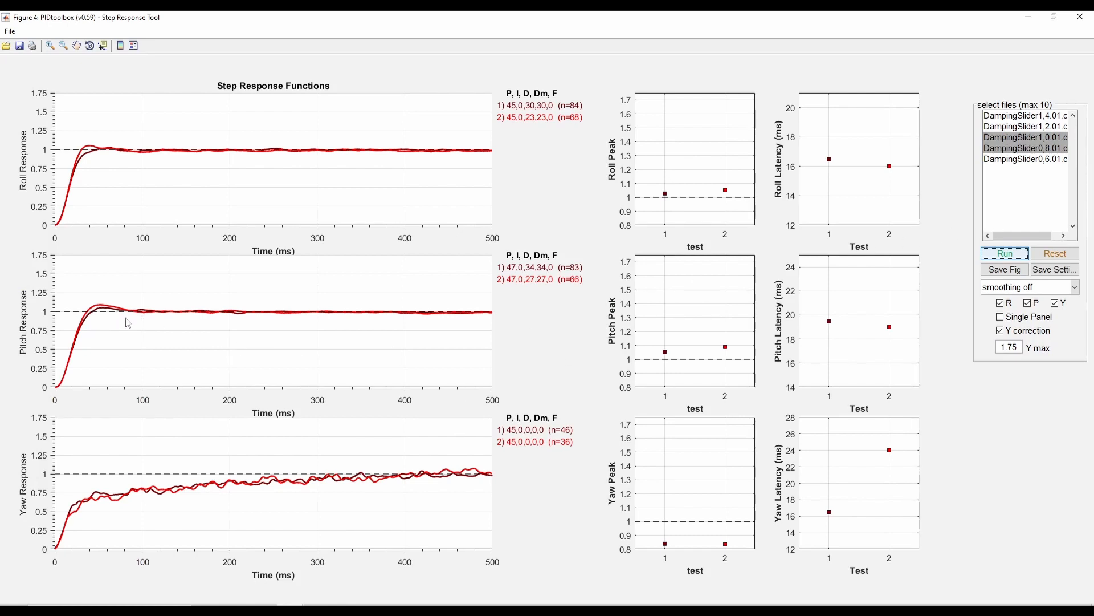
mouse_move(1044, 147)
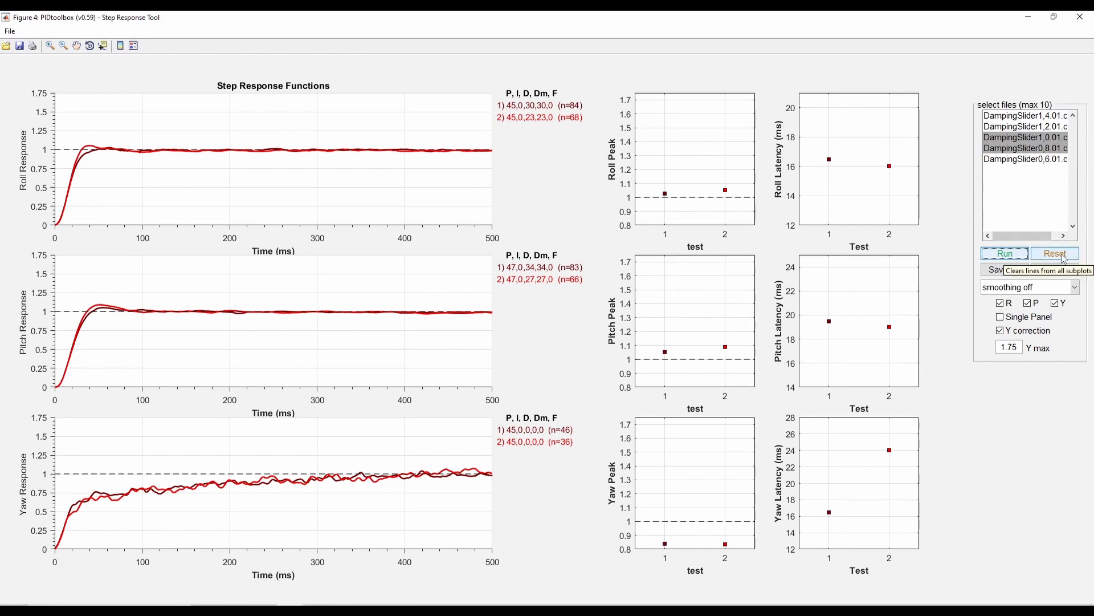
Step: Reset the plots and run step responses for DampingSlider1,2 and 1,0
click(1054, 252)
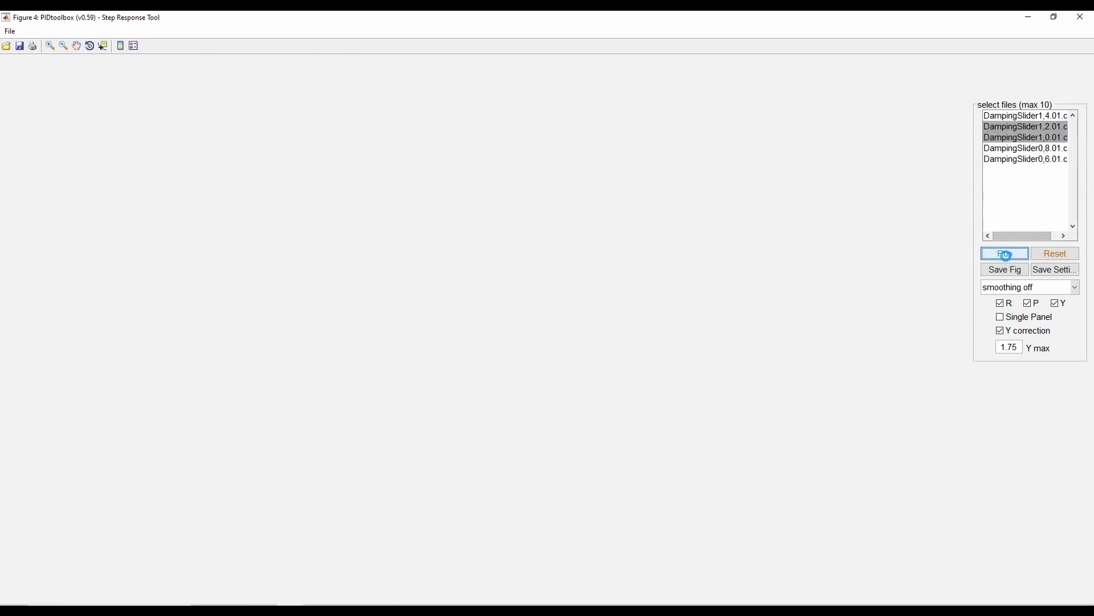
click(1004, 253)
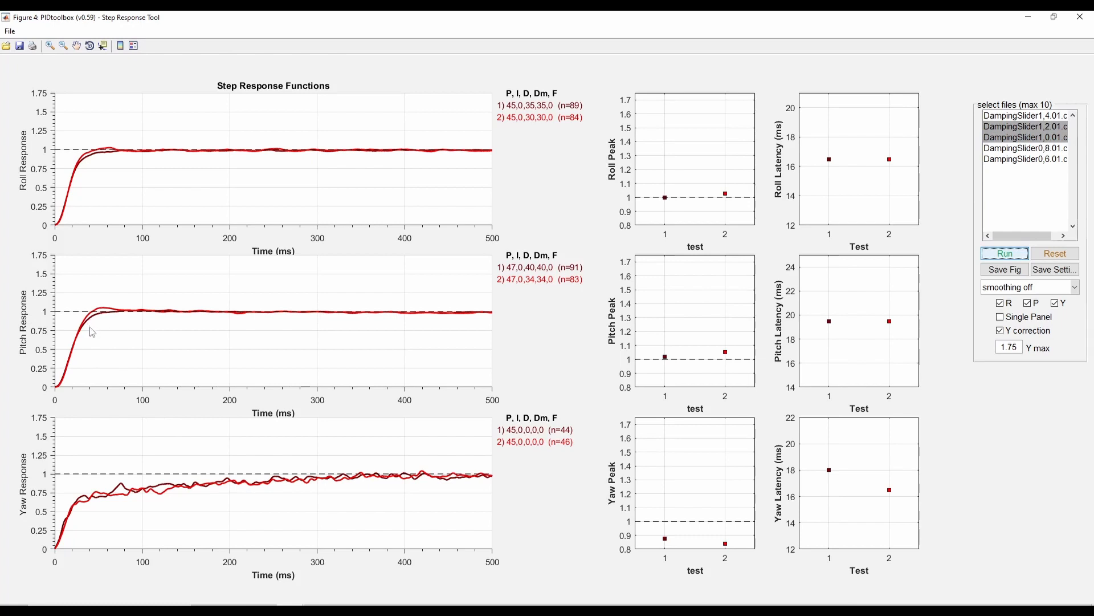
mouse_move(98, 318)
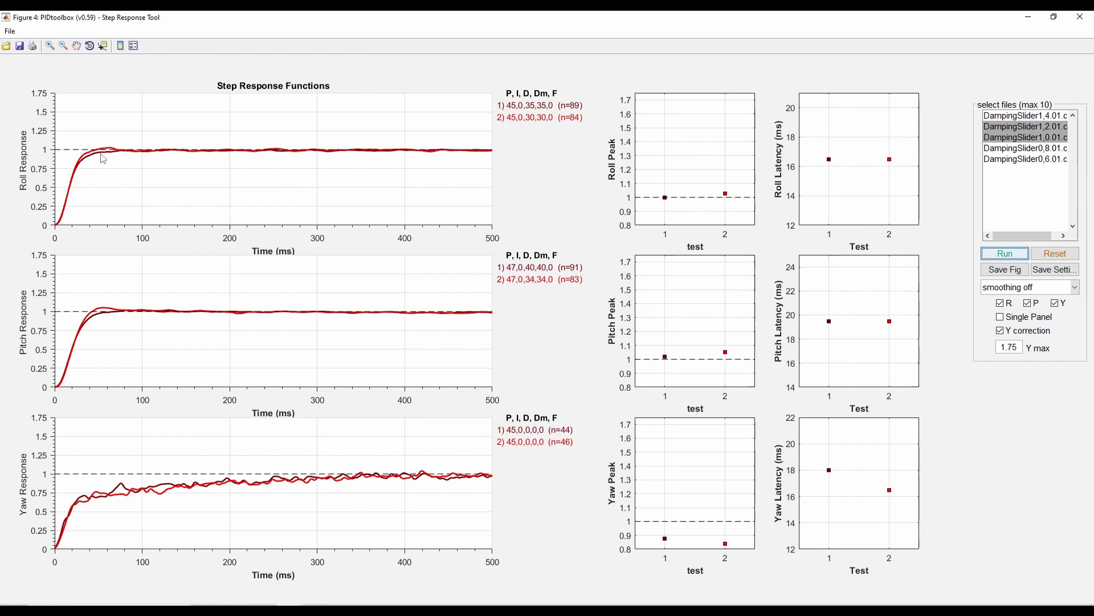
mouse_move(113, 166)
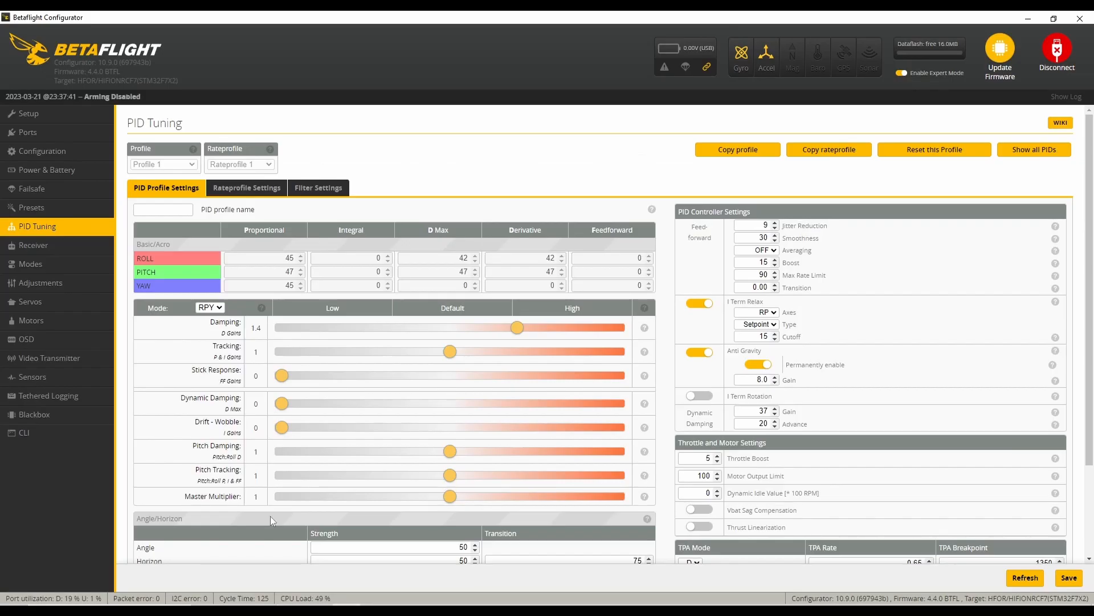
mouse_move(640, 469)
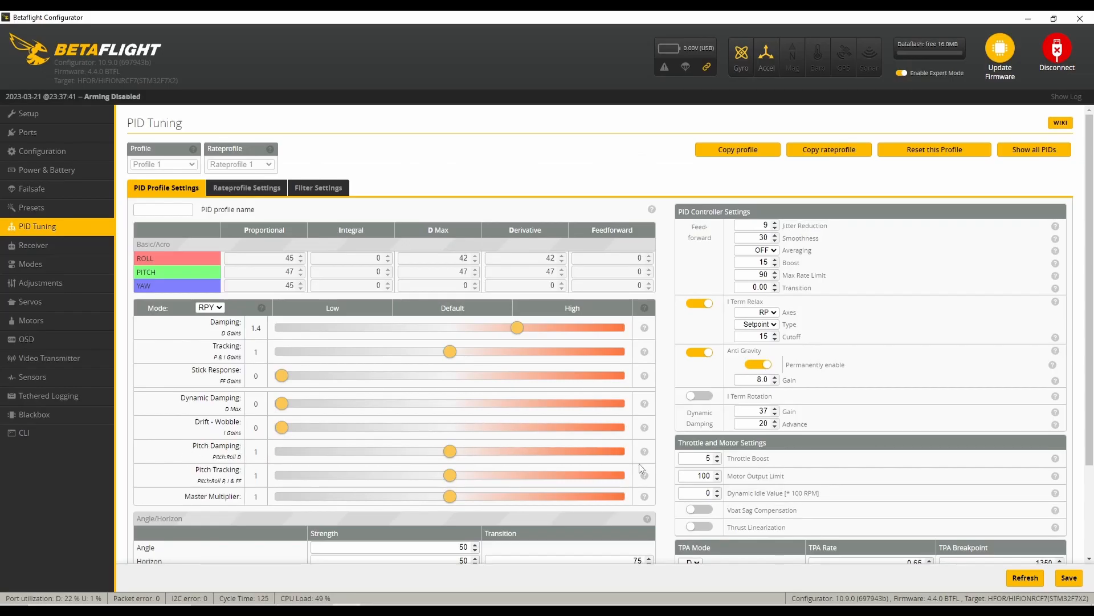
mouse_move(643, 452)
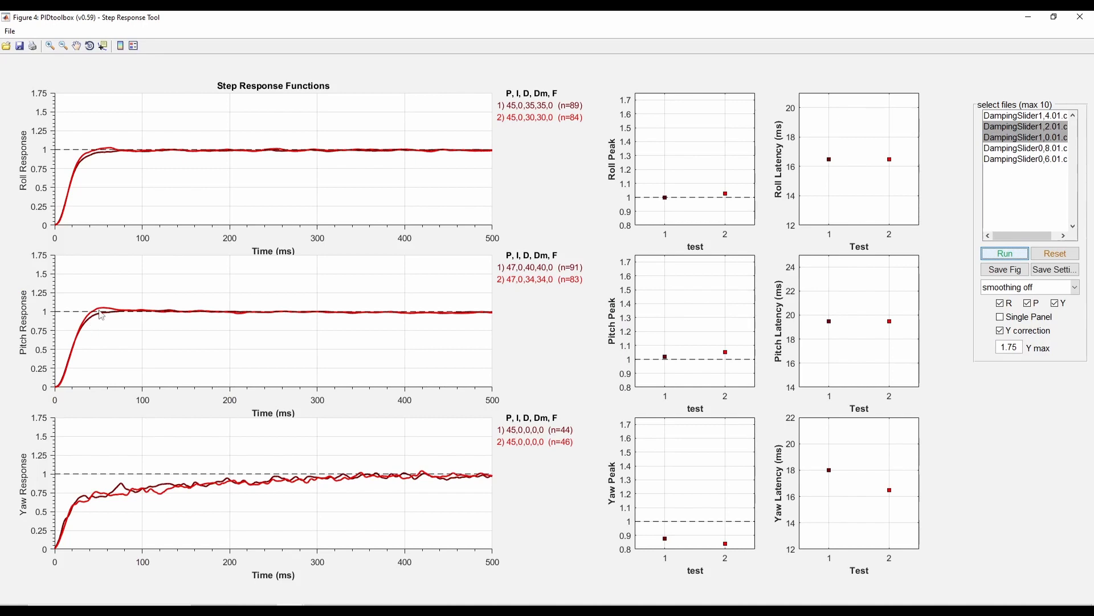
mouse_move(110, 316)
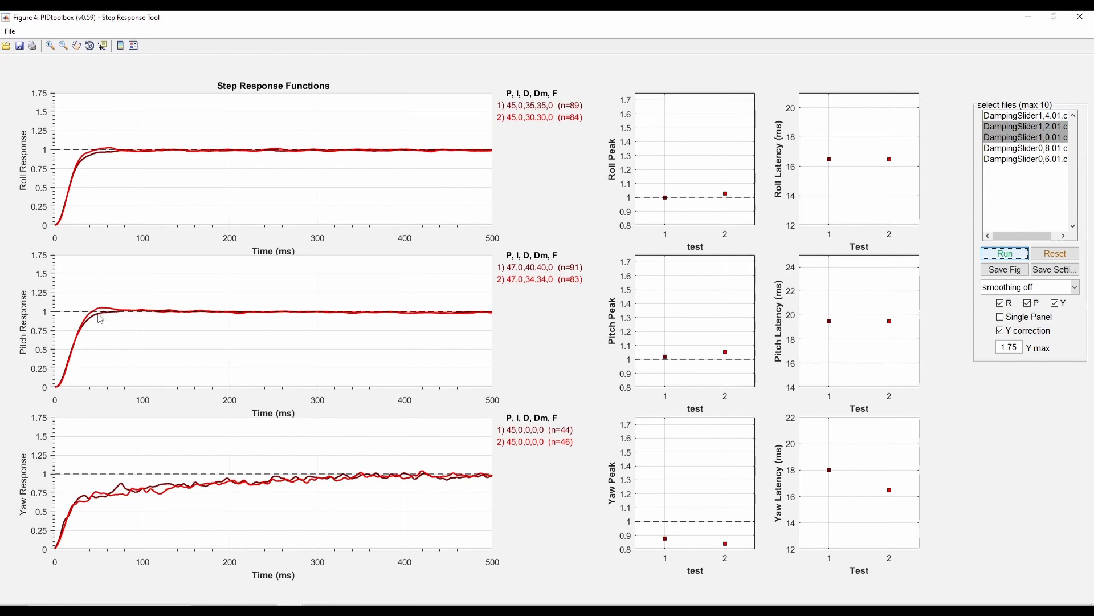
mouse_move(121, 163)
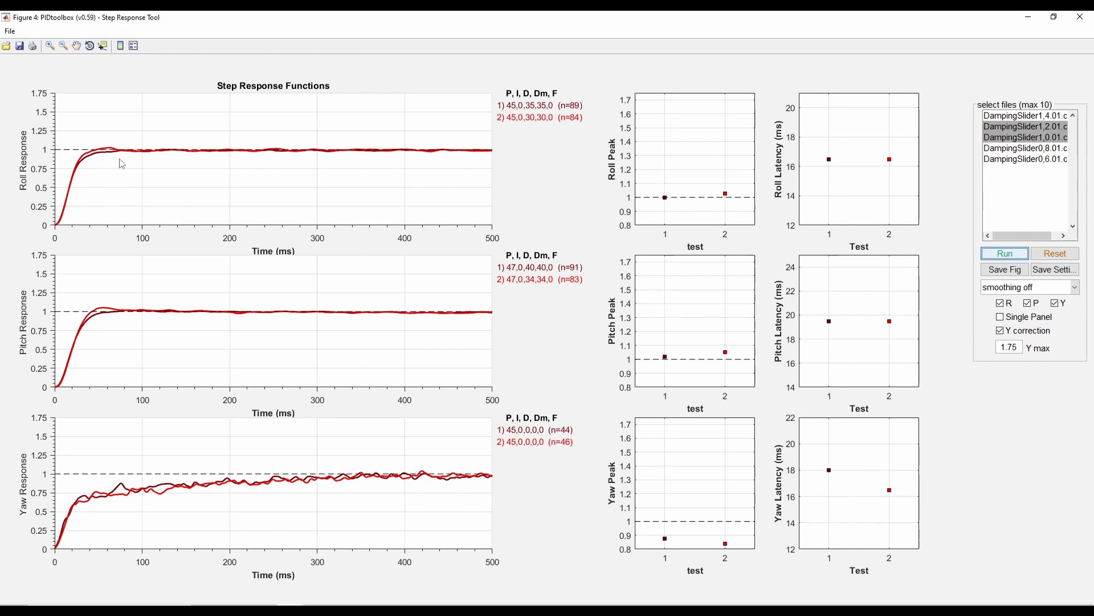
mouse_move(482, 274)
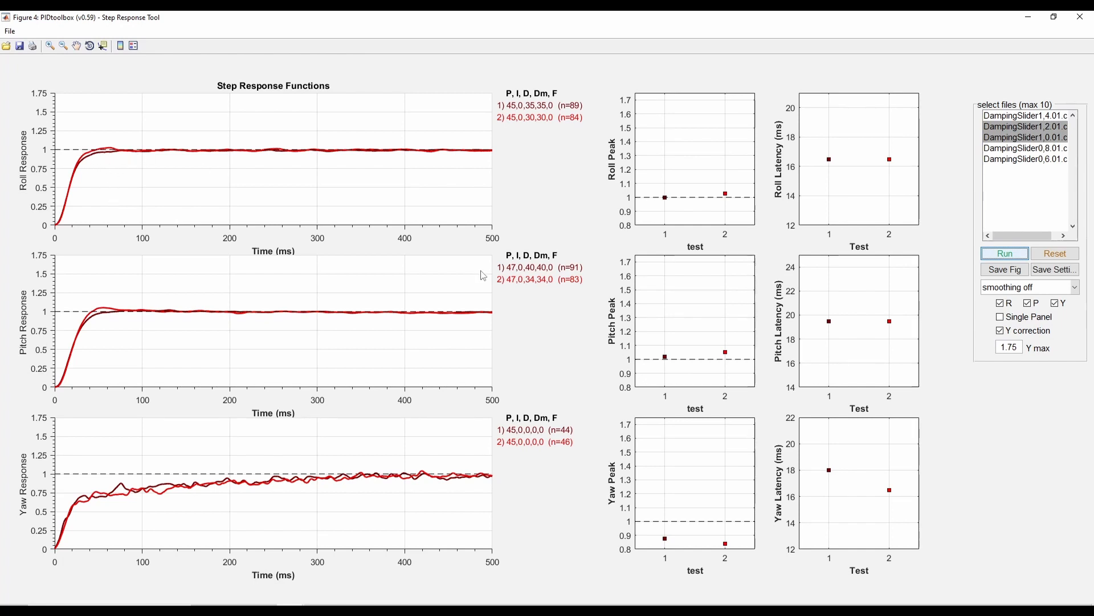
mouse_move(128, 165)
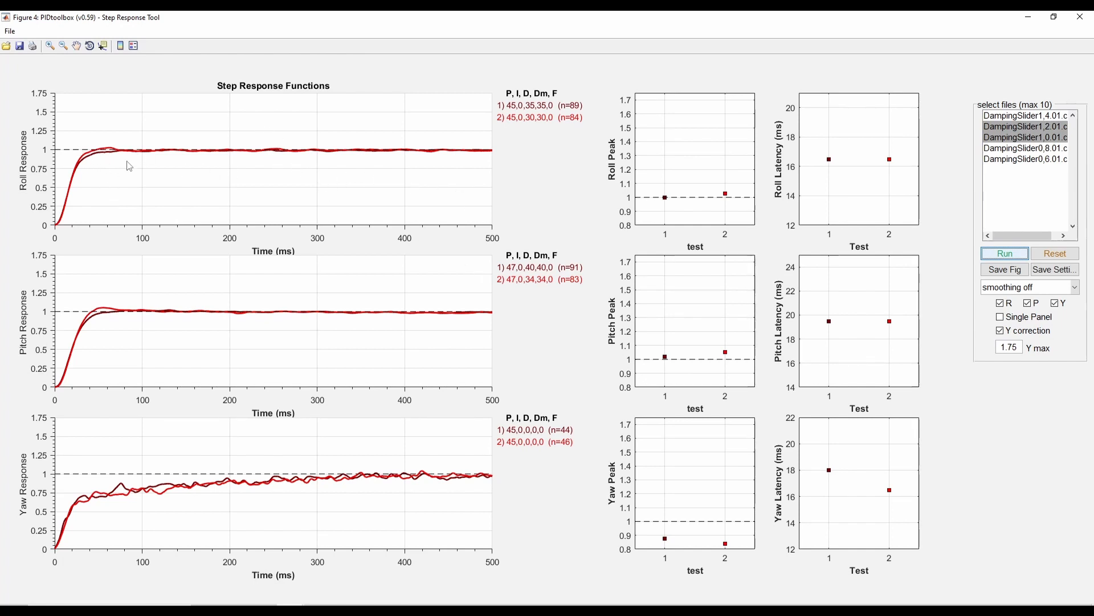
mouse_move(93, 159)
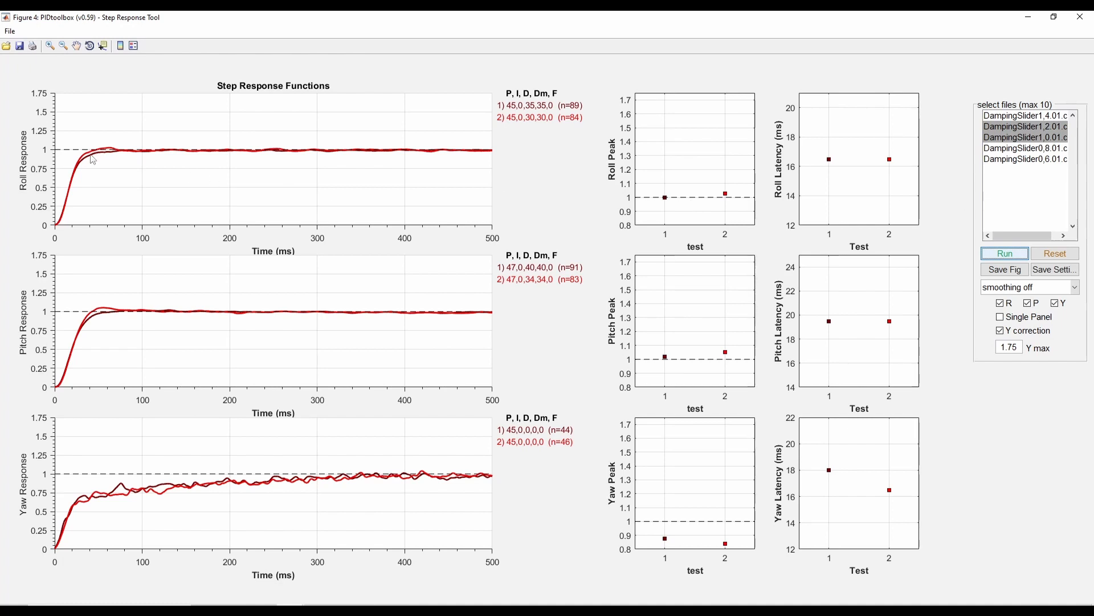
mouse_move(74, 164)
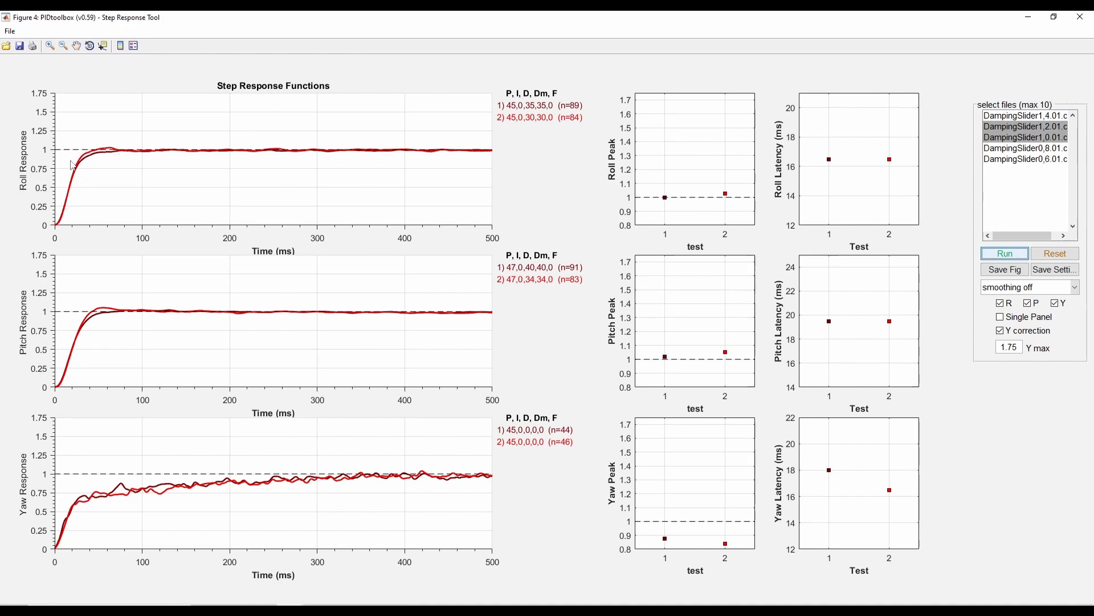
mouse_move(551, 126)
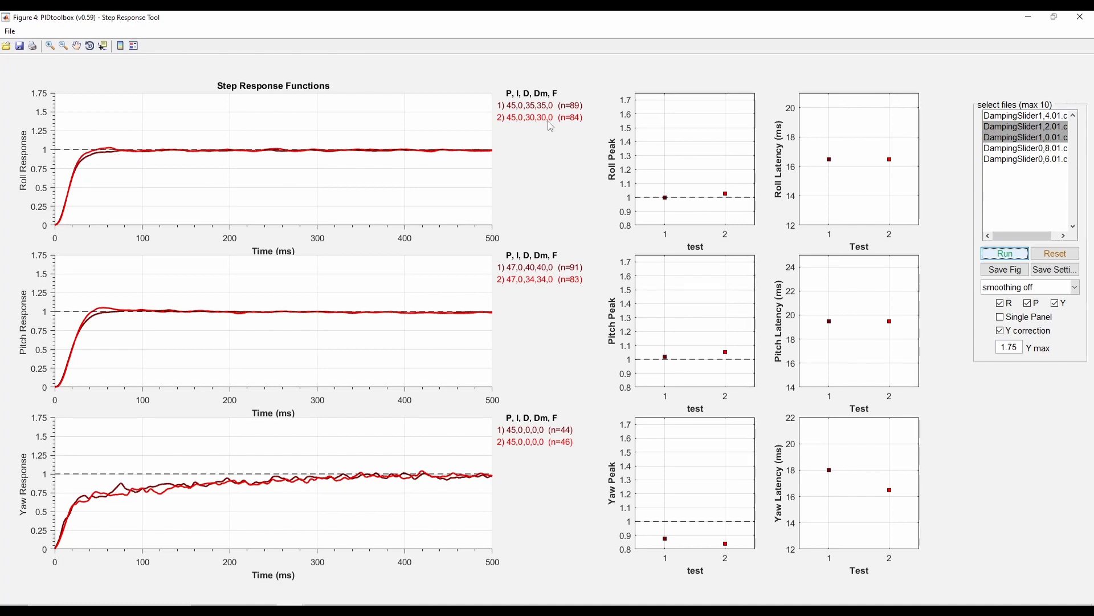
Step: Reset the step response figure, clearing the 1.2 and 1.0 damping plots
click(1054, 253)
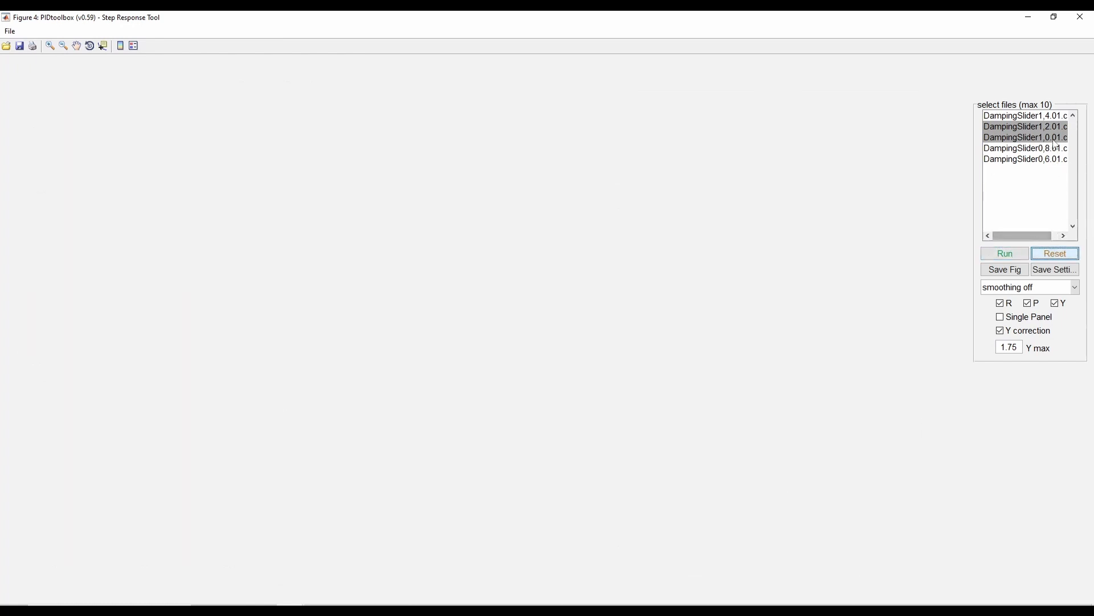
Step: Plot step responses for the DampingSlider1,0 log alone
click(1004, 253)
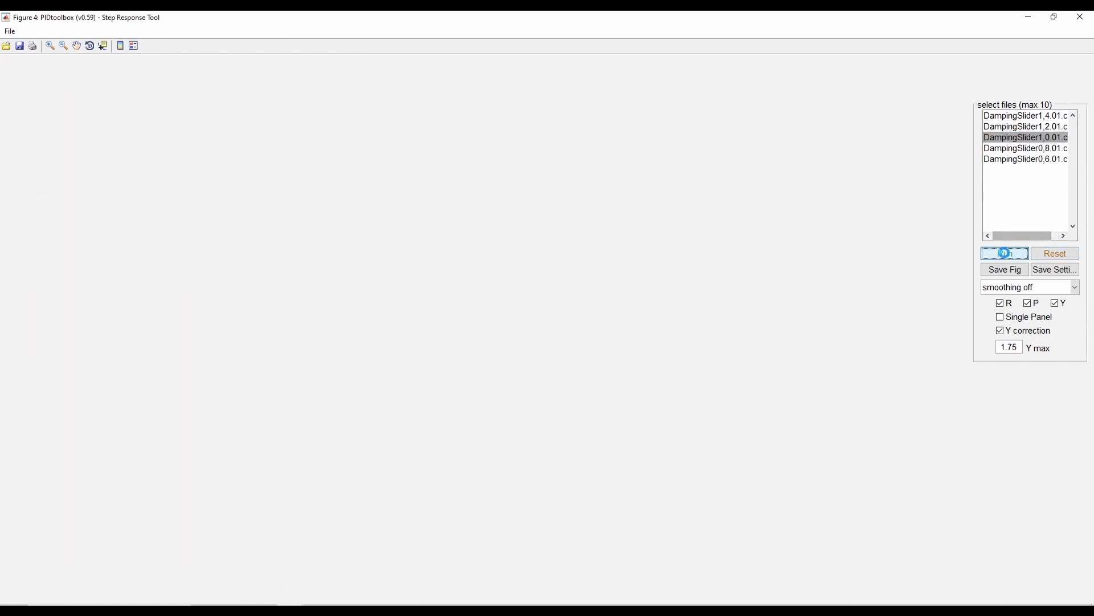
click(1004, 254)
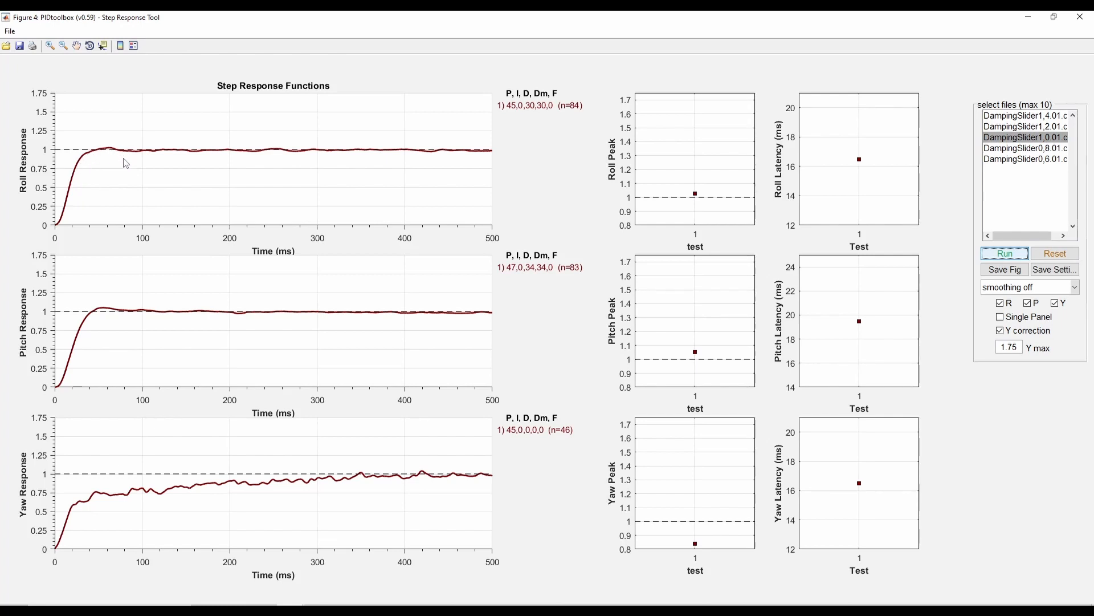
mouse_move(326, 525)
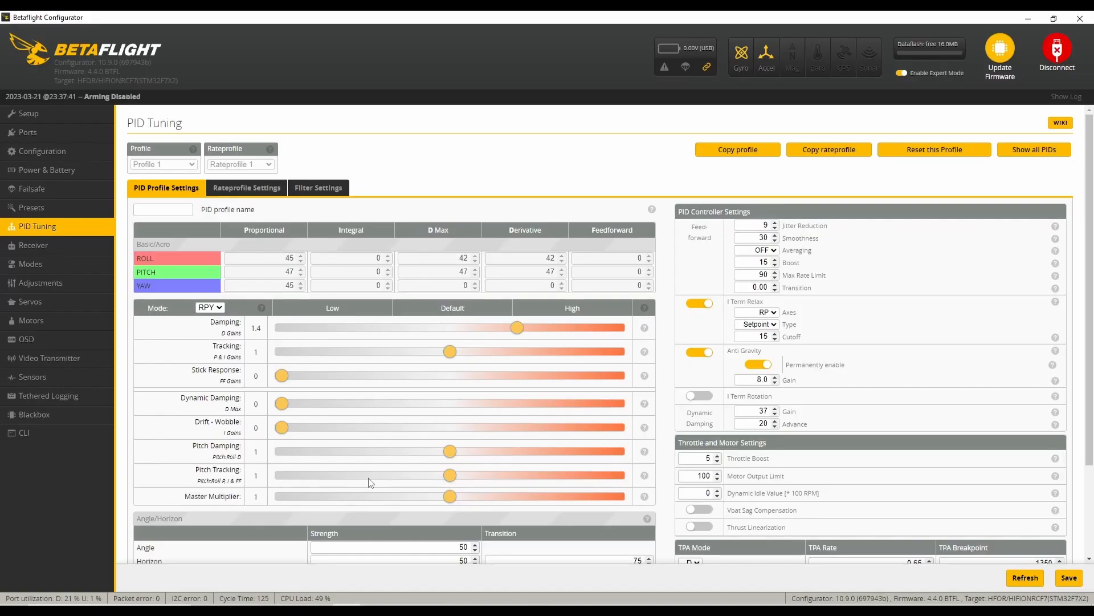
Step: Drag the Damping slider to its default 1.0, giving roll D 30 and pitch D 34
drag(516, 327, 450, 329)
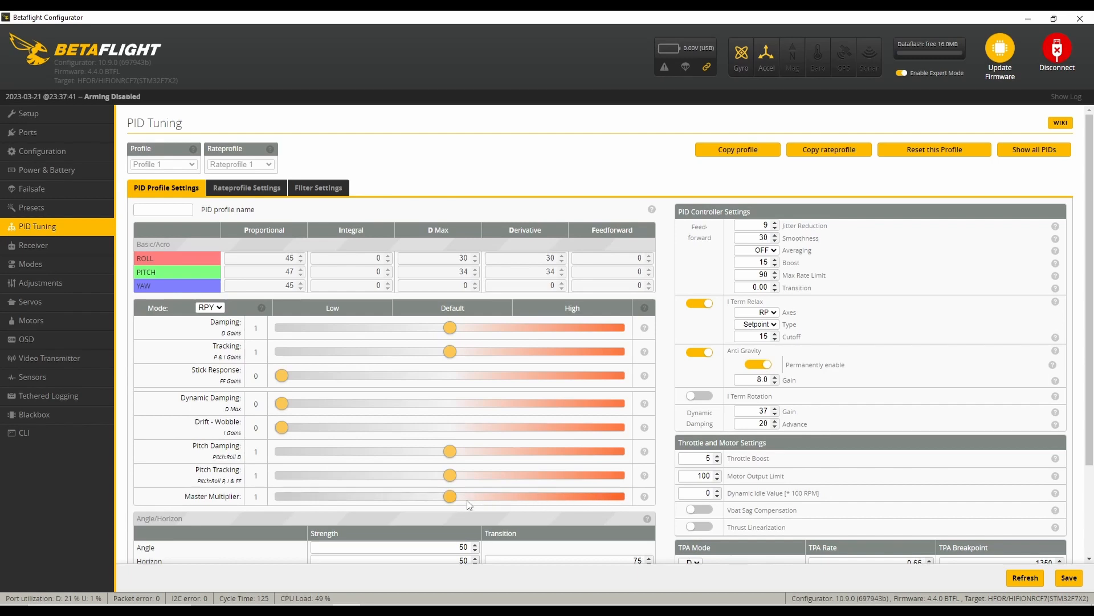
mouse_move(504, 513)
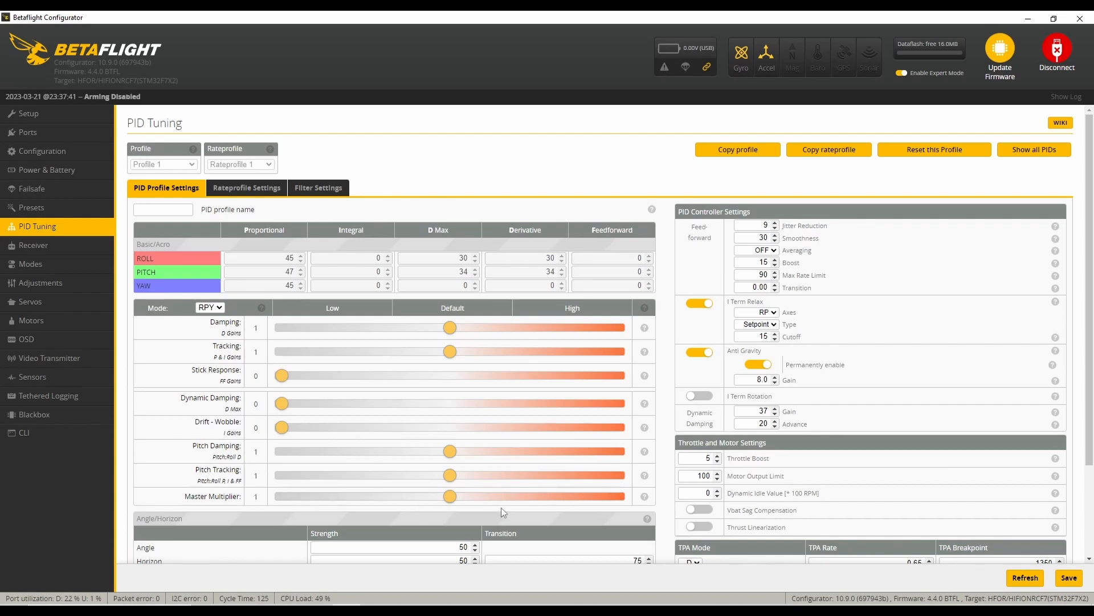
mouse_move(504, 506)
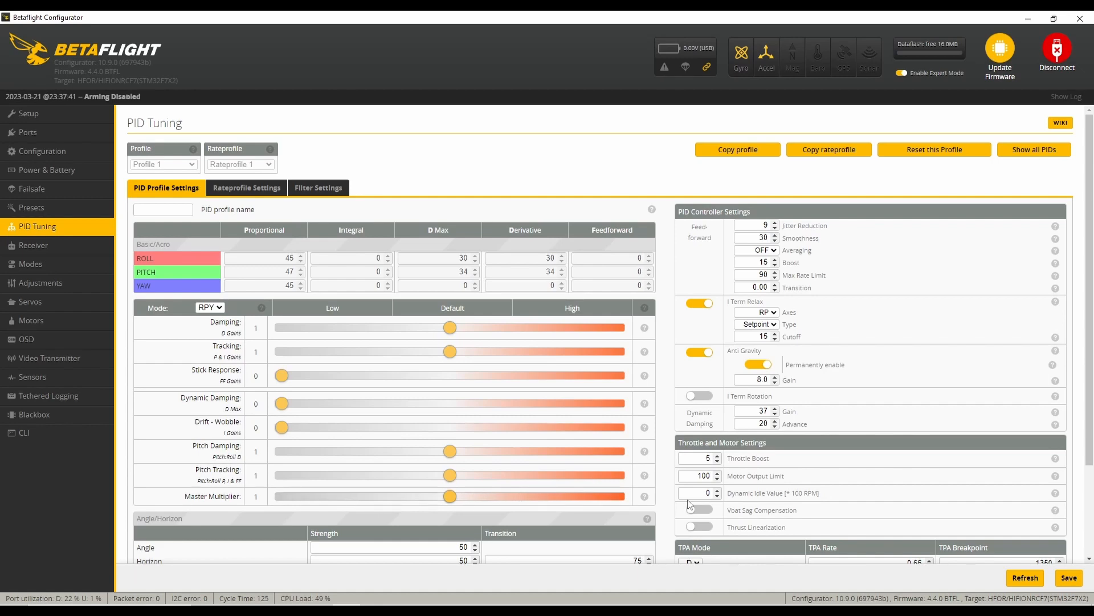
mouse_move(610, 510)
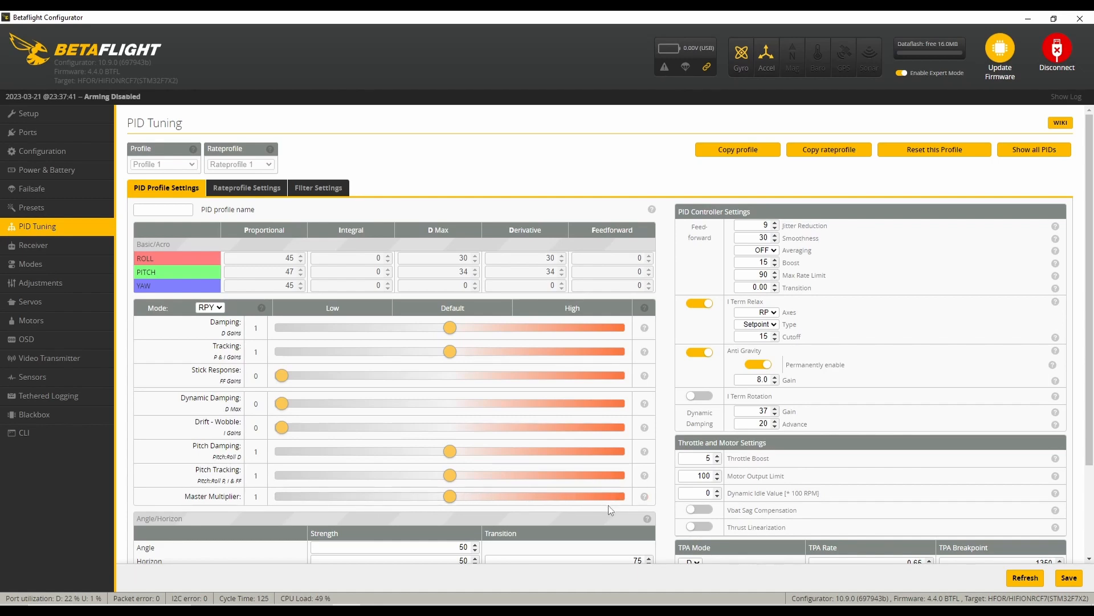